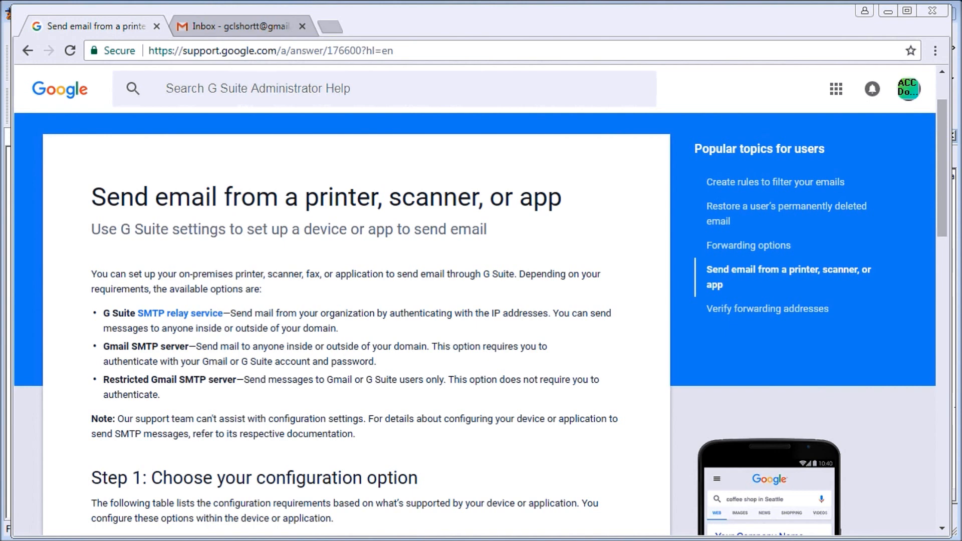
mouse_move(7, 114)
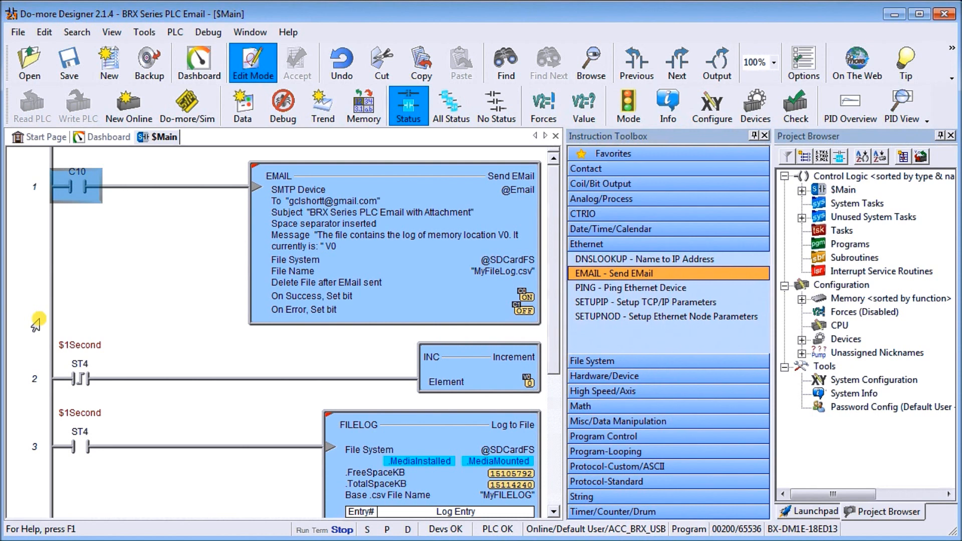
mouse_move(7, 310)
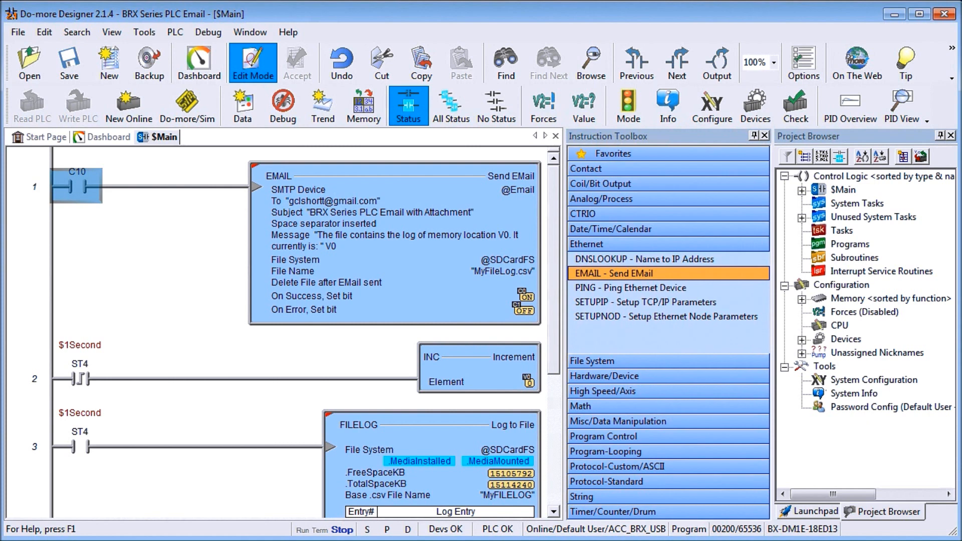
mouse_move(507, 249)
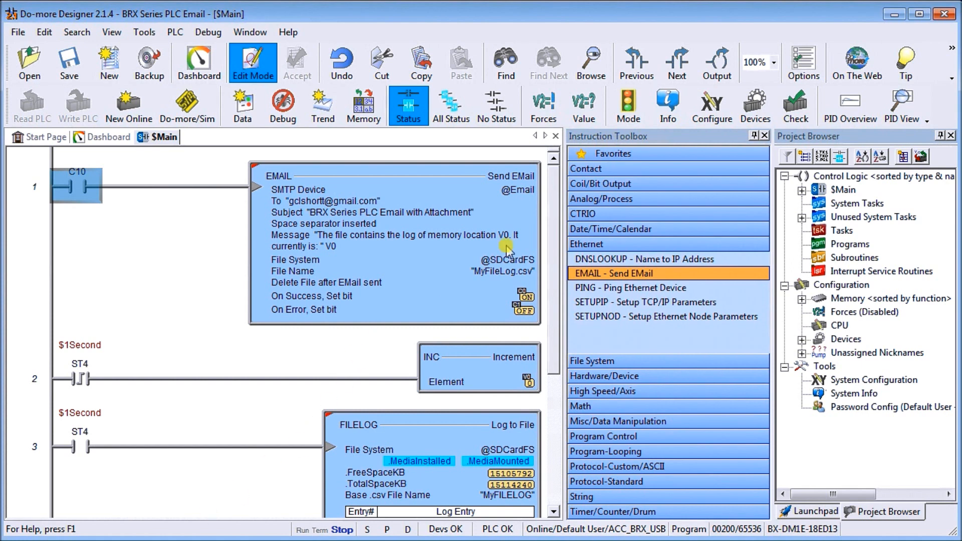
mouse_move(473, 15)
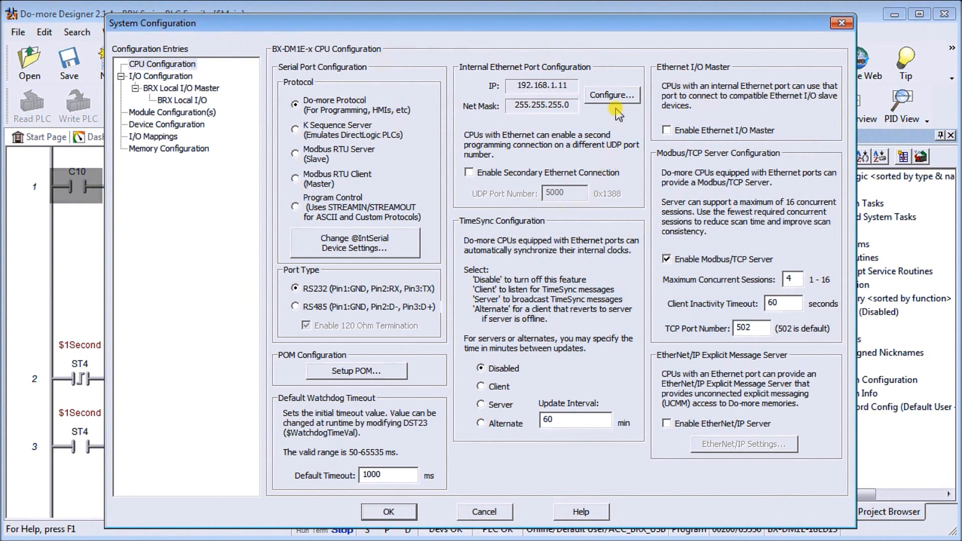
mouse_move(470, 75)
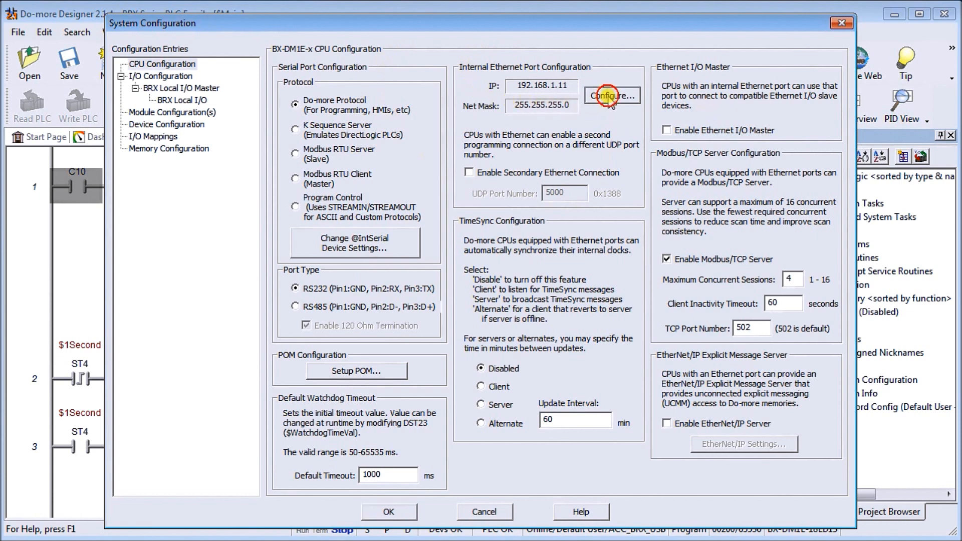
Step: Open the Internal Ethernet Port settings to check IP 192.168.1.11 and gateway 192.168.1.1
click(612, 96)
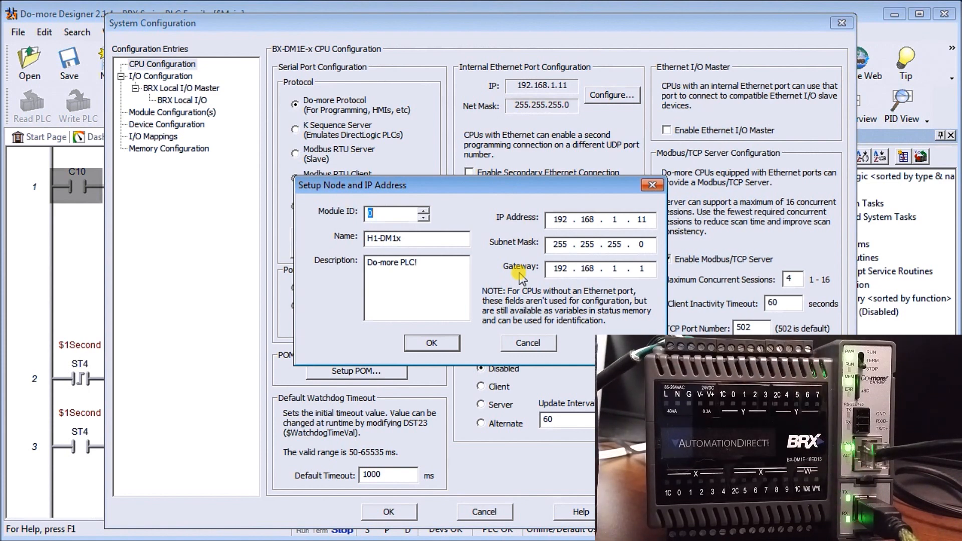
mouse_move(533, 197)
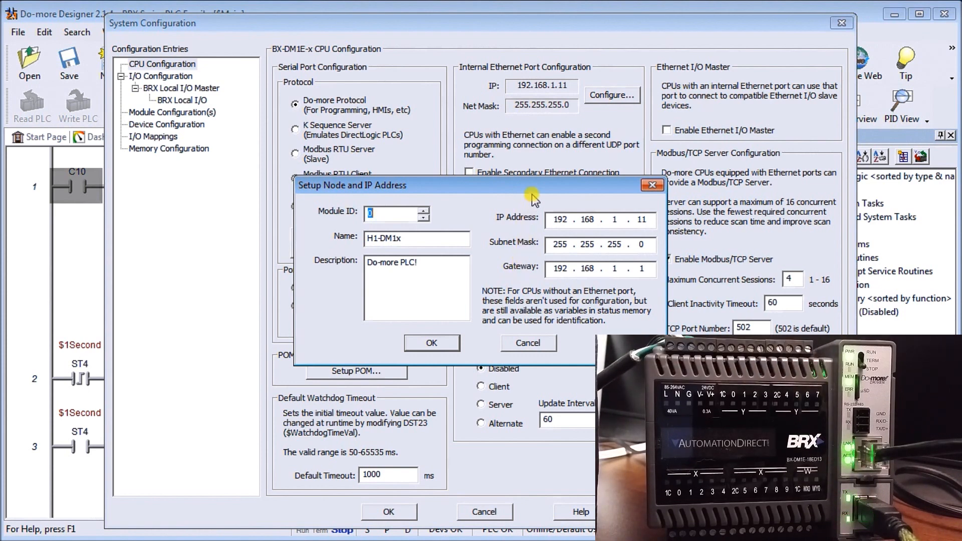
mouse_move(516, 227)
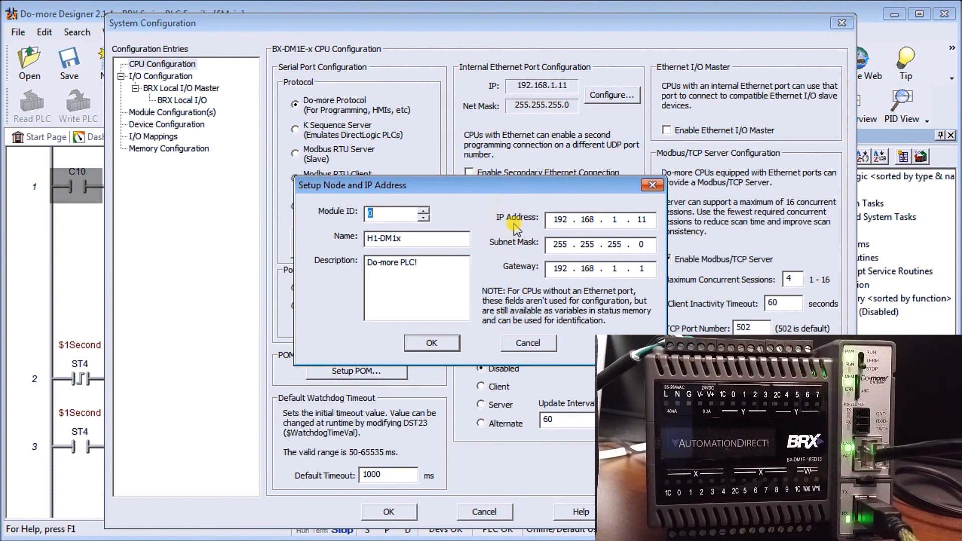
mouse_move(516, 235)
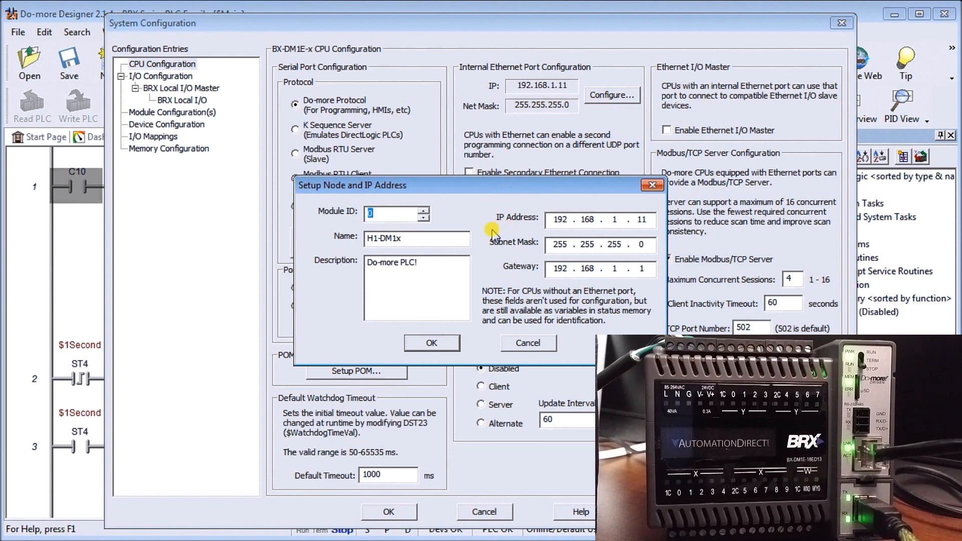
mouse_move(494, 276)
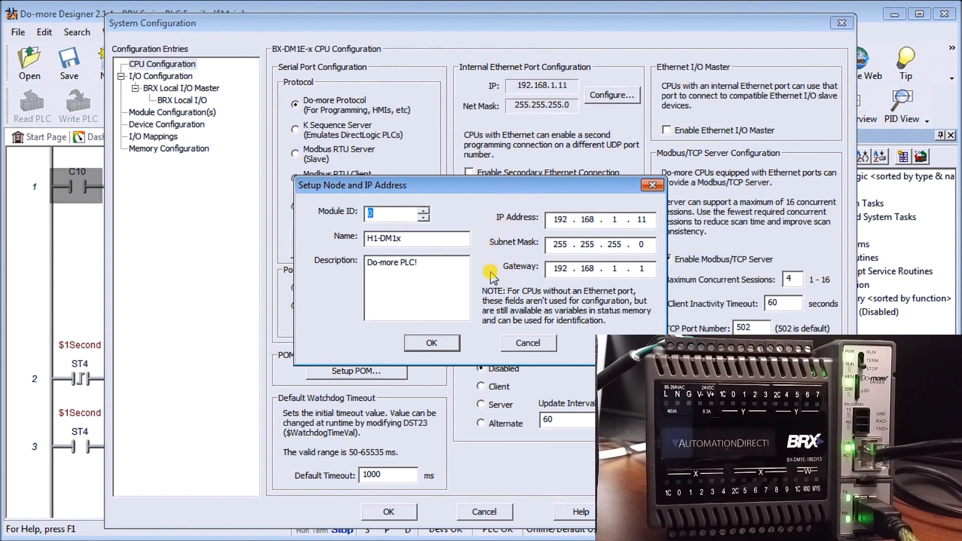
mouse_move(648, 271)
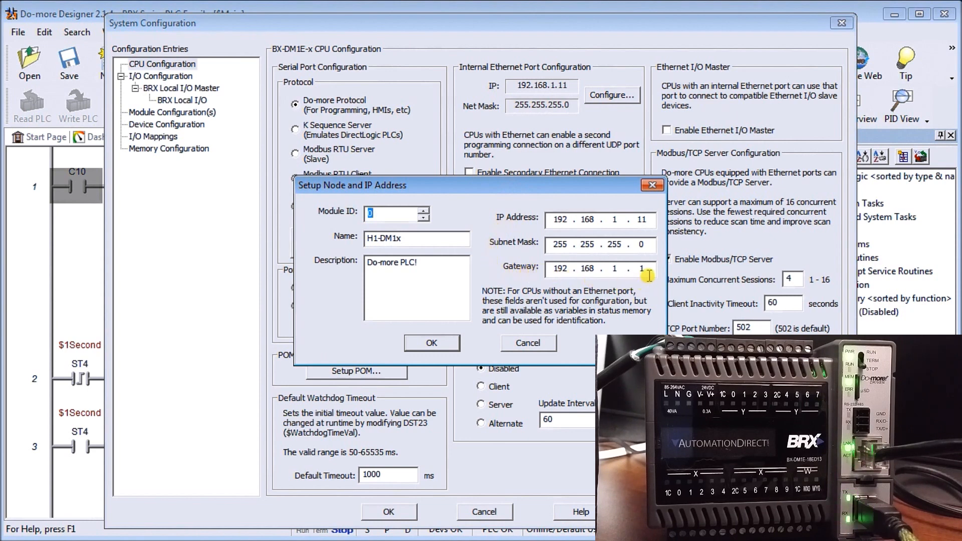
mouse_move(539, 271)
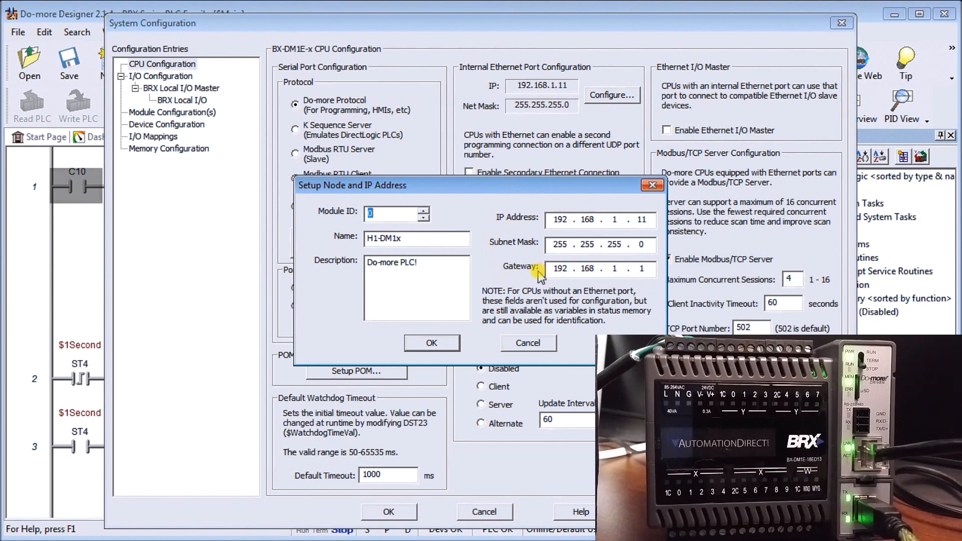
mouse_move(451, 312)
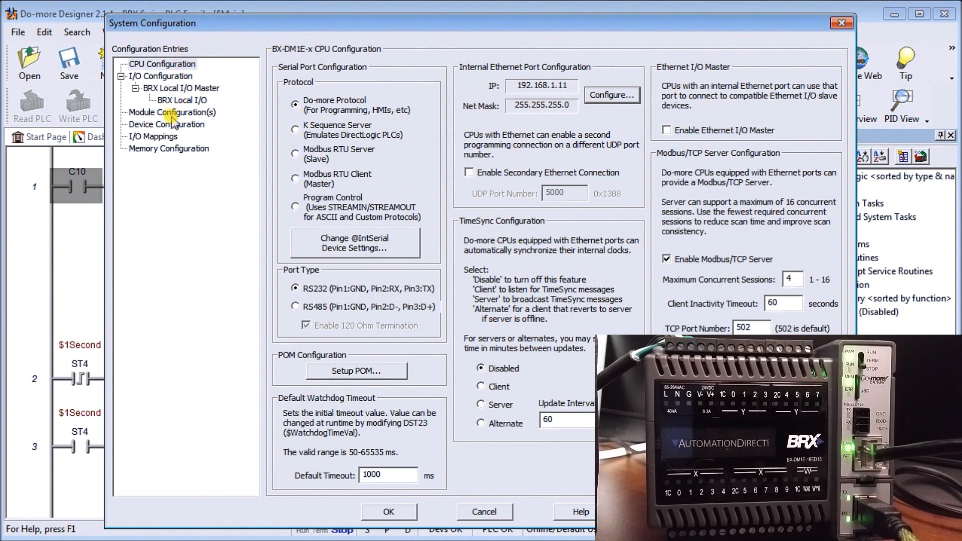
click(166, 124)
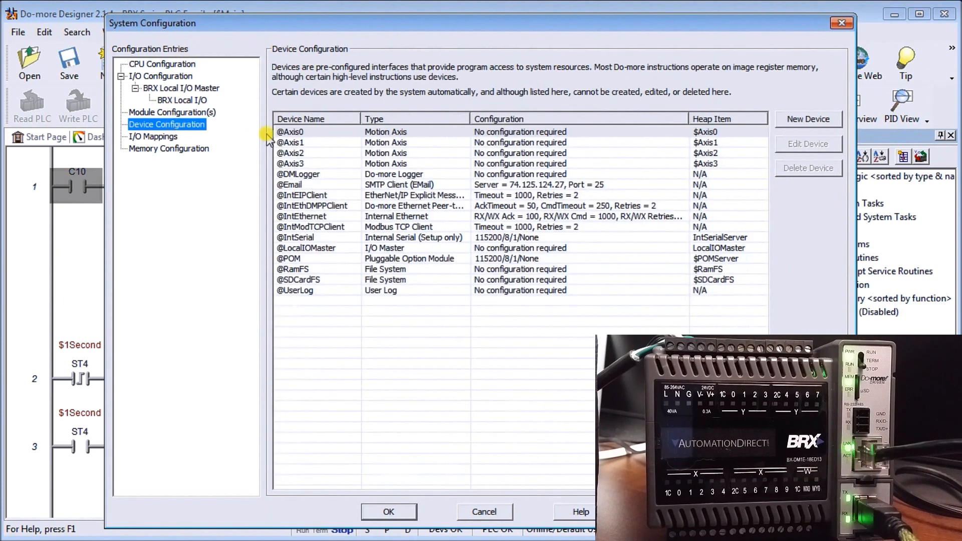
click(290, 184)
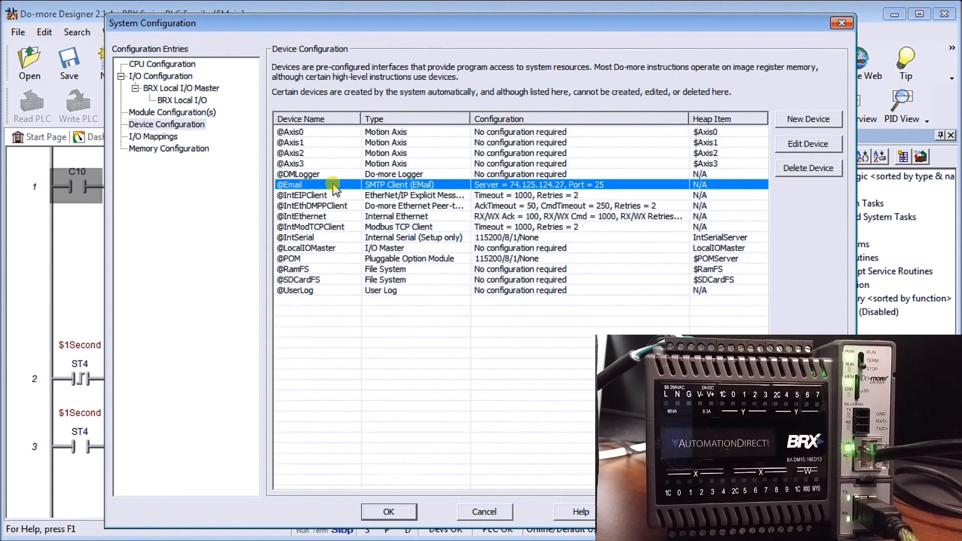
mouse_move(380, 190)
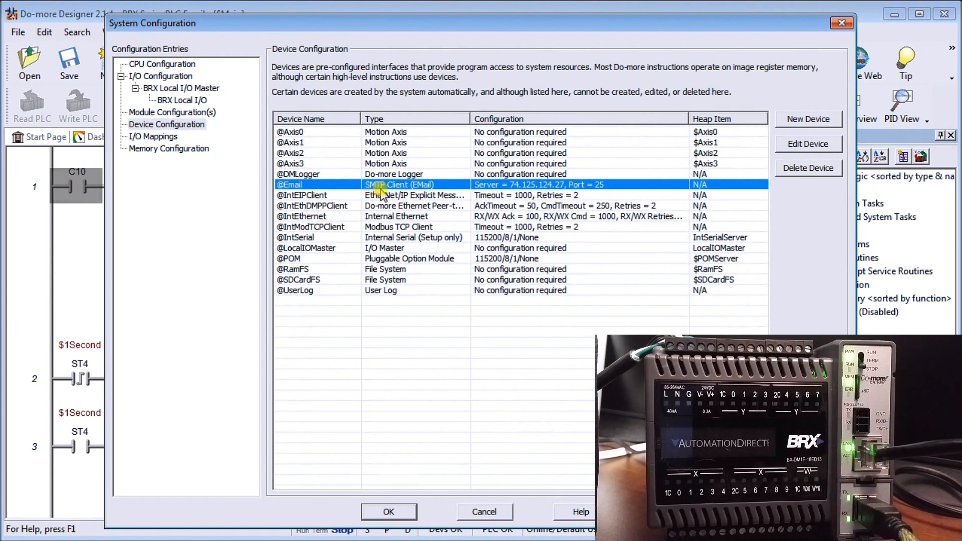
mouse_move(443, 194)
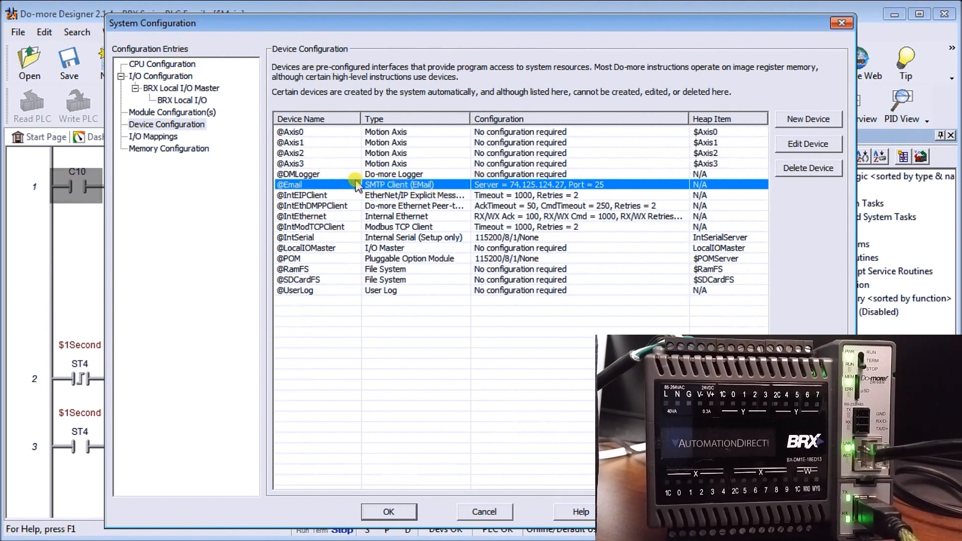
click(807, 144)
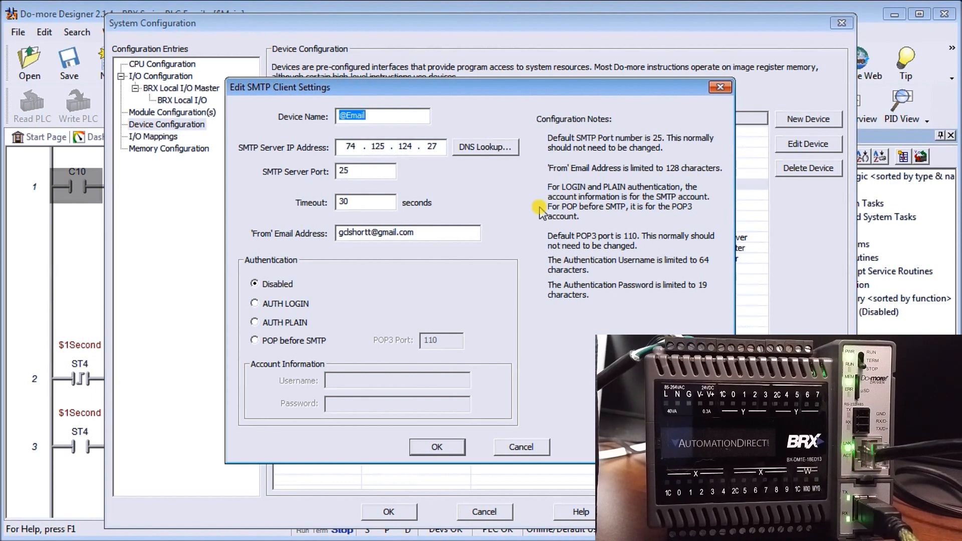
mouse_move(249, 160)
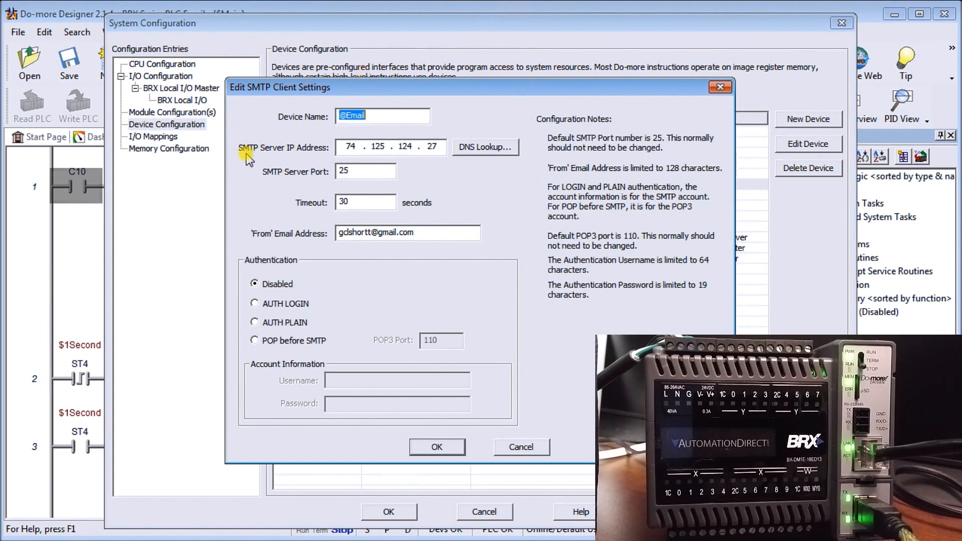
mouse_move(278, 161)
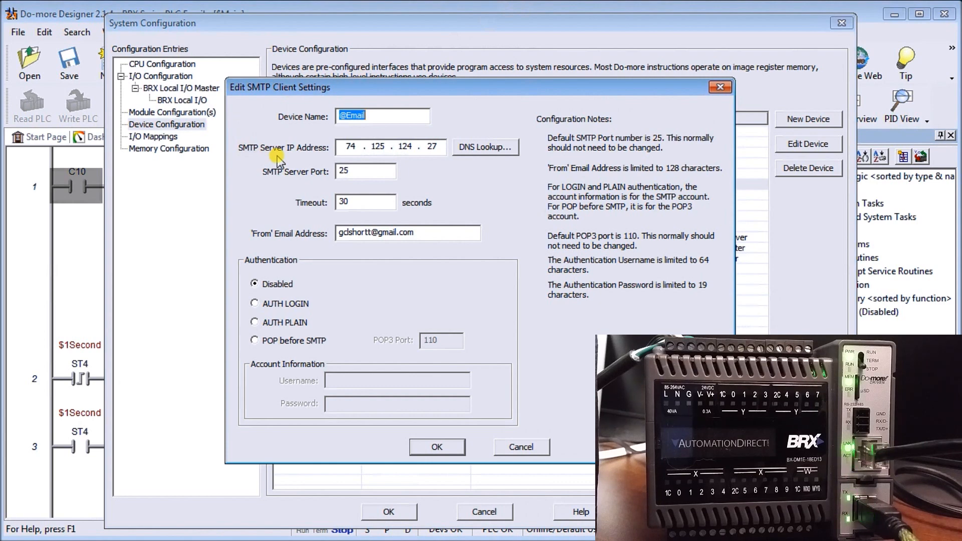
mouse_move(485, 147)
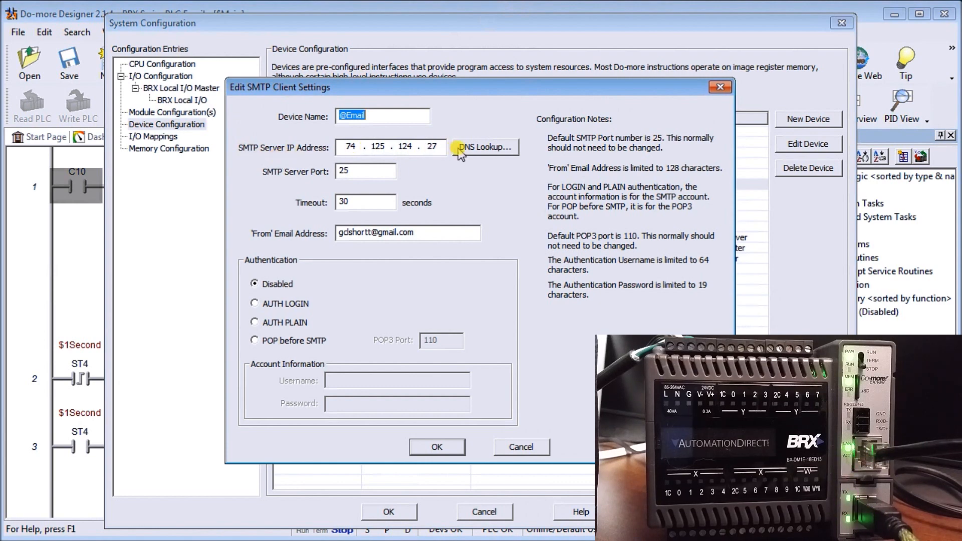
Step: DNS-look up aspmx.l.google.com and apply the returned 74.125.124.26 as the SMTP server
click(484, 148)
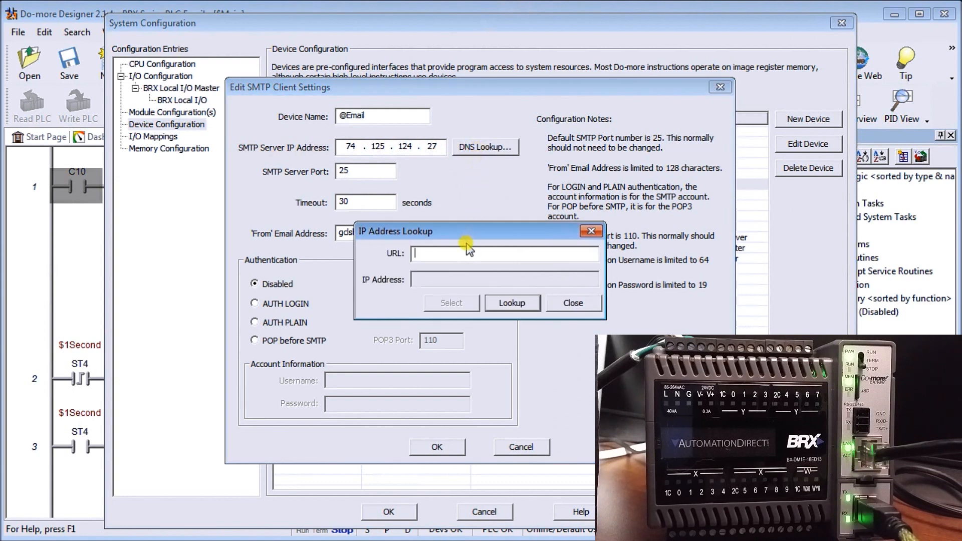
text(aspmx.l.google.com)
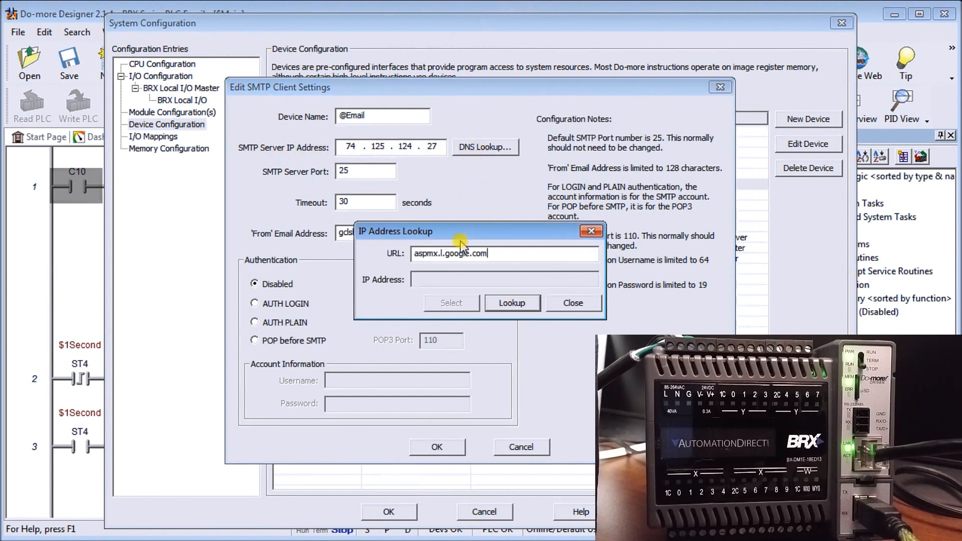
mouse_move(423, 271)
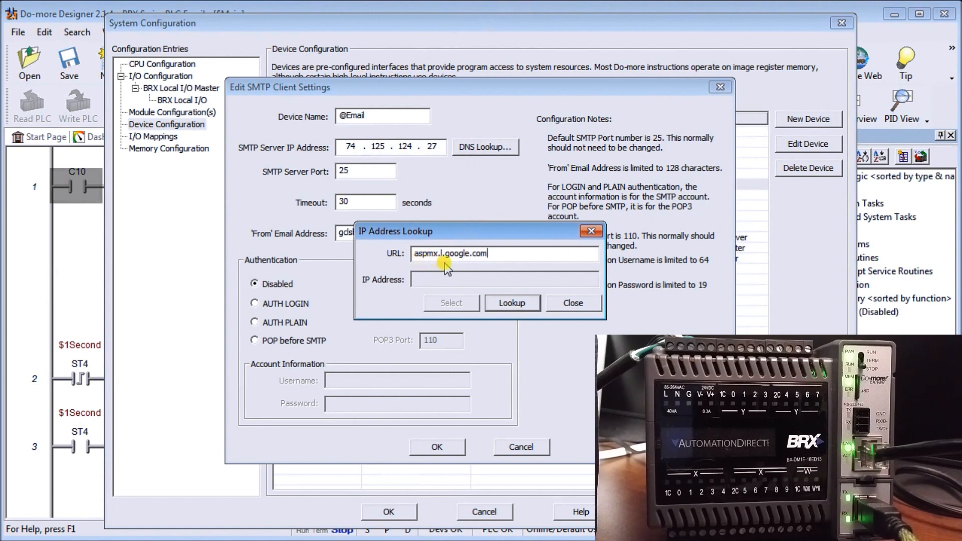
click(512, 303)
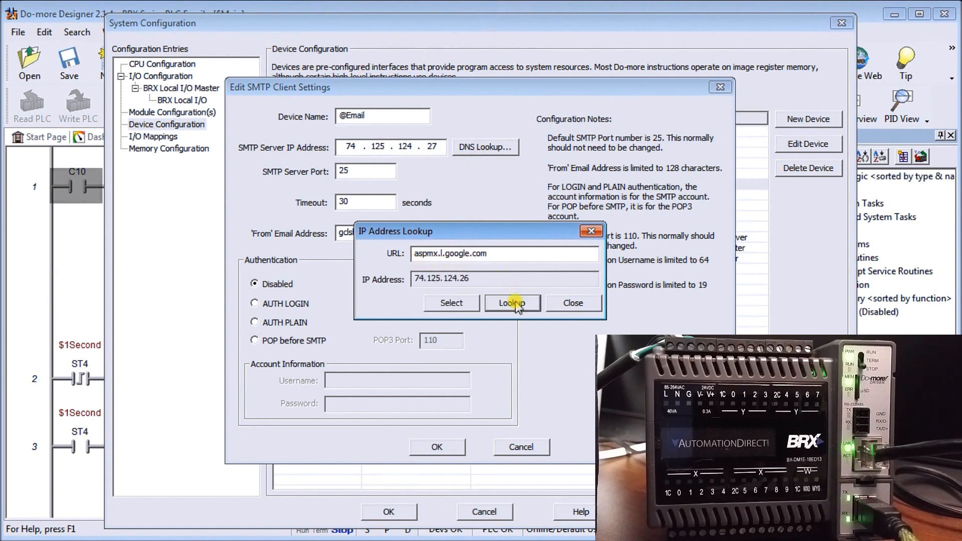
mouse_move(401, 289)
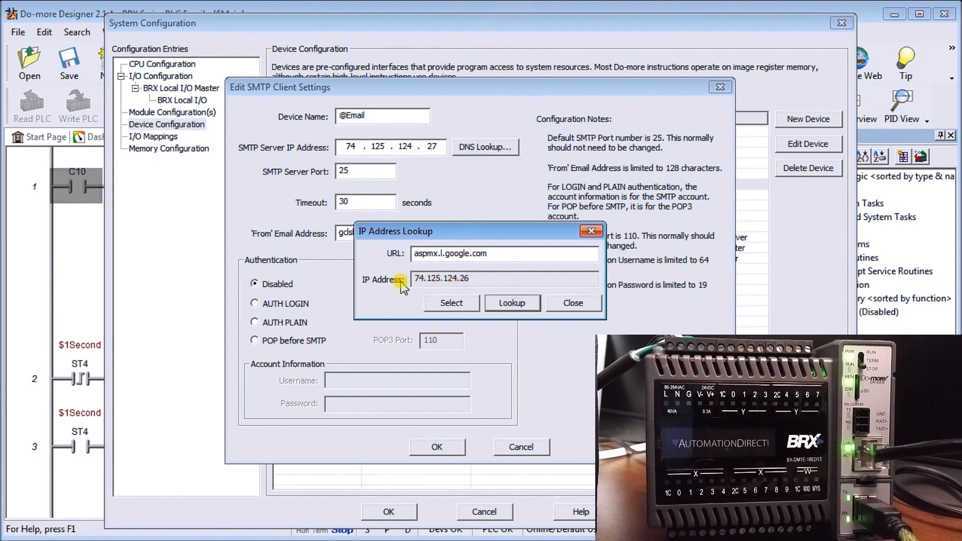
mouse_move(459, 297)
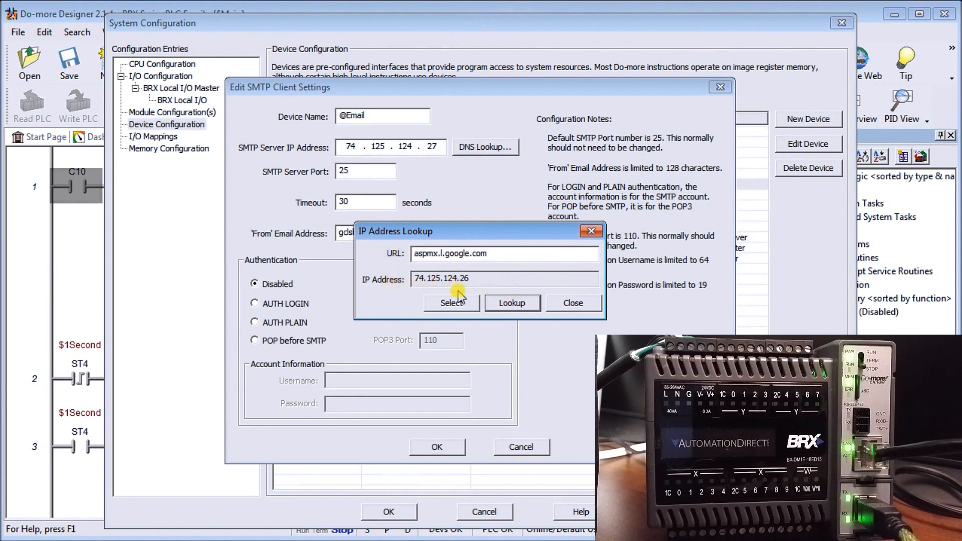
mouse_move(515, 285)
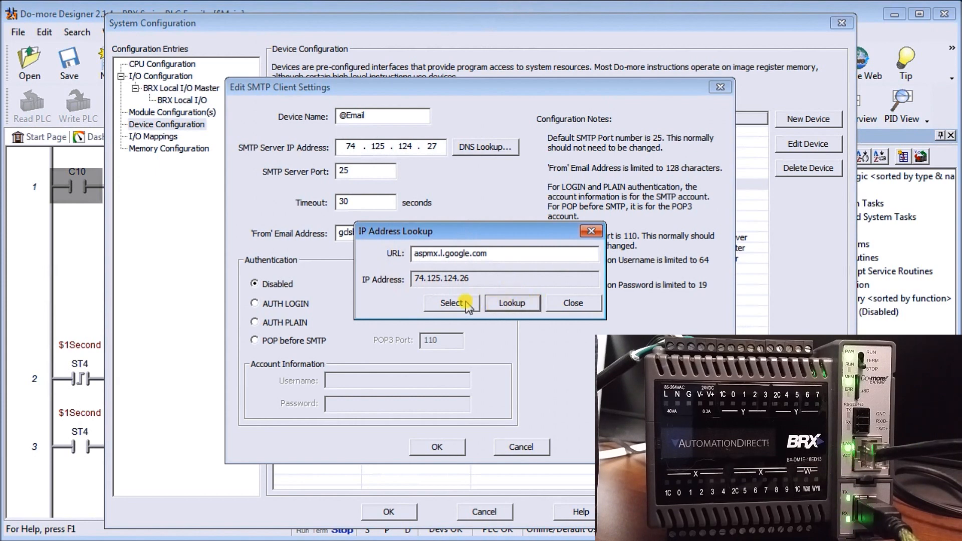
click(451, 303)
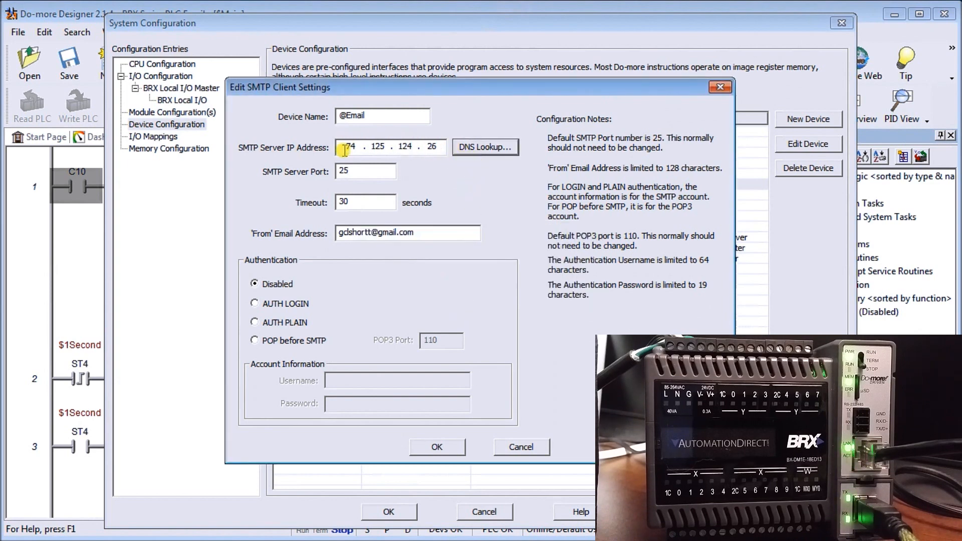
click(432, 146)
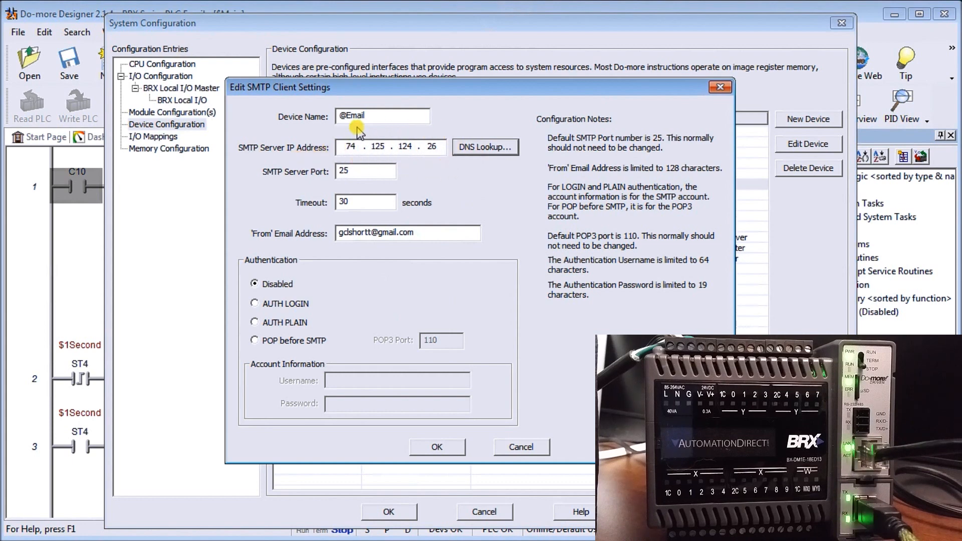
mouse_move(279, 184)
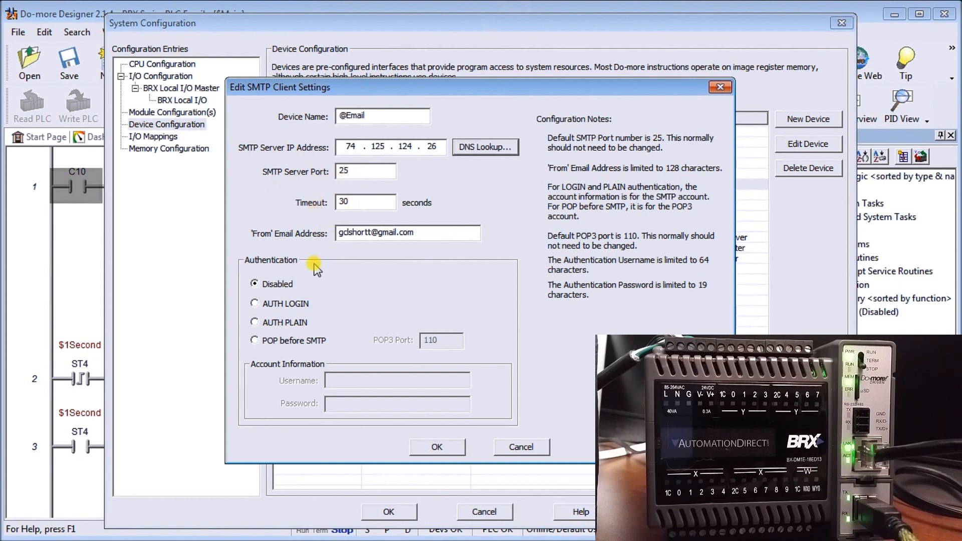
mouse_move(312, 251)
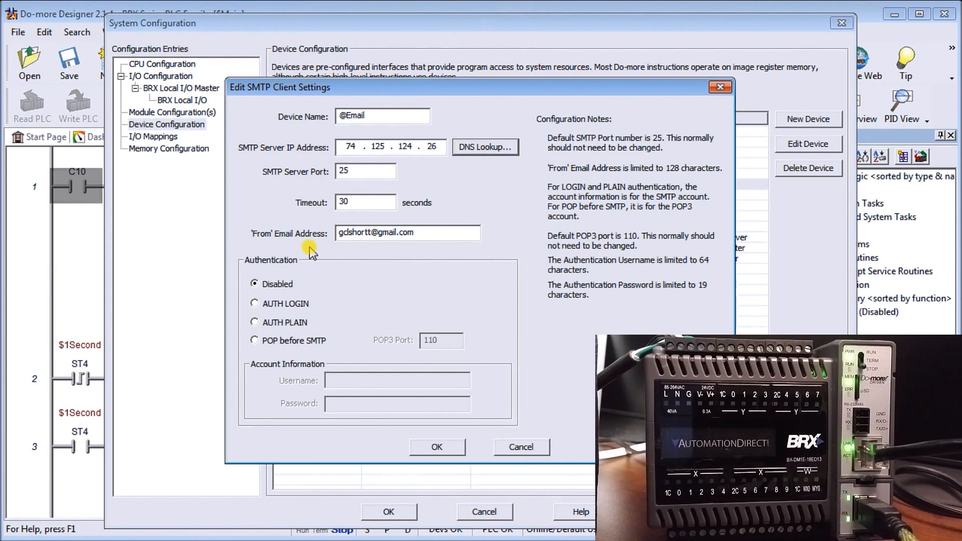
mouse_move(358, 249)
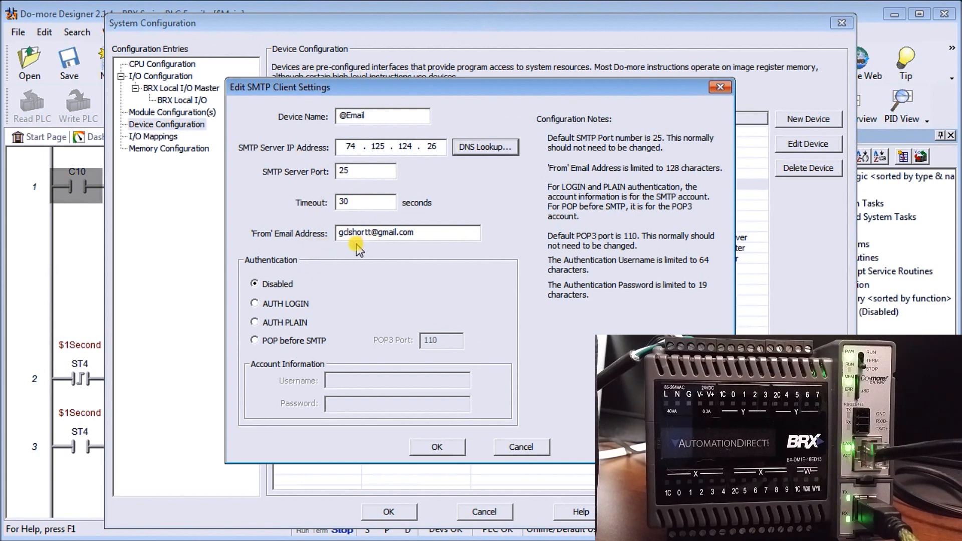
mouse_move(307, 256)
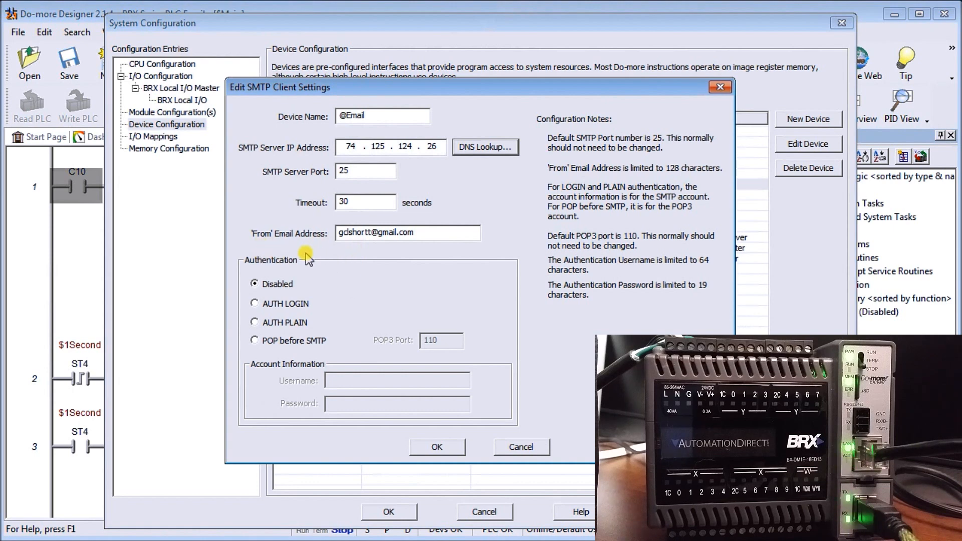
mouse_move(356, 268)
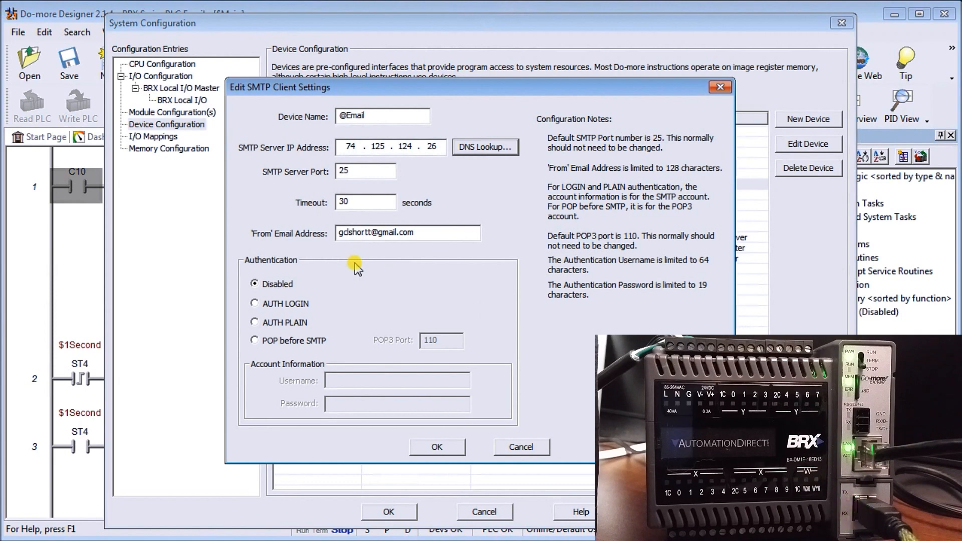
mouse_move(438, 447)
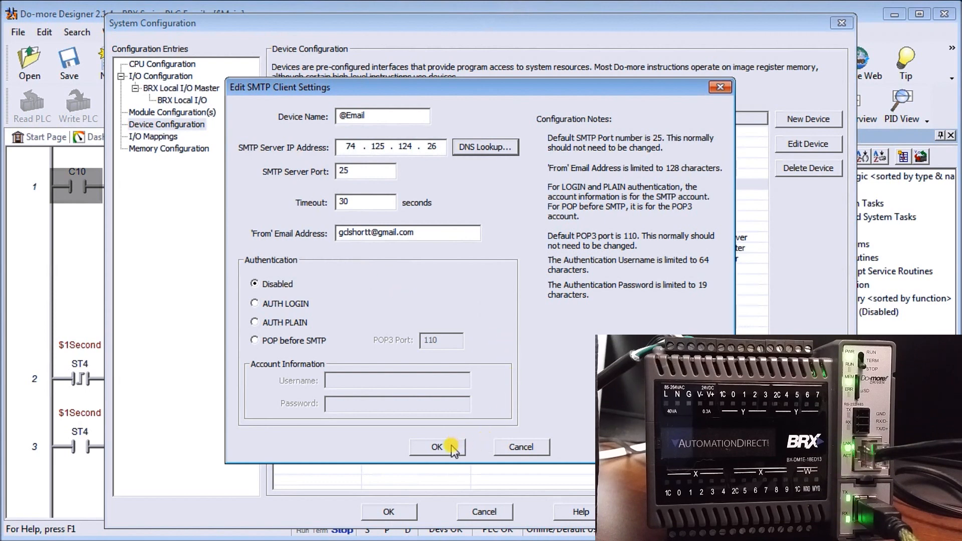
click(437, 447)
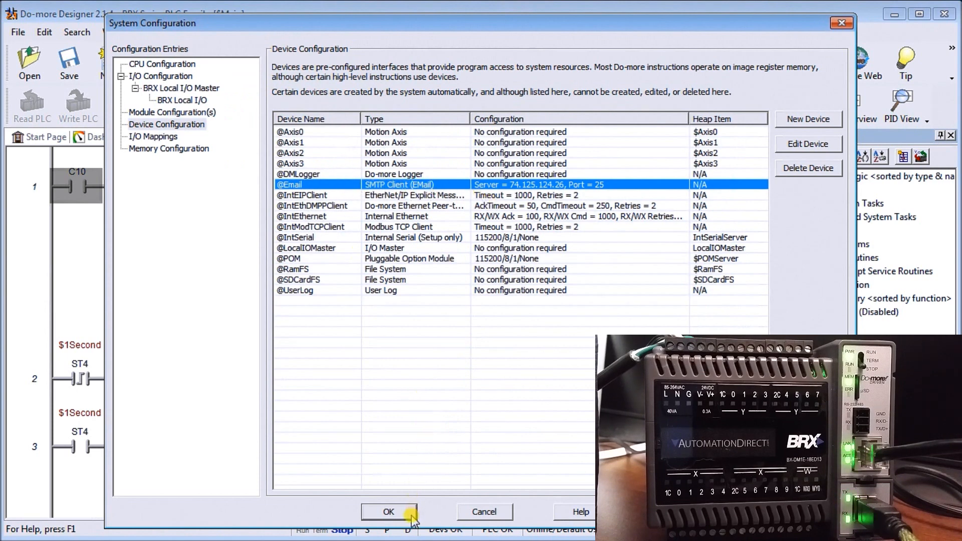
Step: Close System Configuration with OK, returning to the $Main ladder with its EMAIL rung
click(387, 512)
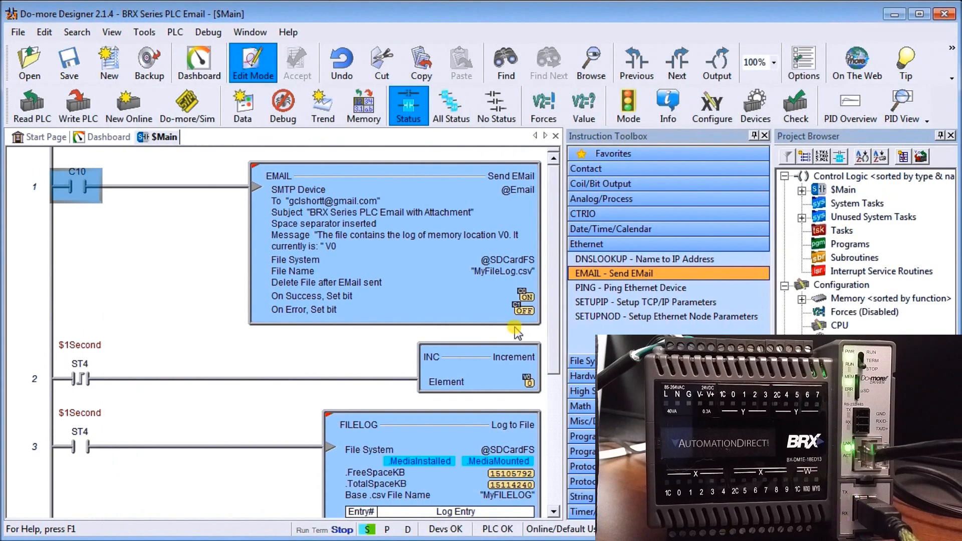
mouse_move(208, 286)
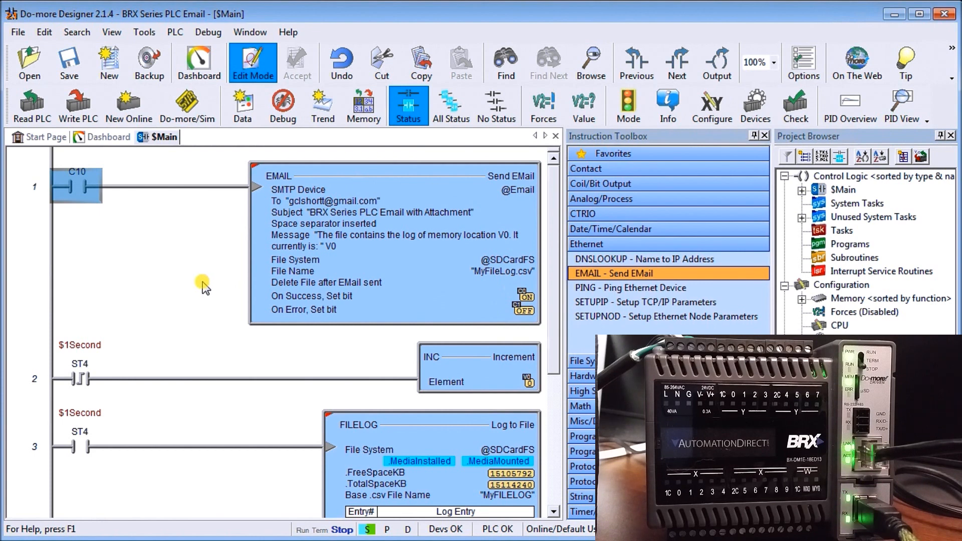
mouse_move(184, 211)
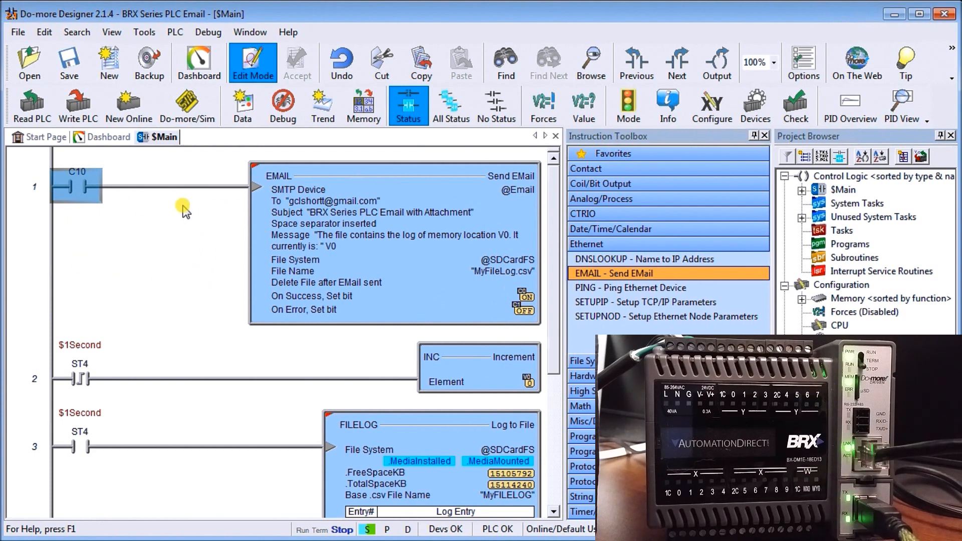
mouse_move(143, 215)
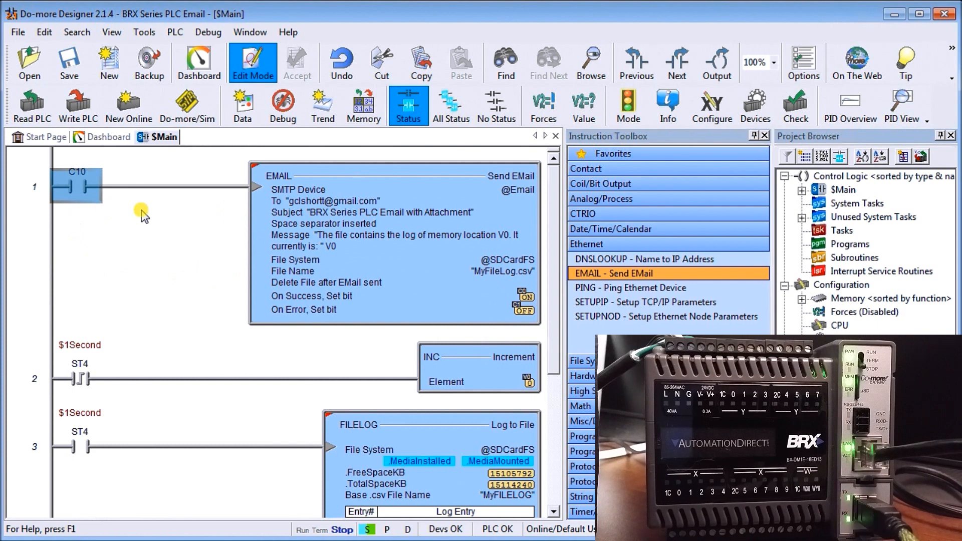
mouse_move(517, 249)
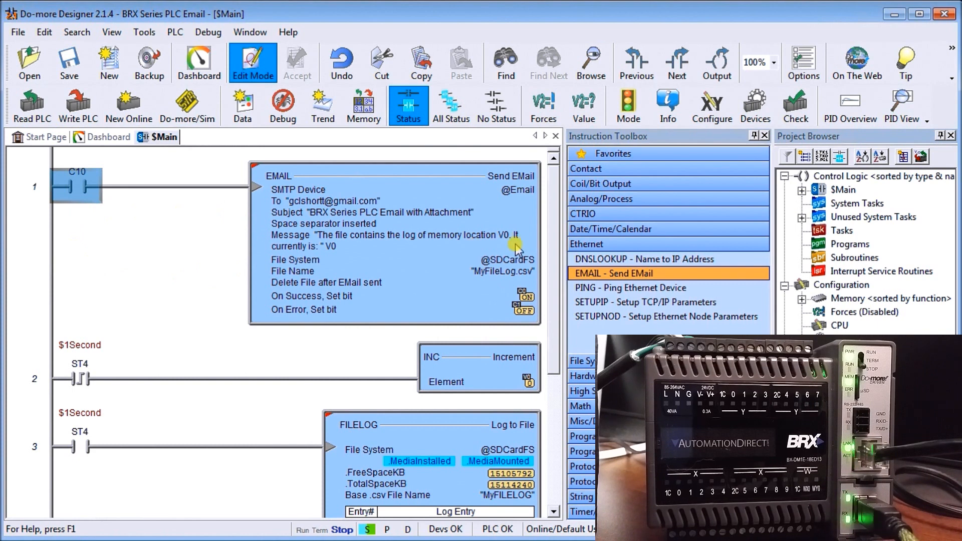
mouse_move(448, 240)
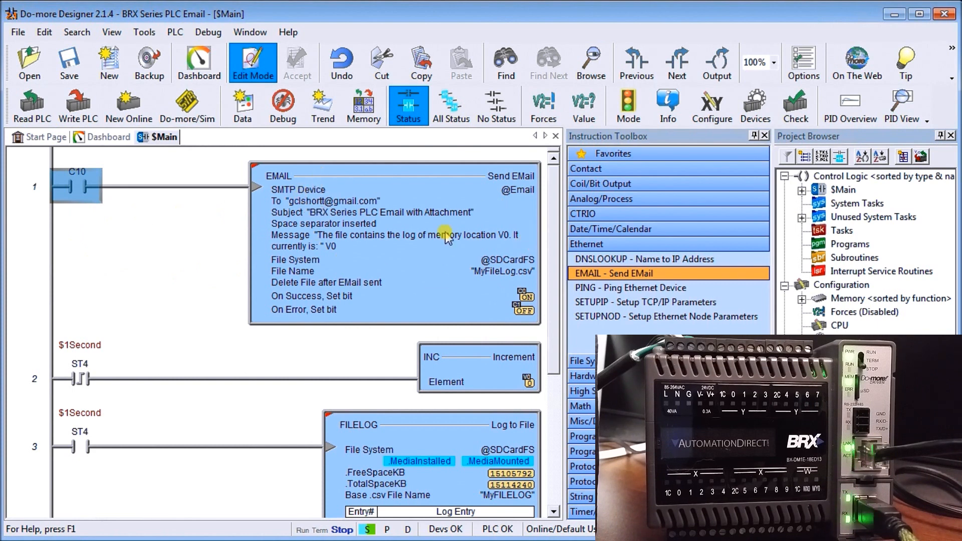
mouse_move(404, 200)
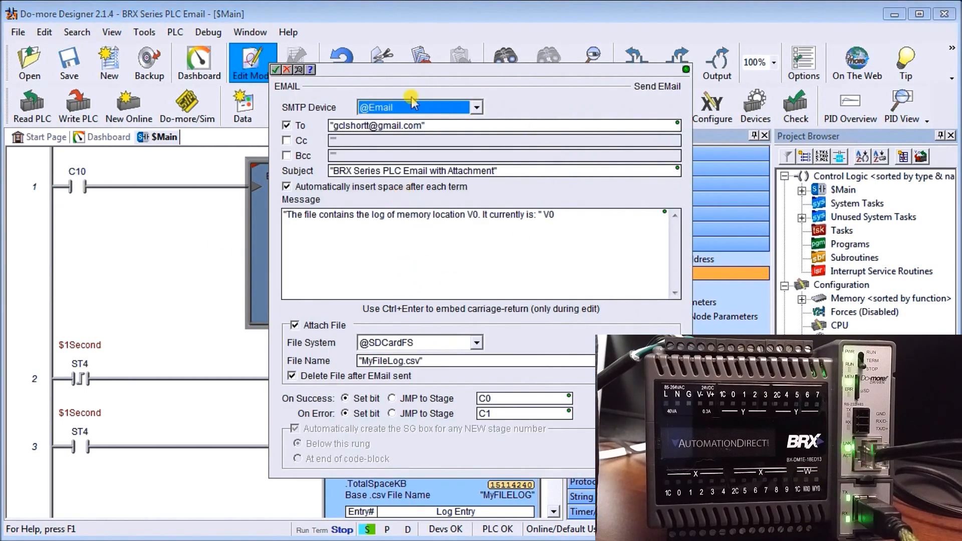
mouse_move(444, 125)
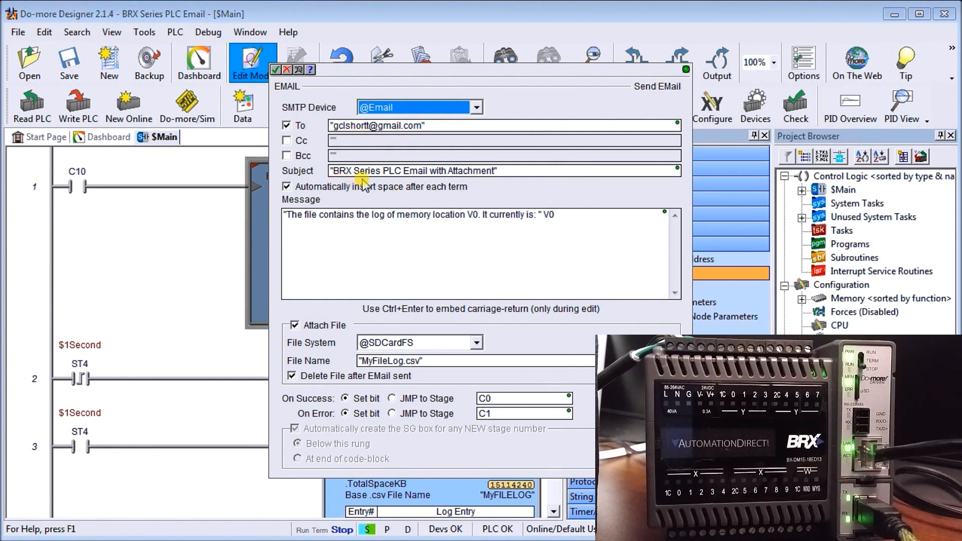
mouse_move(423, 186)
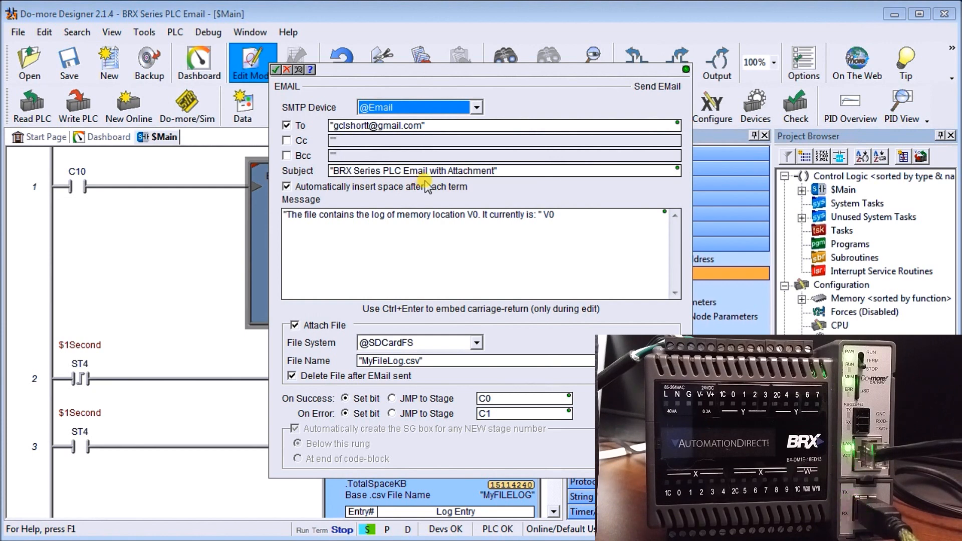
mouse_move(366, 205)
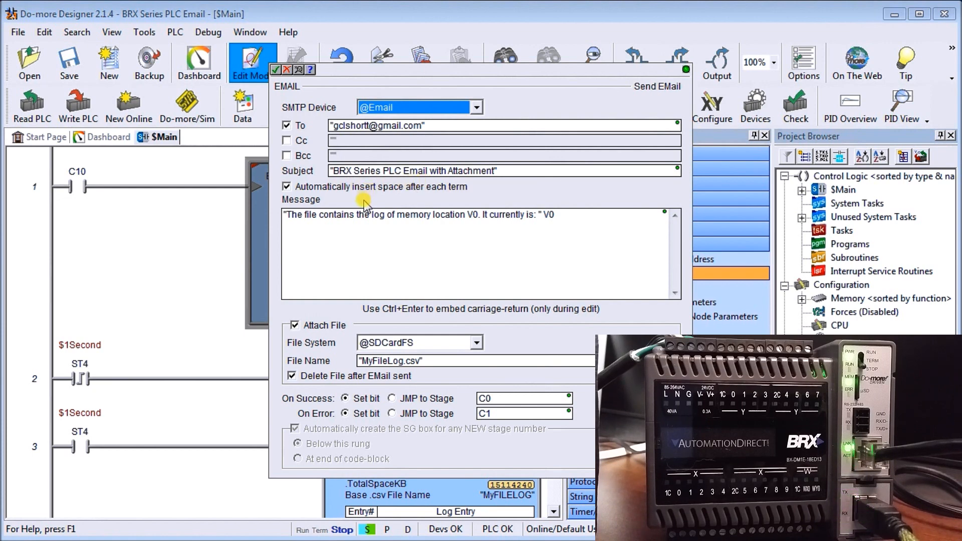
mouse_move(358, 208)
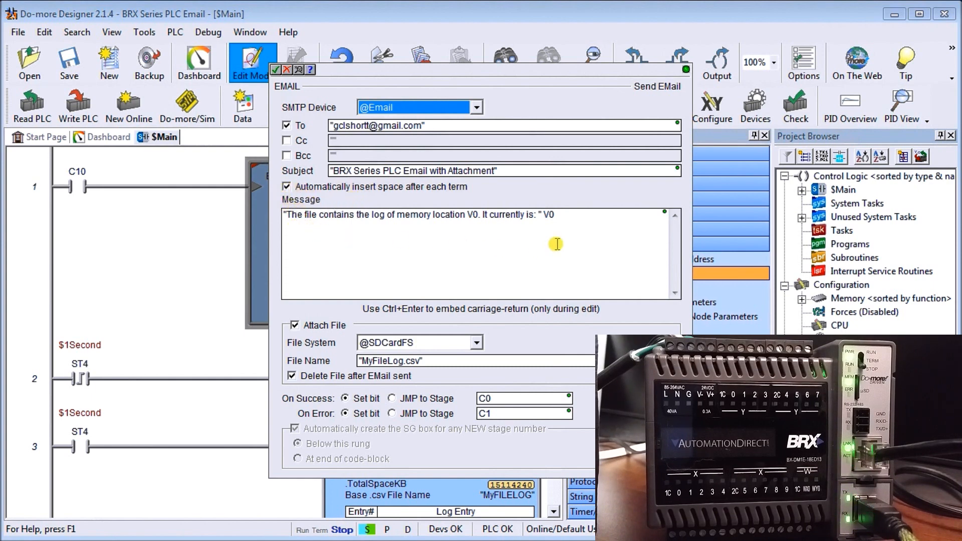
mouse_move(556, 228)
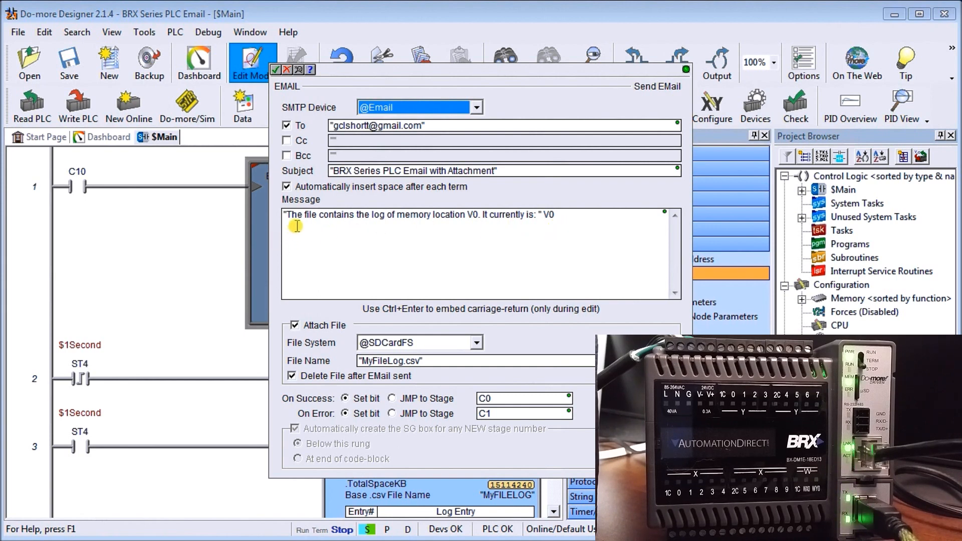
mouse_move(337, 240)
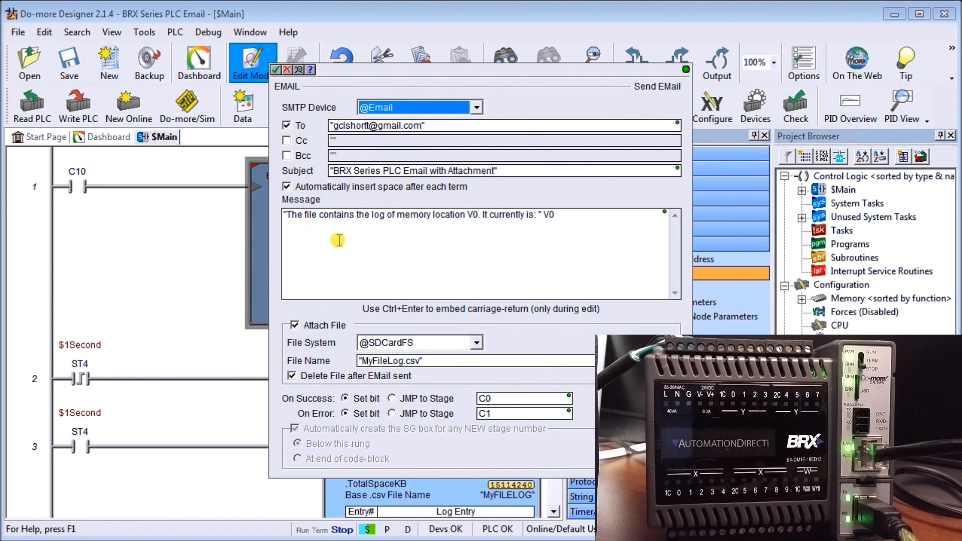
mouse_move(477, 229)
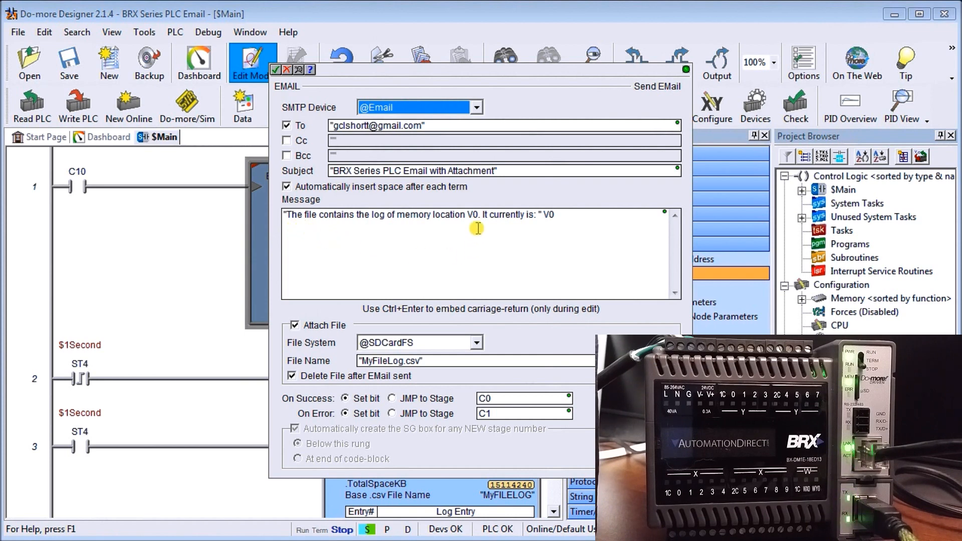
mouse_move(545, 222)
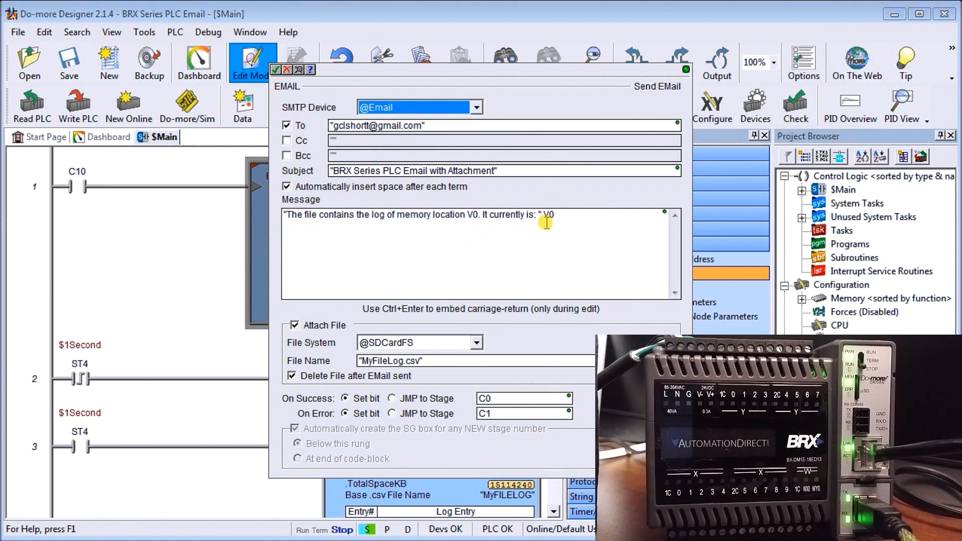
mouse_move(545, 73)
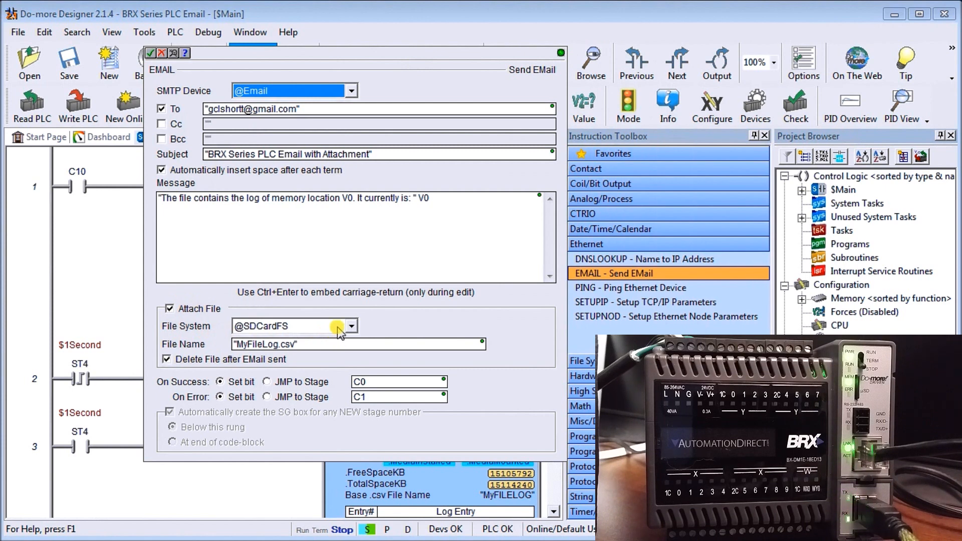
mouse_move(295, 331)
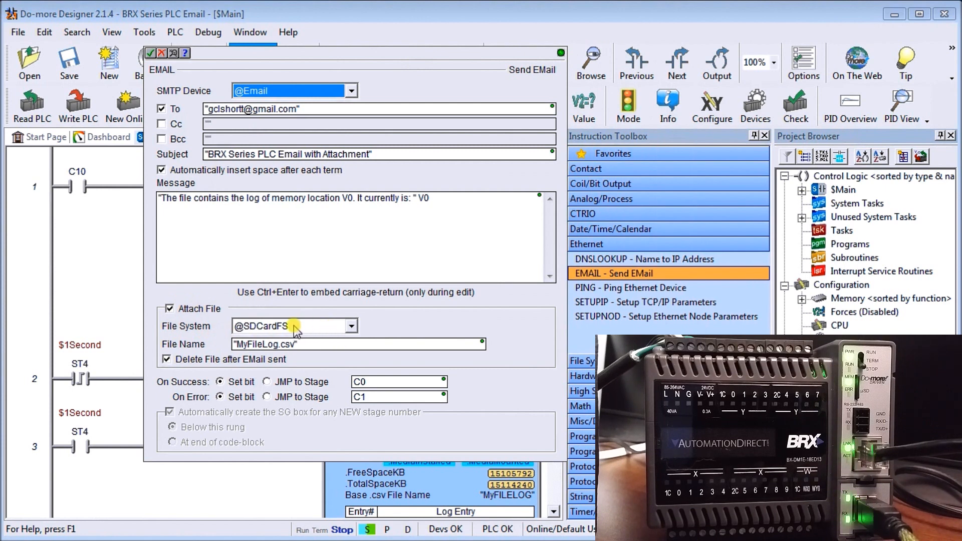
mouse_move(305, 331)
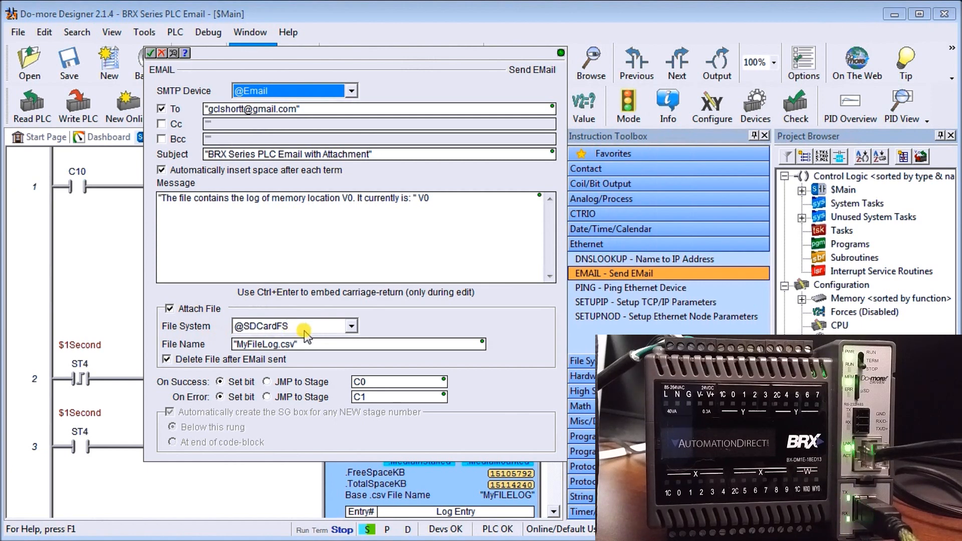
mouse_move(255, 353)
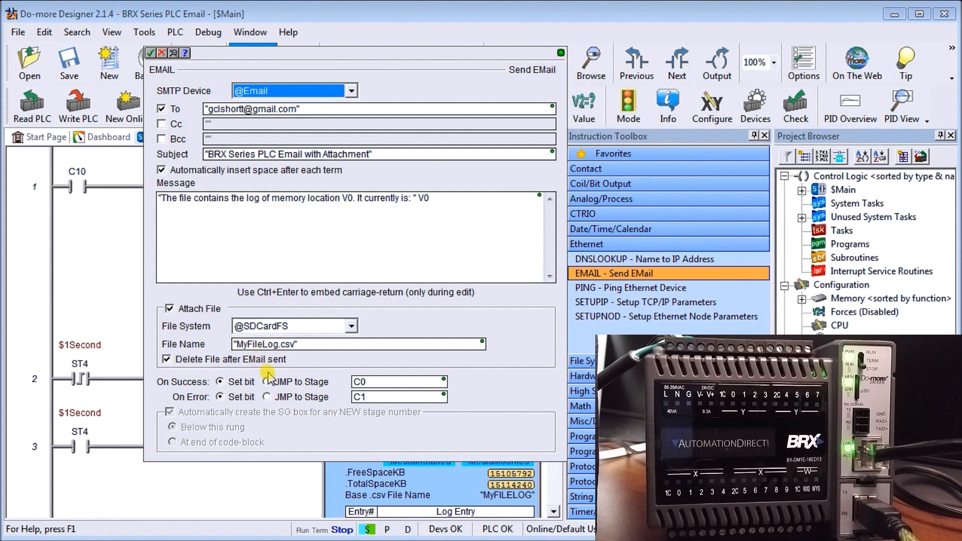
mouse_move(184, 373)
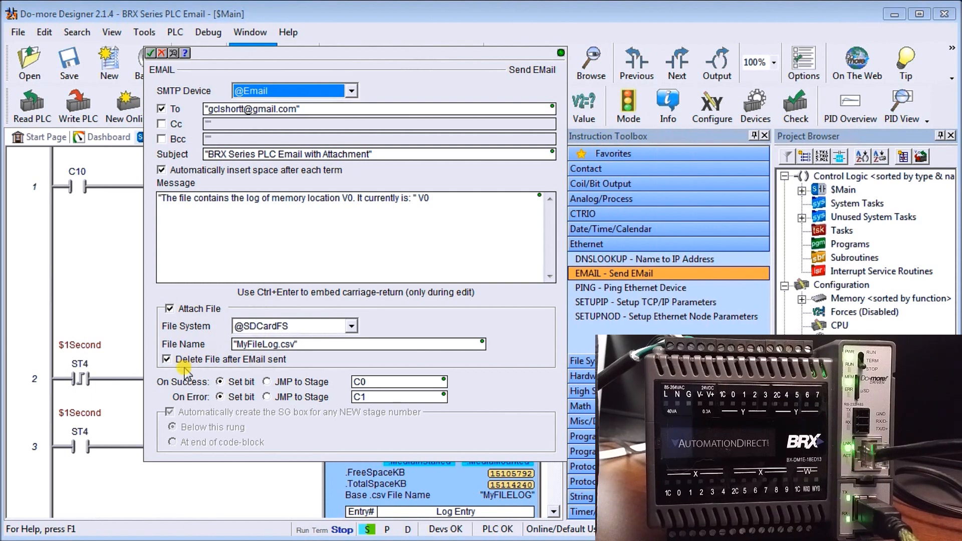
mouse_move(191, 393)
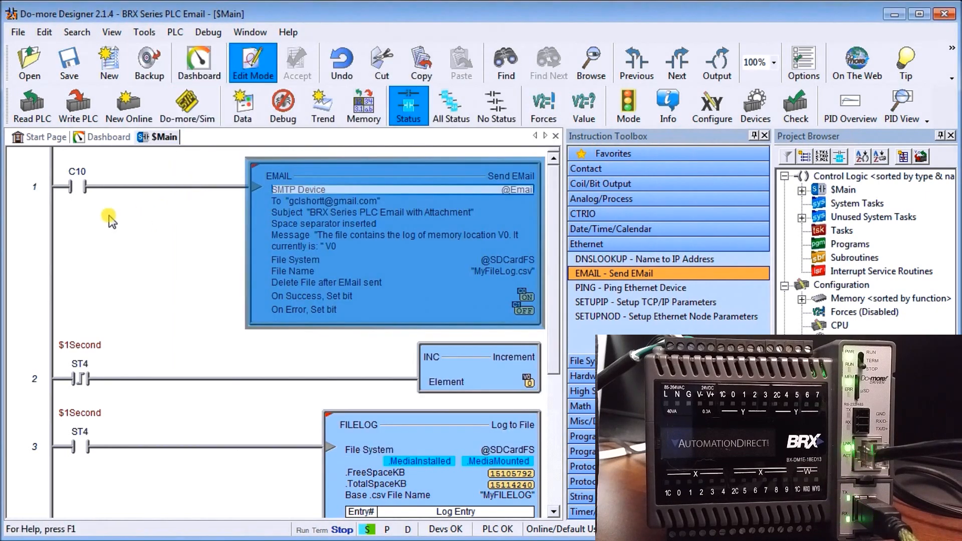
click(74, 186)
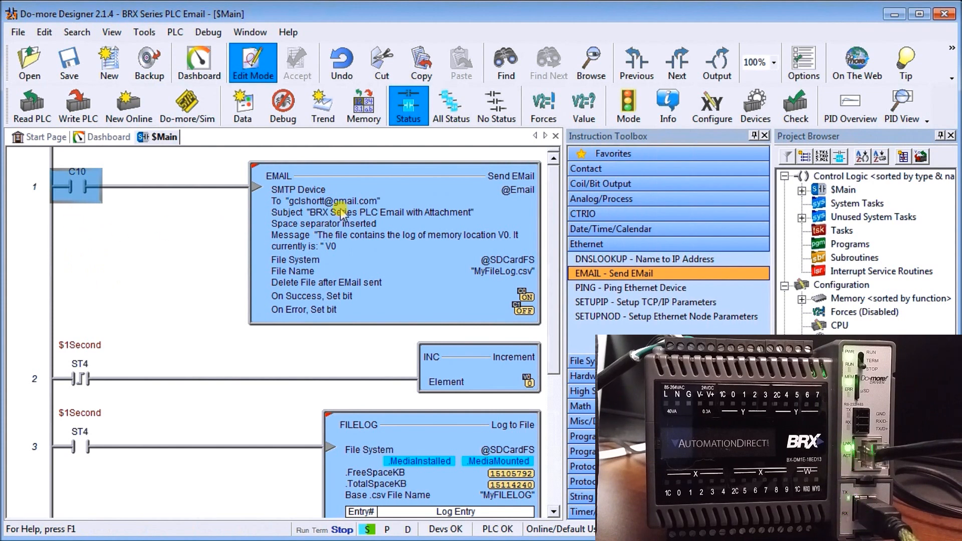
mouse_move(186, 325)
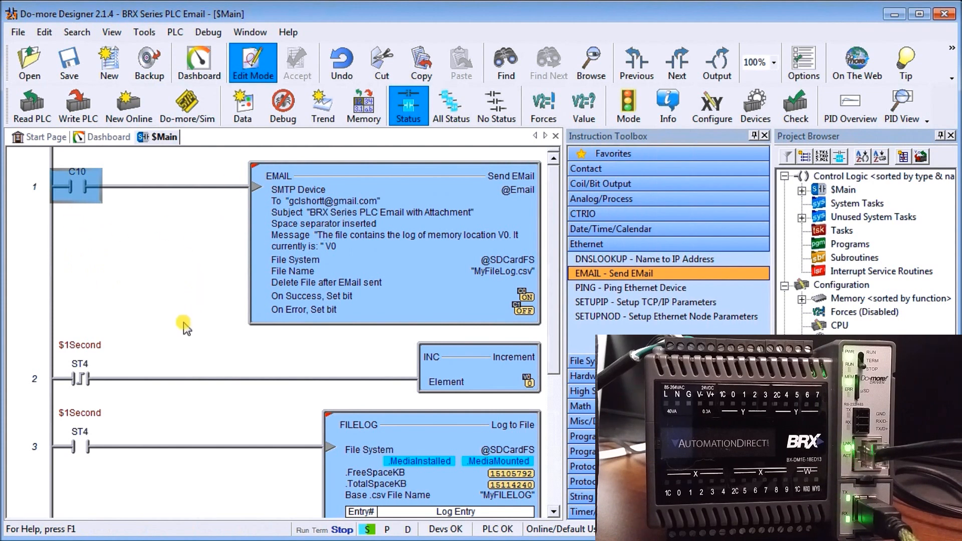
click(114, 387)
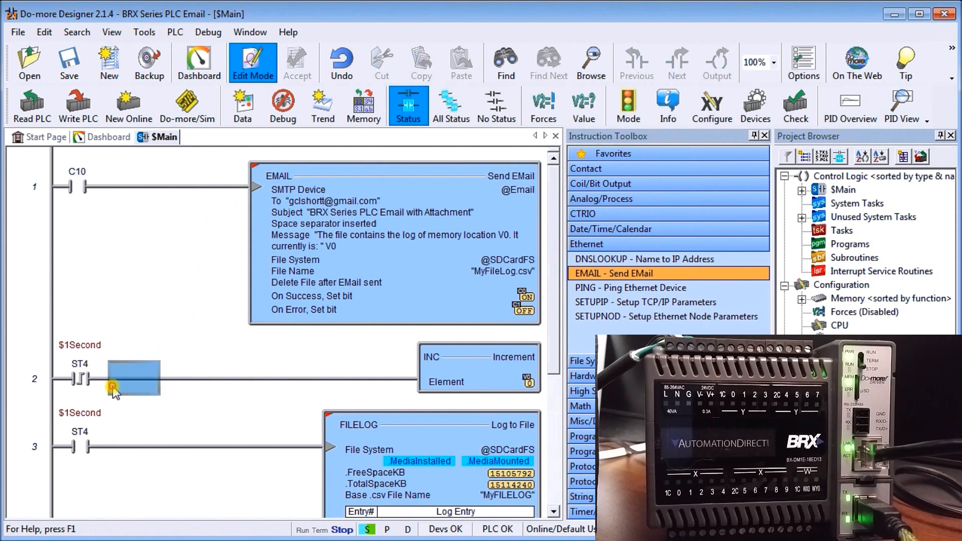
mouse_move(484, 381)
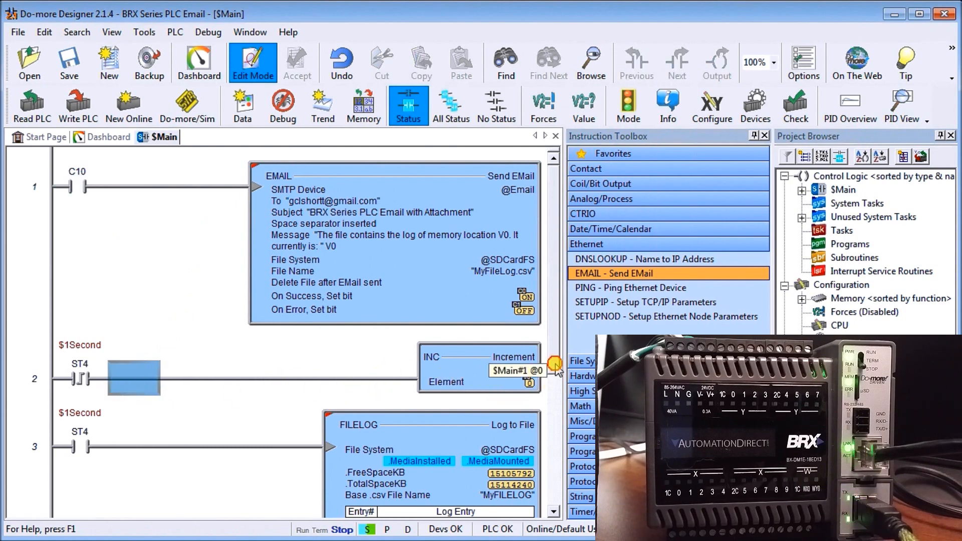
scroll(down, 3)
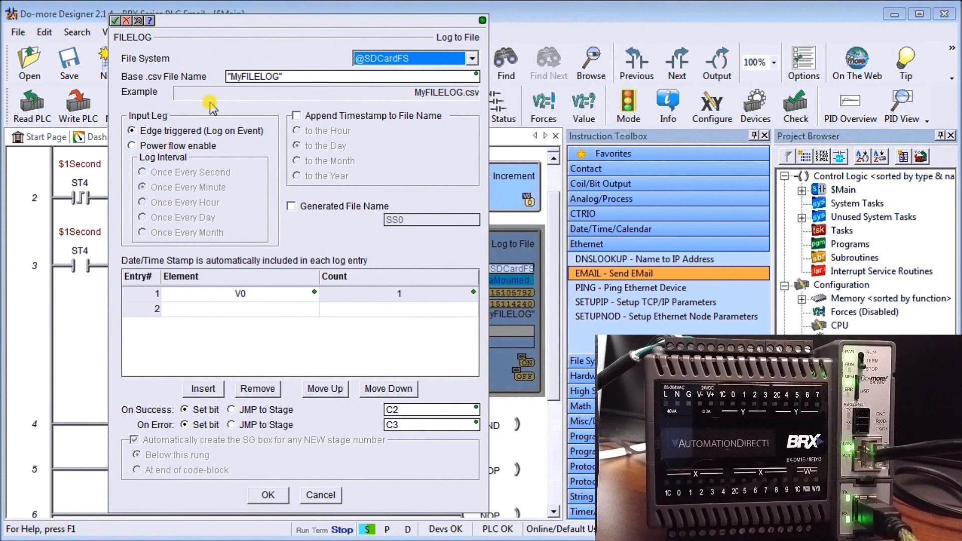
mouse_move(263, 90)
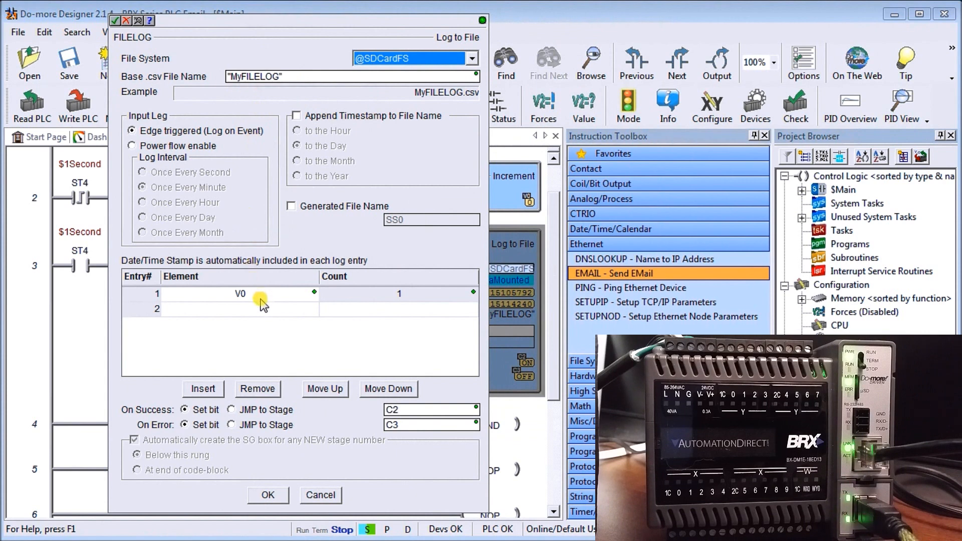
mouse_move(190, 174)
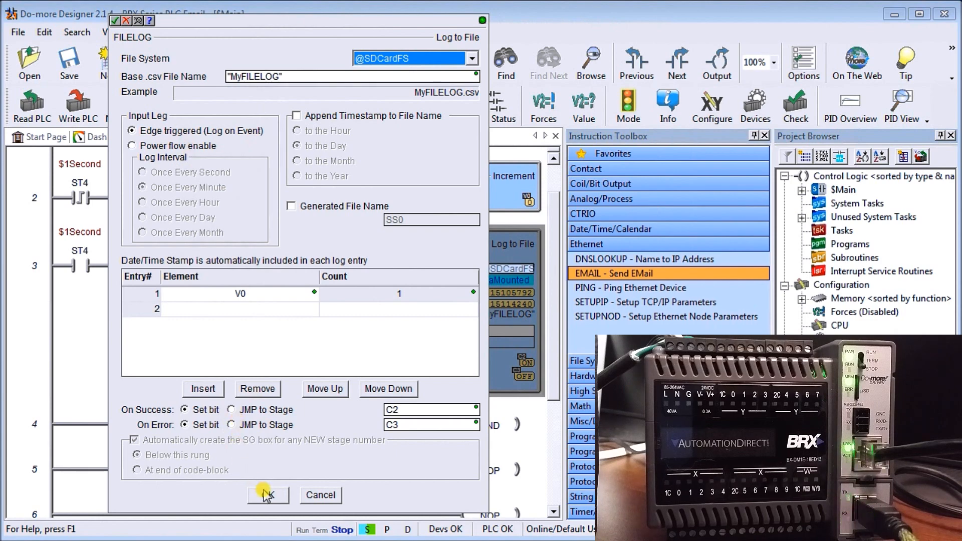
Step: Accept the unchanged FILELOG settings logging V0 to MyFILELOG on the SD card
click(268, 495)
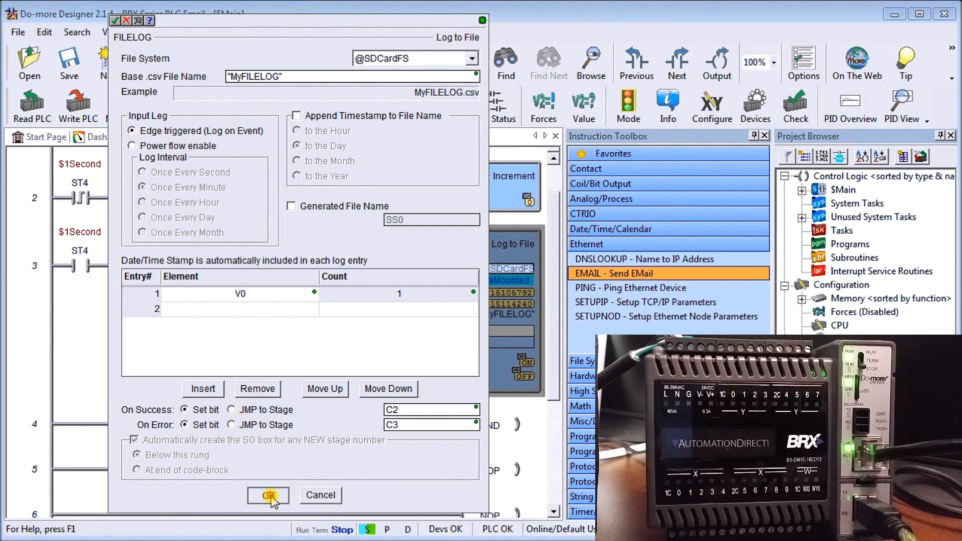
click(269, 495)
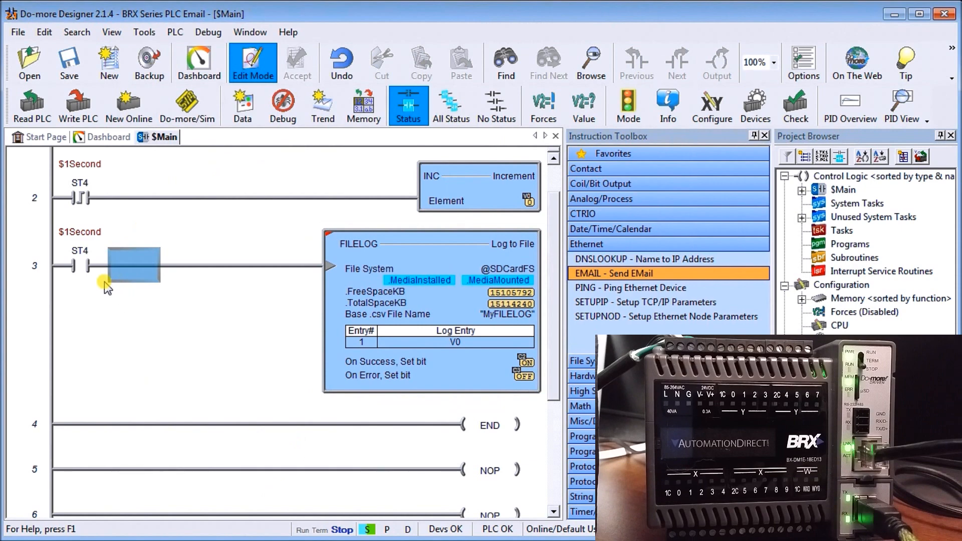
Step: Select the ST4 contact on rung 3 and scroll back up to rung 1's EMAIL instruction
click(105, 265)
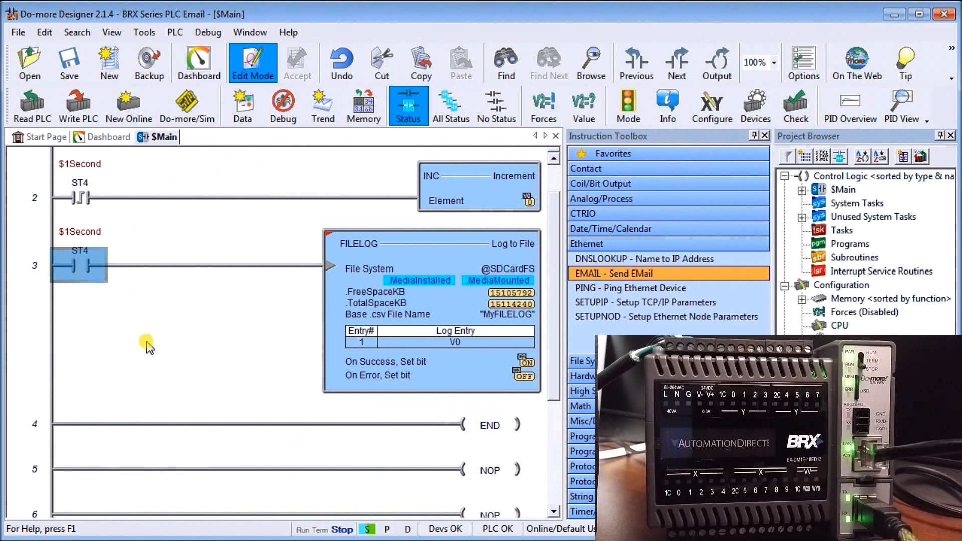
scroll(up, 3)
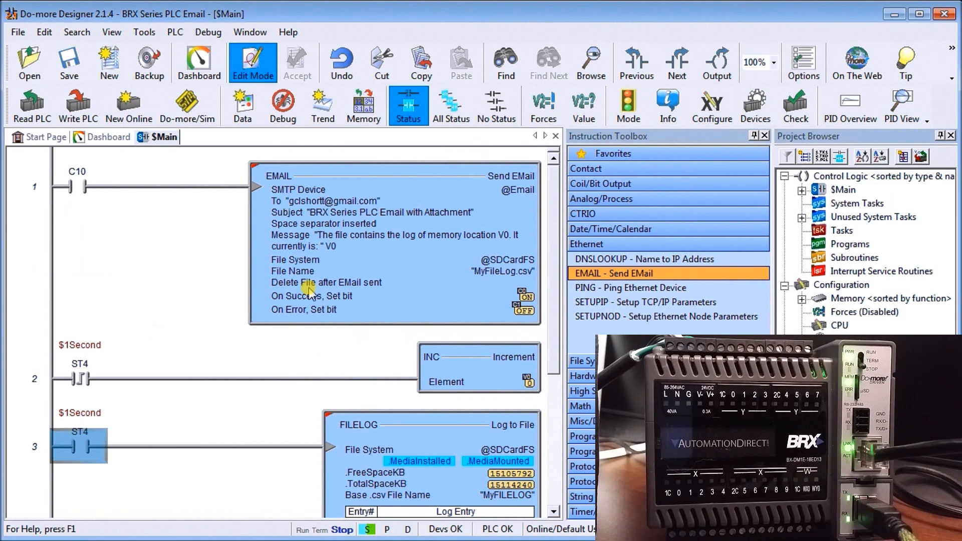
mouse_move(193, 251)
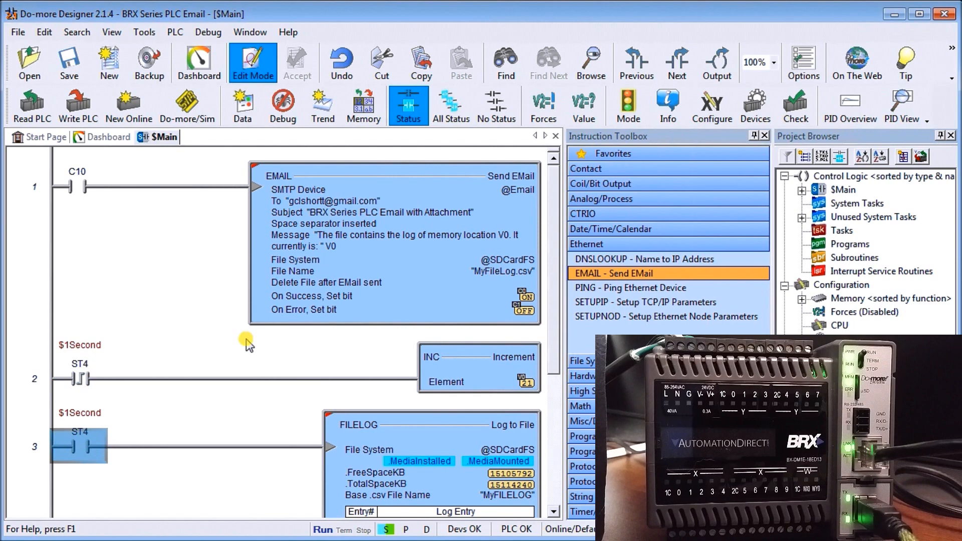
mouse_move(211, 287)
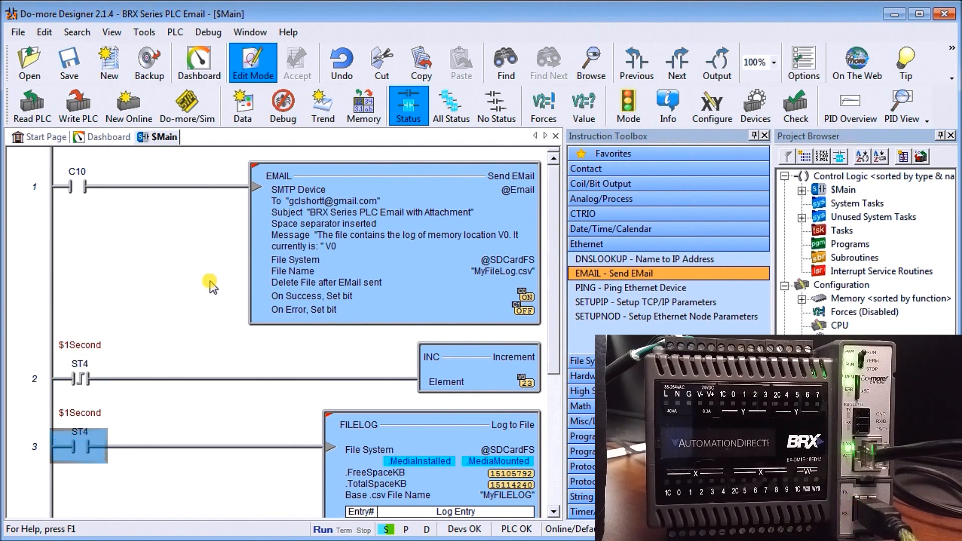
Step: Write bit C10 On and then back Off through Change Value to trigger the EMAIL
click(77, 186)
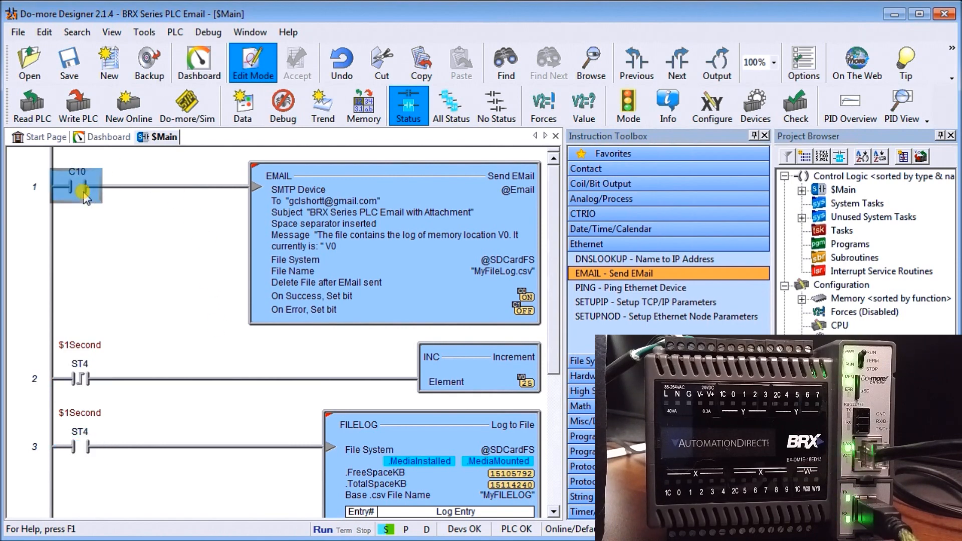
right_click(80, 187)
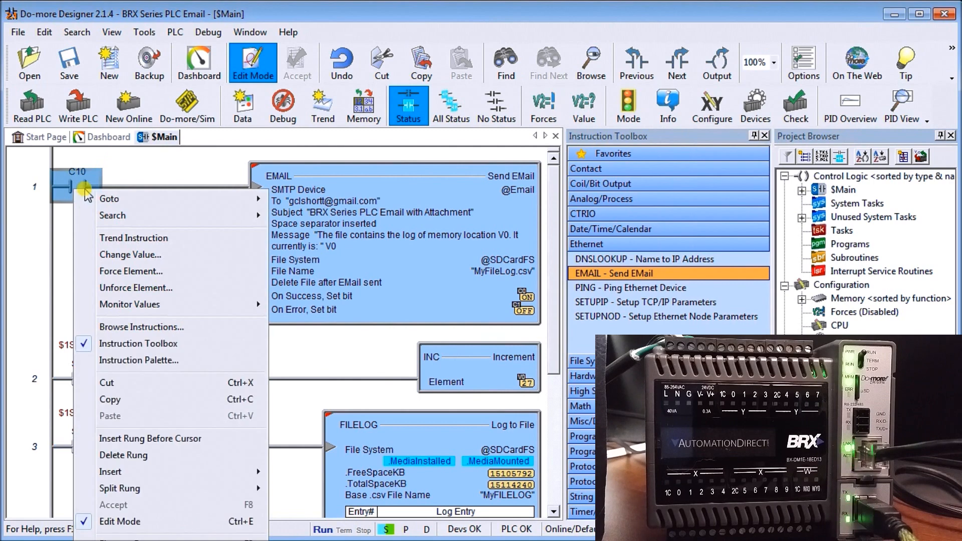
mouse_move(135, 360)
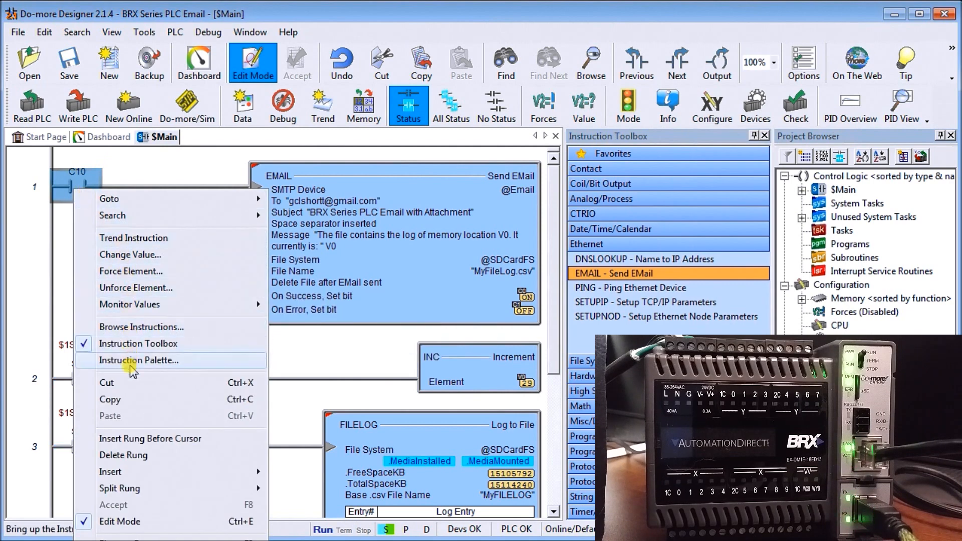
click(123, 259)
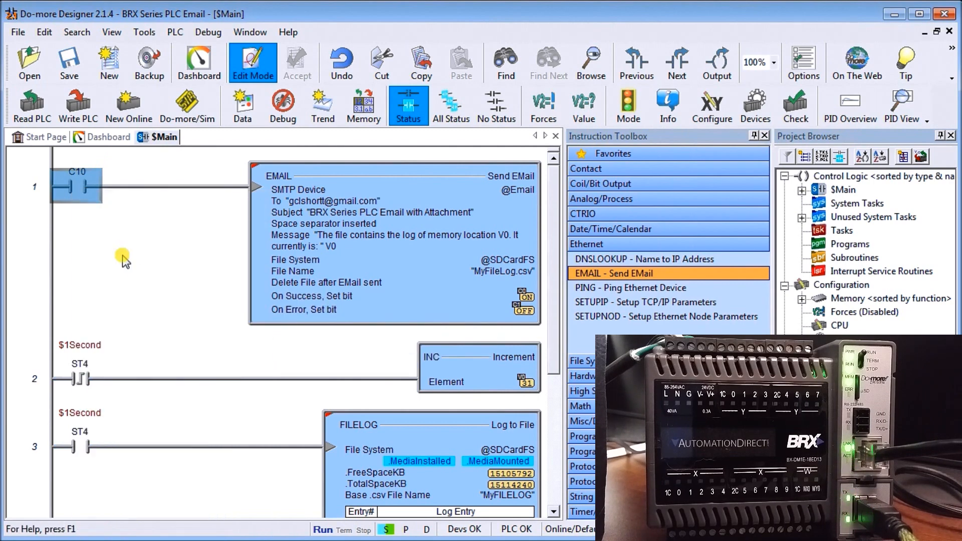
double_click(77, 186)
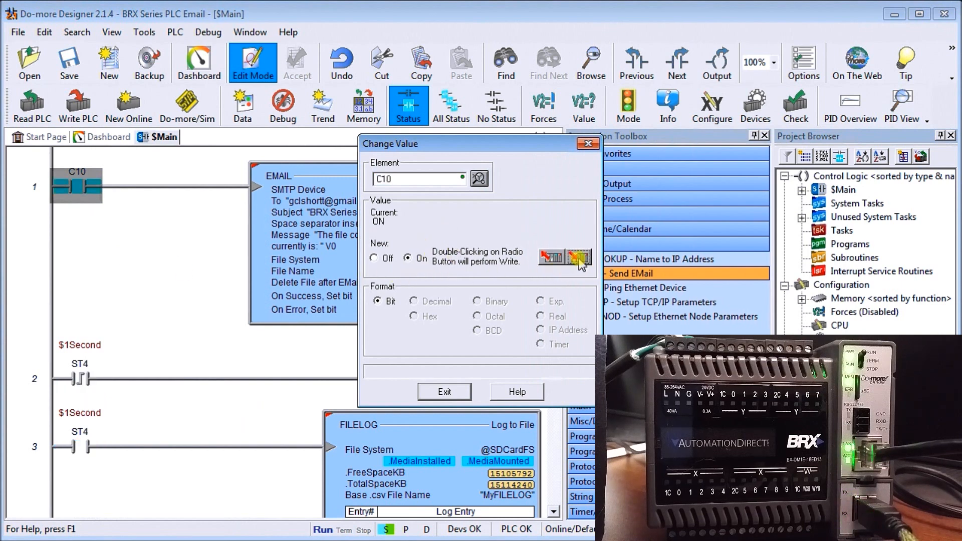
mouse_move(546, 255)
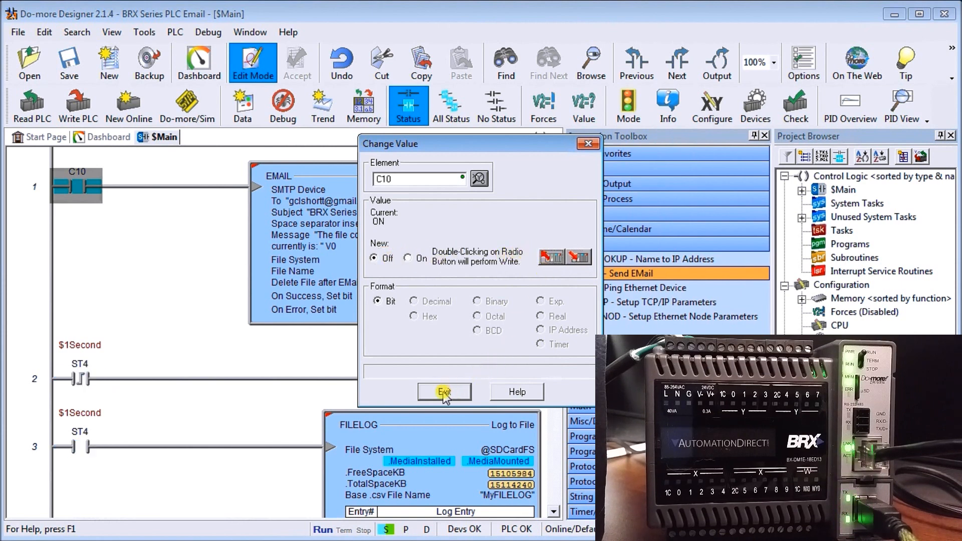
mouse_move(549, 261)
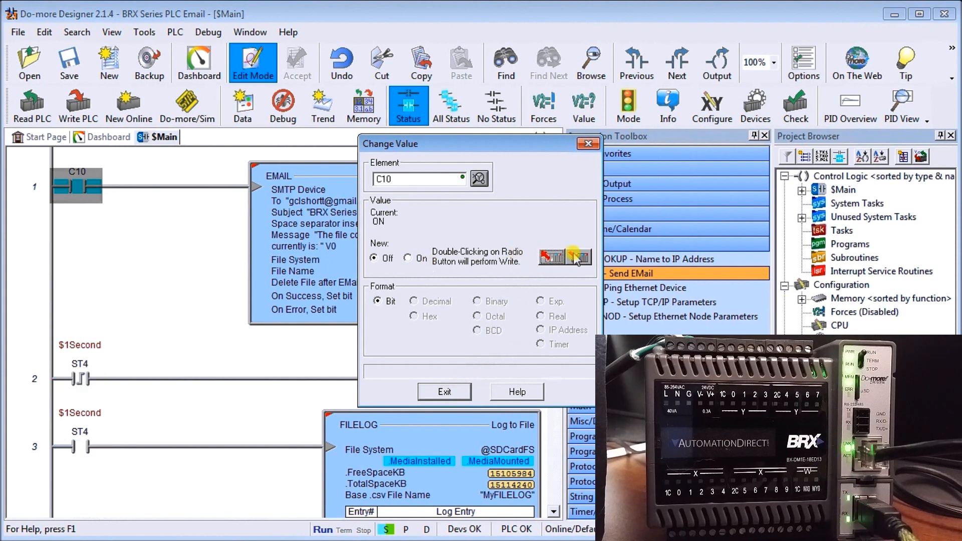
click(577, 256)
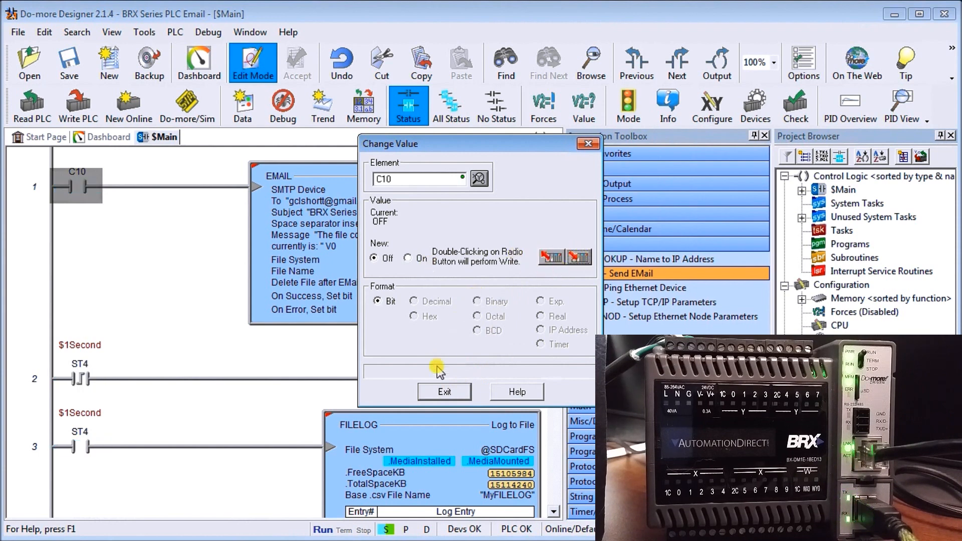
click(443, 391)
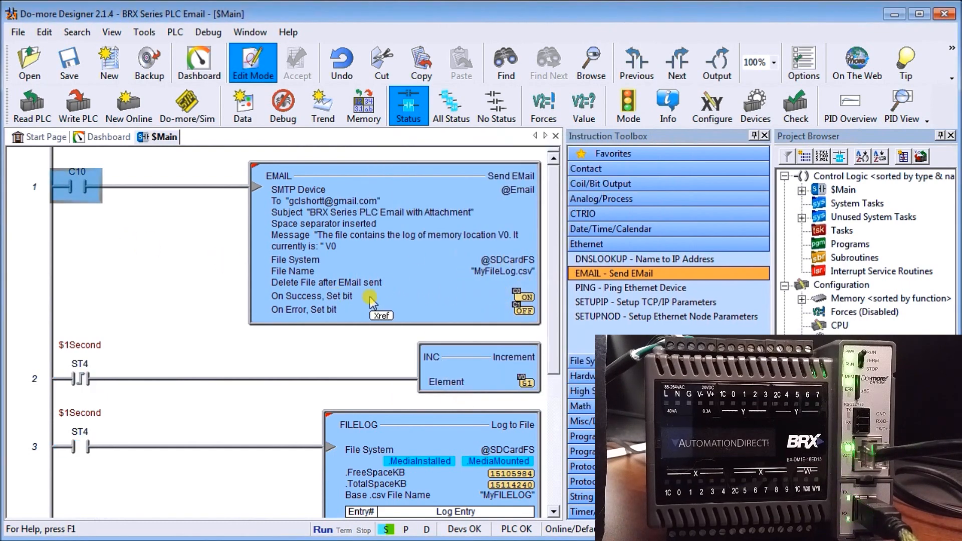
mouse_move(415, 301)
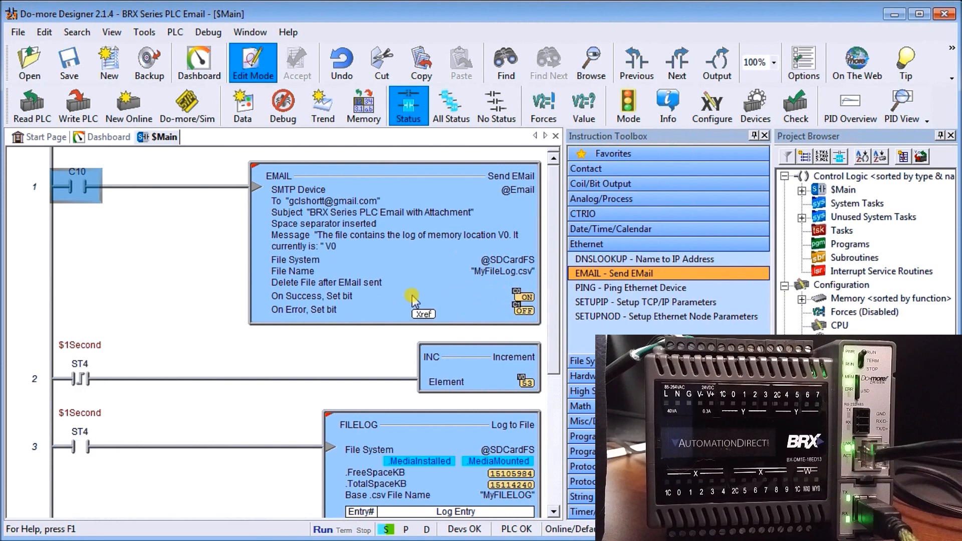
mouse_move(174, 269)
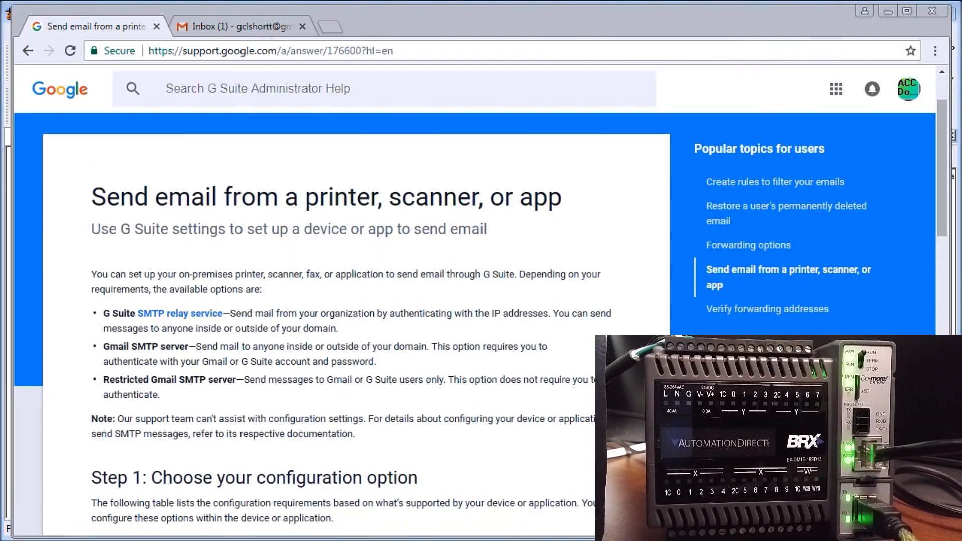
Step: Switch to Gmail and open 'BRX Series PLC Email with Attachment' showing V0 at 34
click(236, 26)
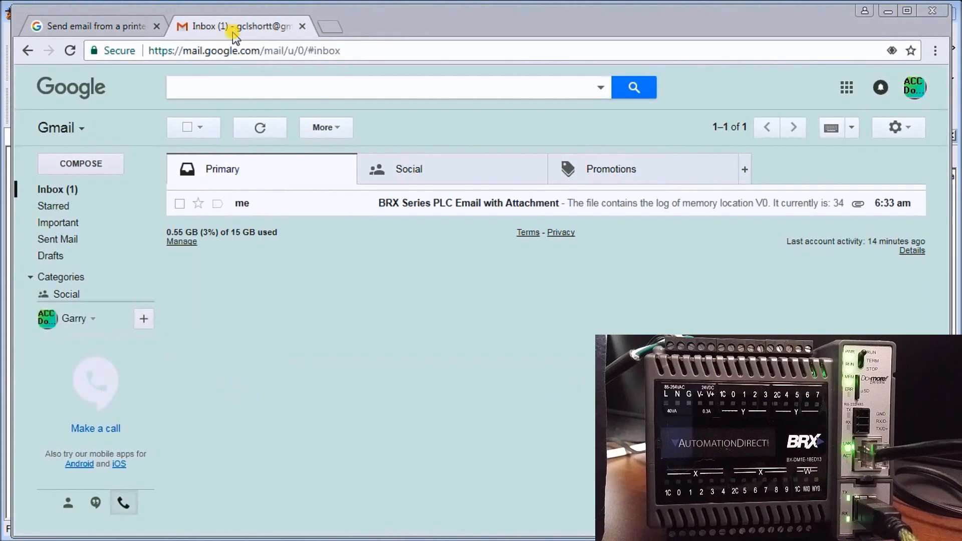
mouse_move(329, 192)
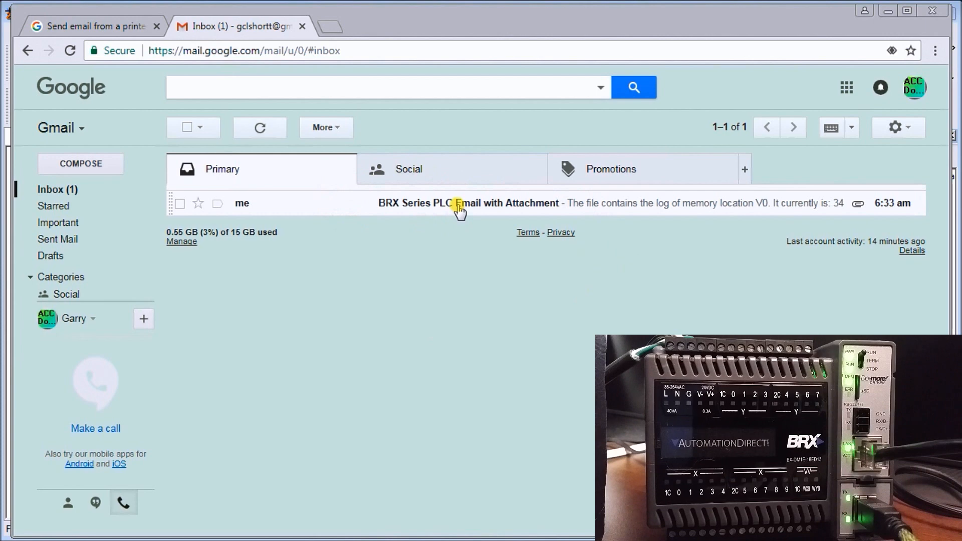
mouse_move(448, 209)
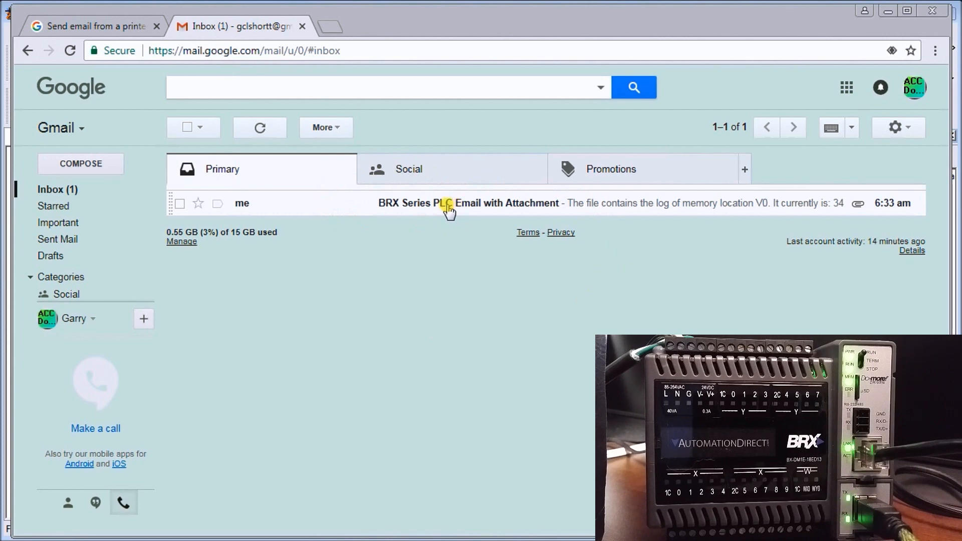
mouse_move(416, 210)
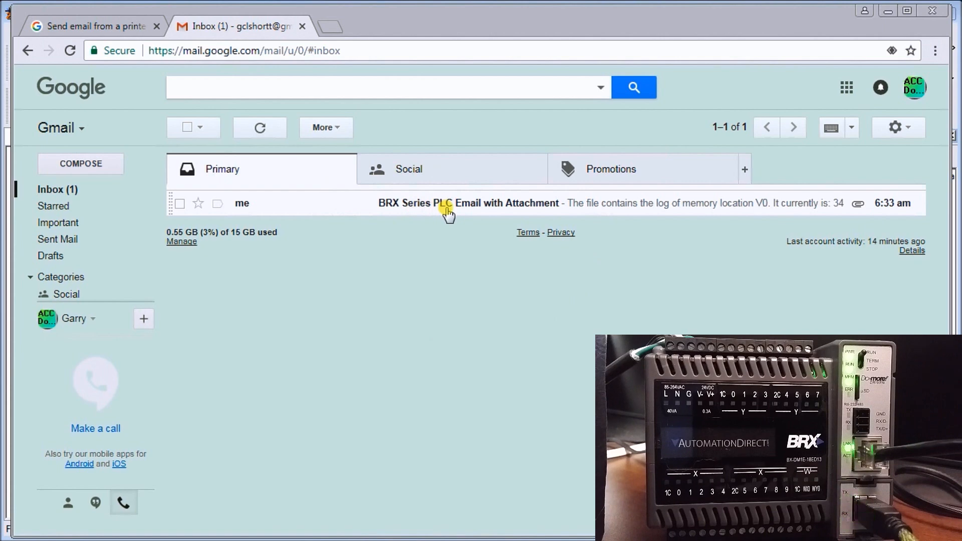
mouse_move(896, 208)
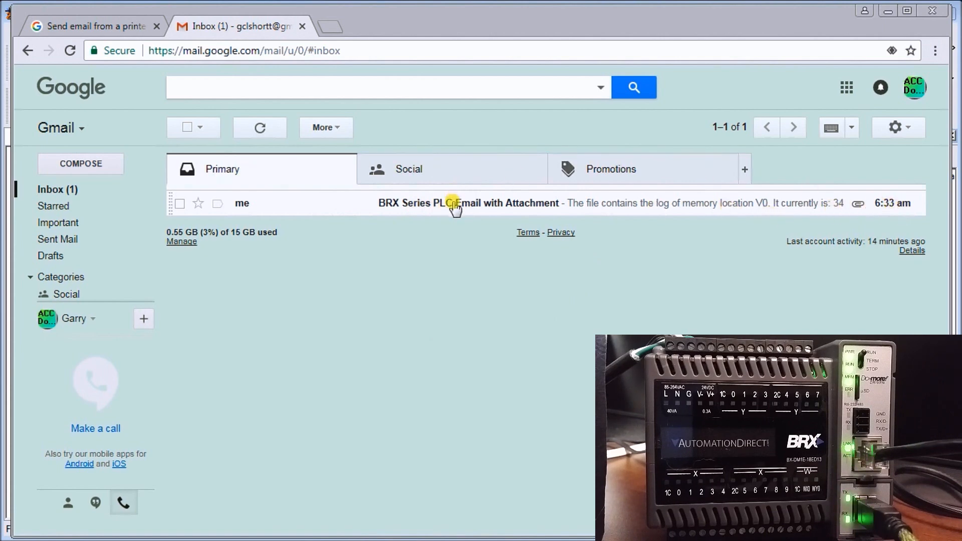
click(467, 203)
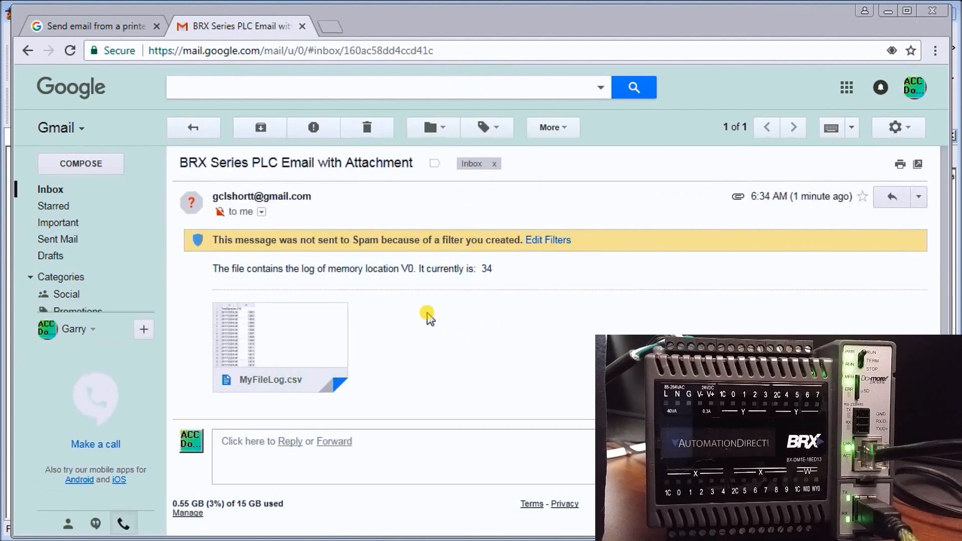
mouse_move(459, 246)
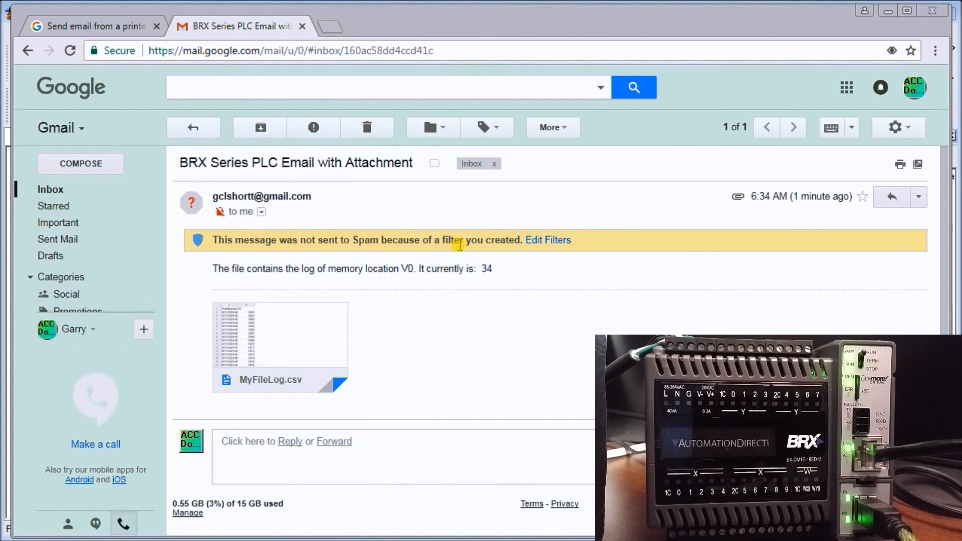
mouse_move(312, 257)
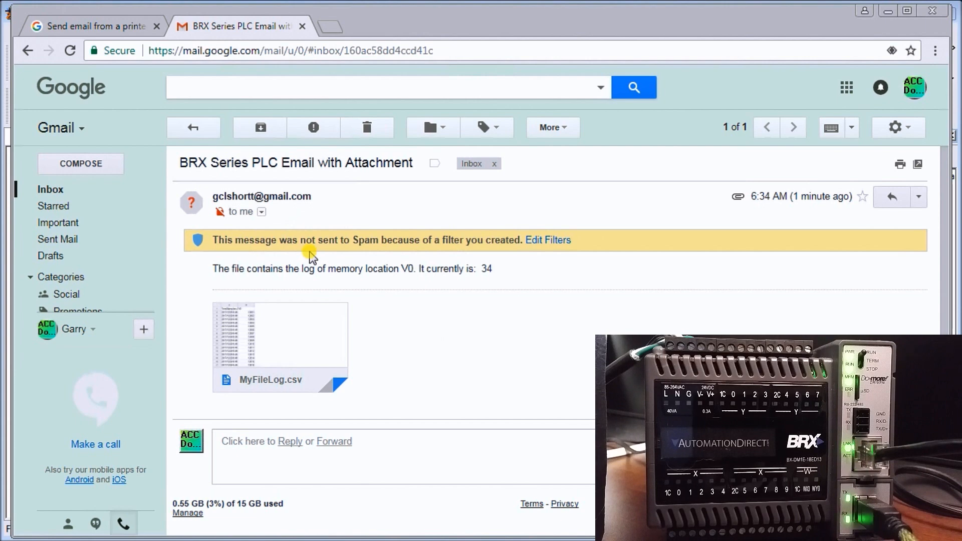
mouse_move(236, 282)
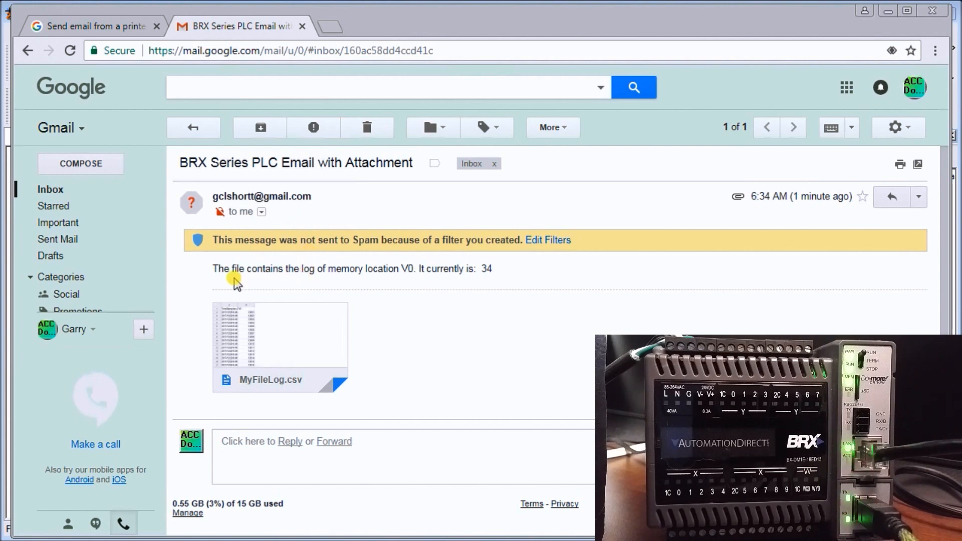
mouse_move(350, 289)
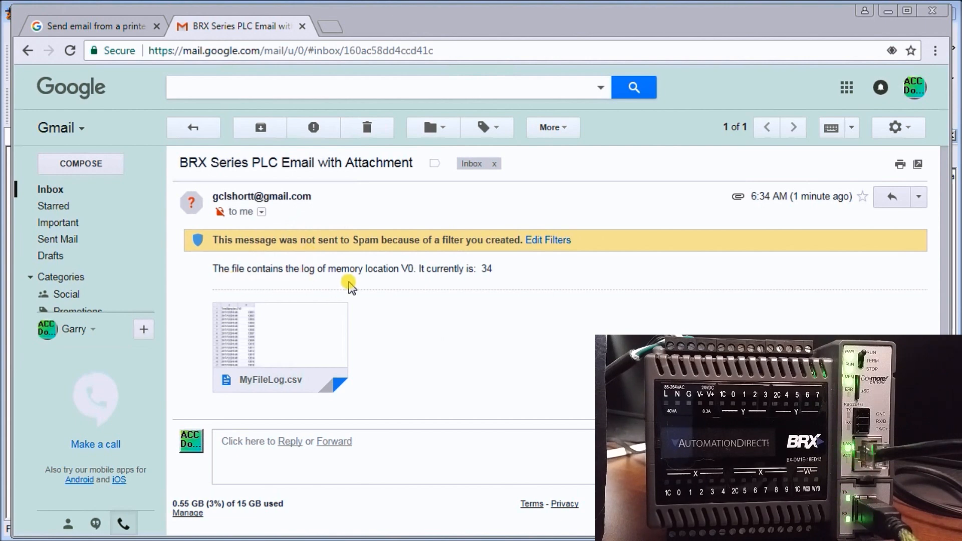
mouse_move(454, 289)
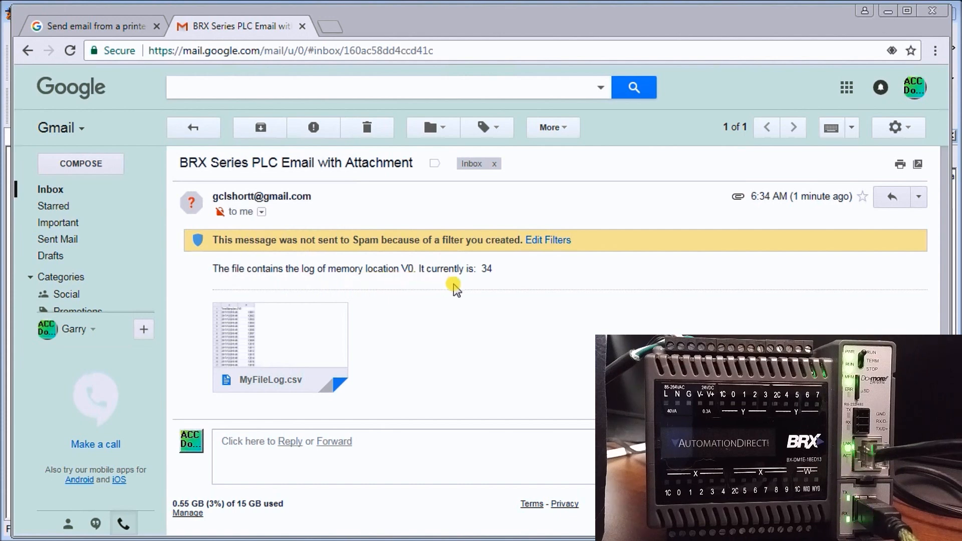
mouse_move(496, 285)
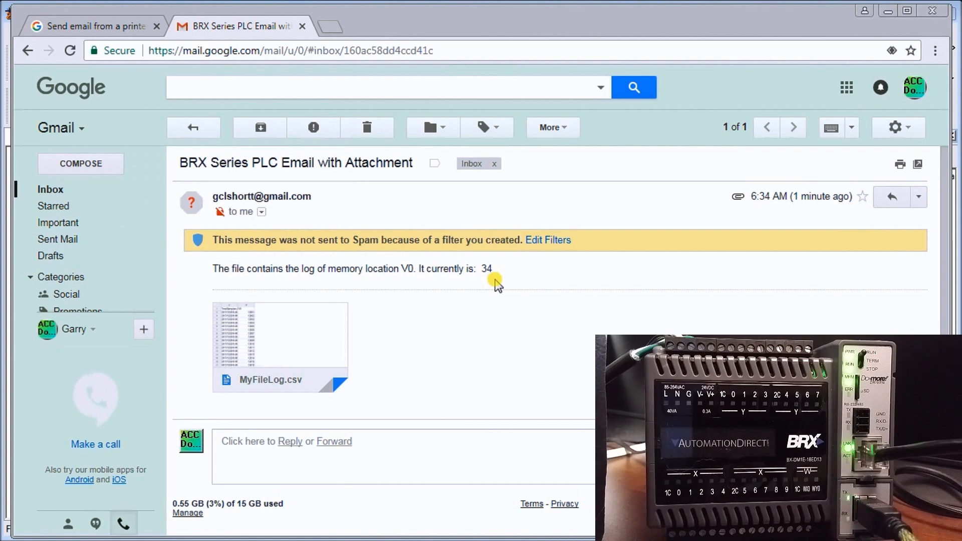
mouse_move(381, 355)
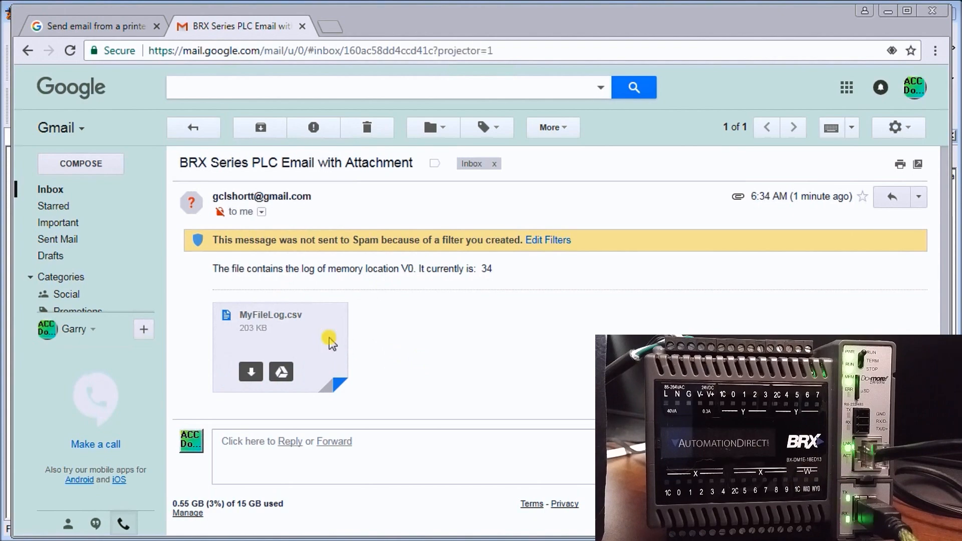
click(270, 315)
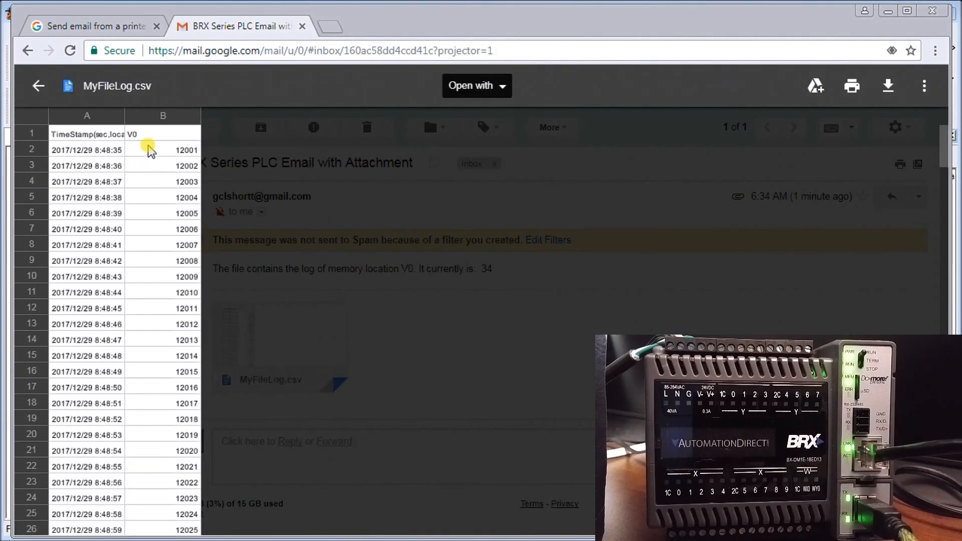
mouse_move(849, 210)
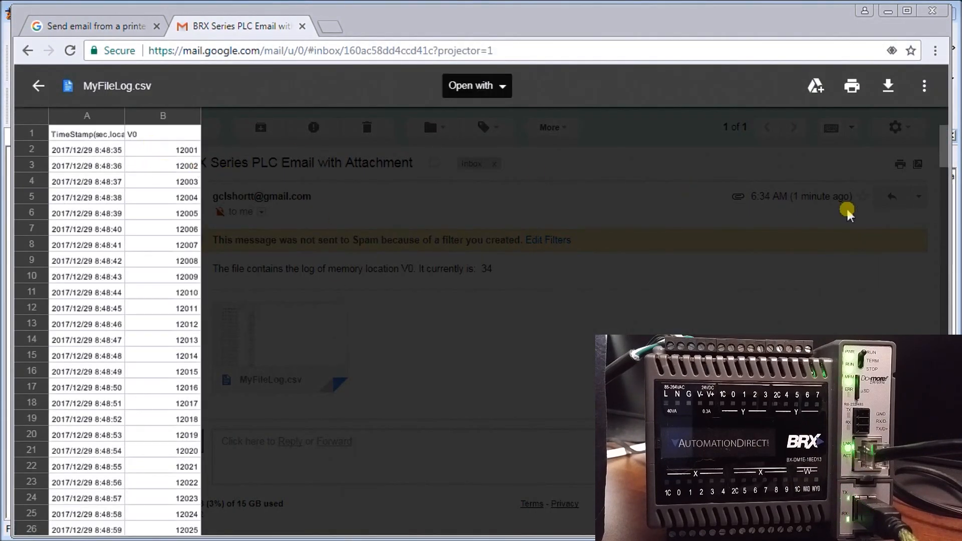
scroll(down, 3)
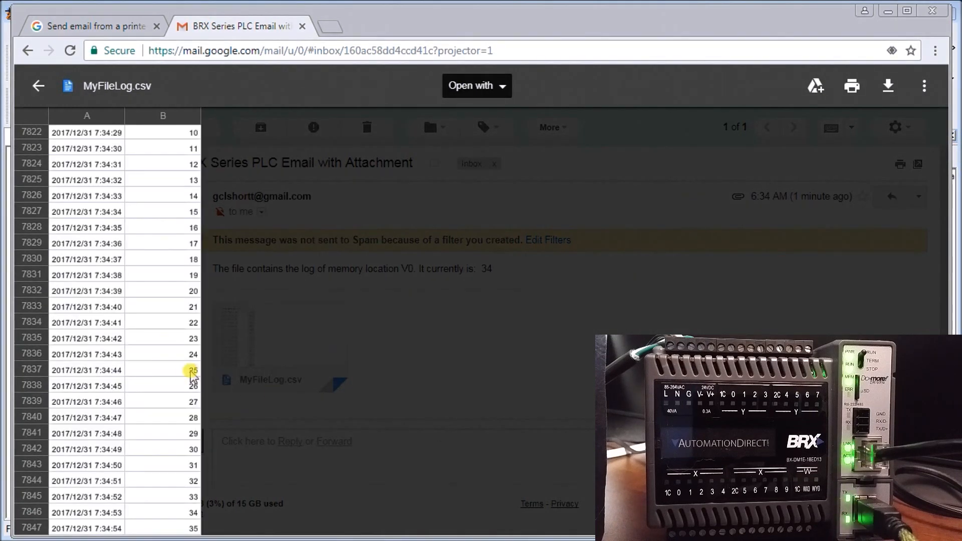
mouse_move(119, 527)
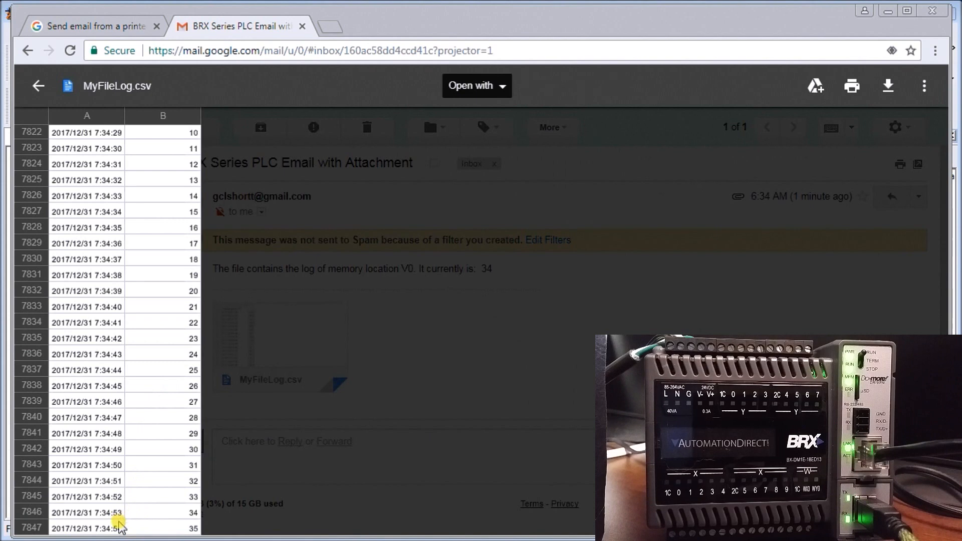
mouse_move(151, 431)
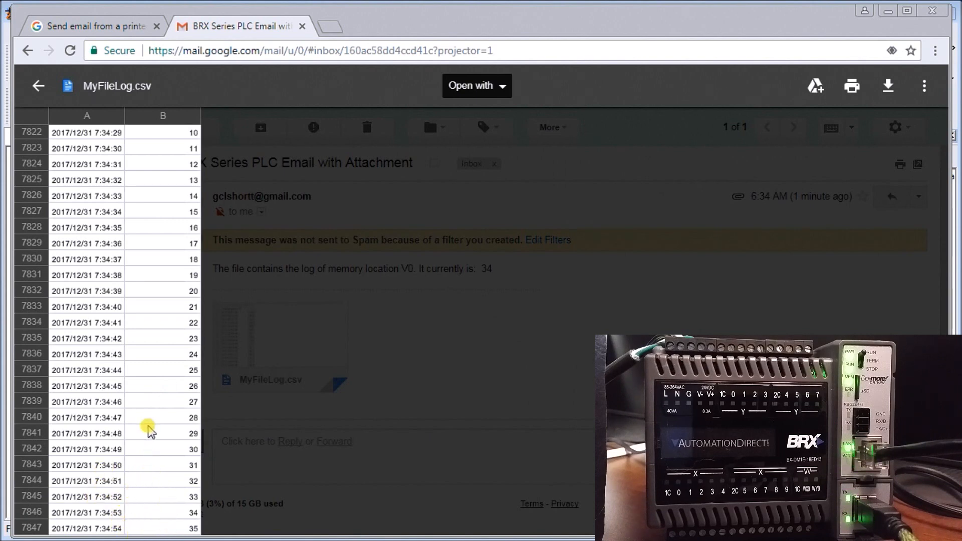
mouse_move(128, 229)
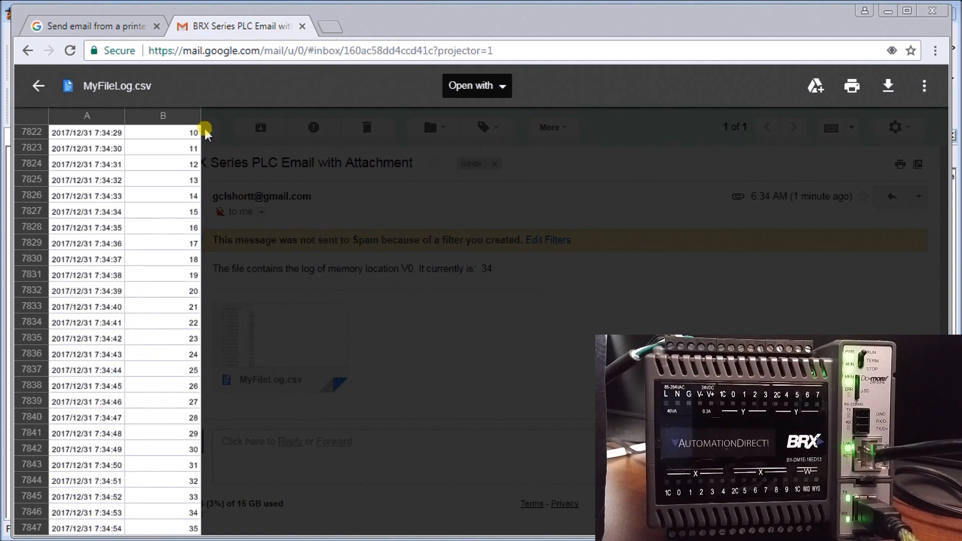
click(37, 85)
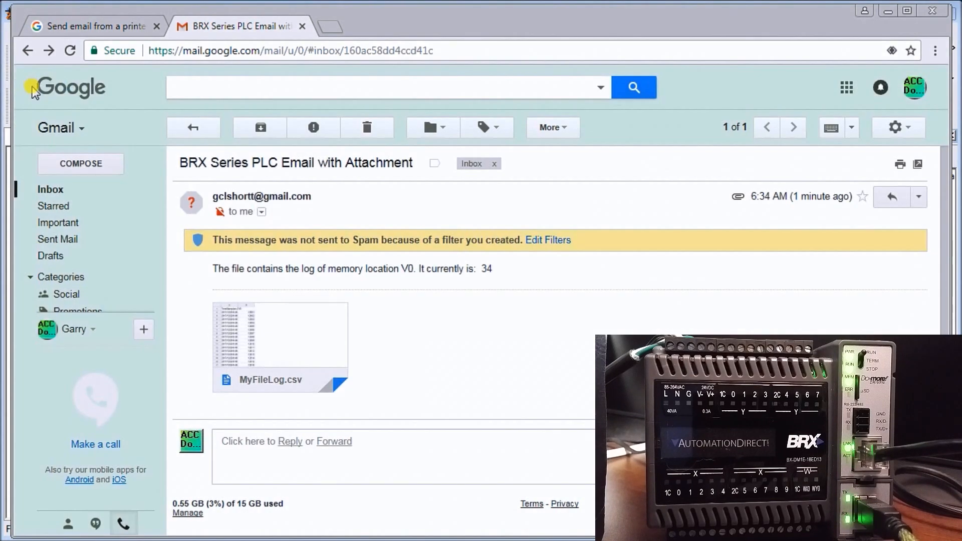
mouse_move(547, 357)
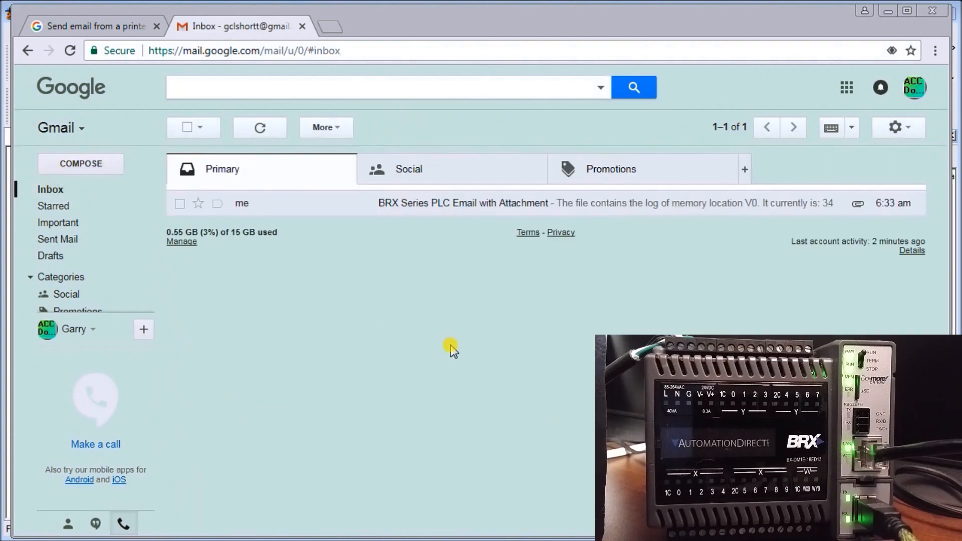
mouse_move(459, 348)
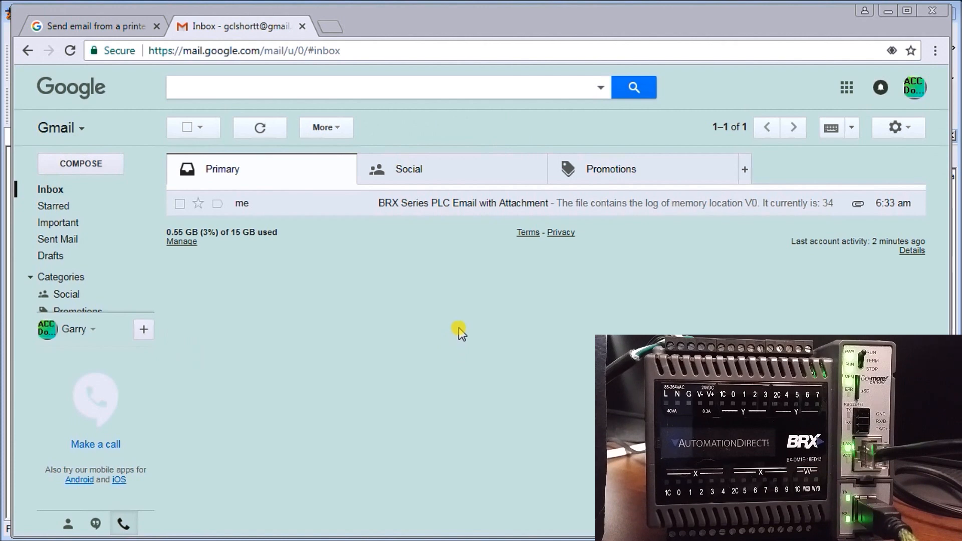
click(601, 87)
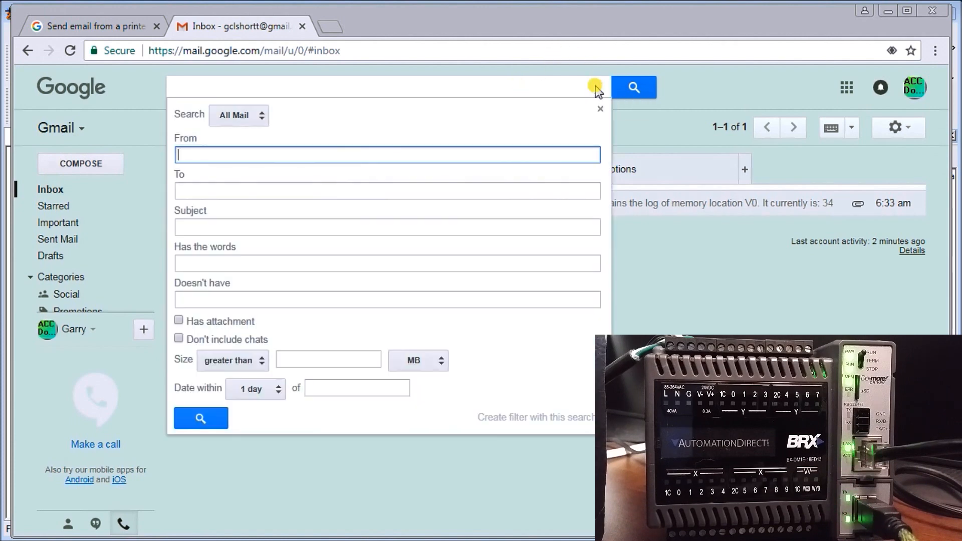
mouse_move(232, 228)
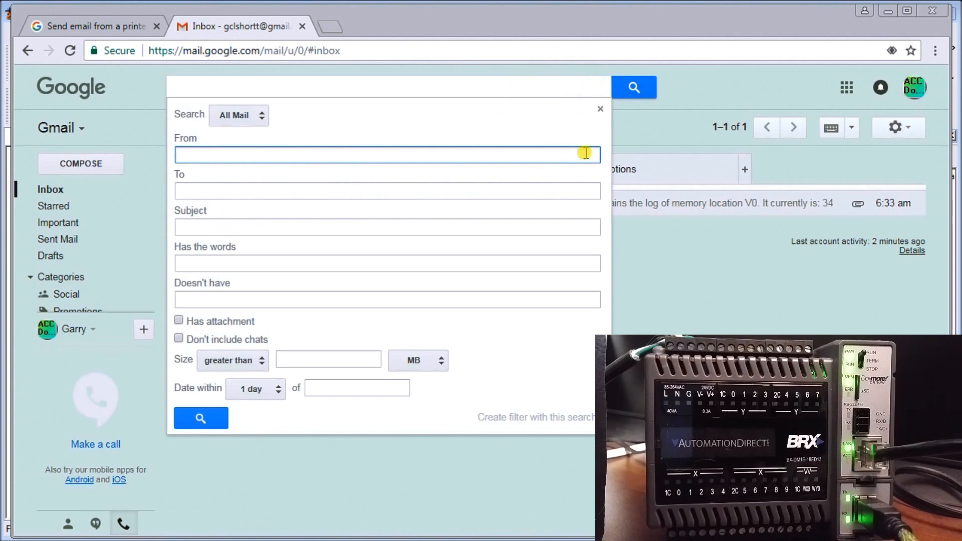
mouse_move(599, 109)
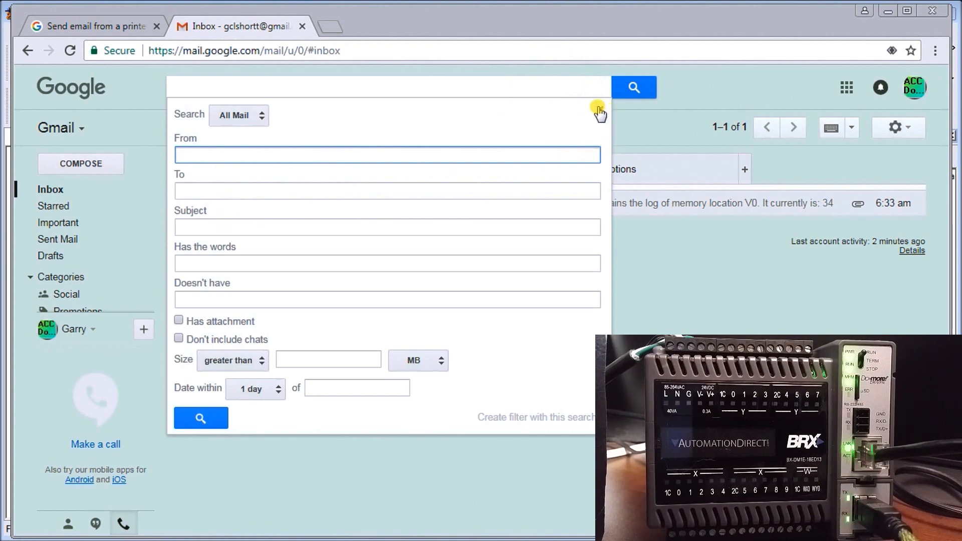
click(599, 110)
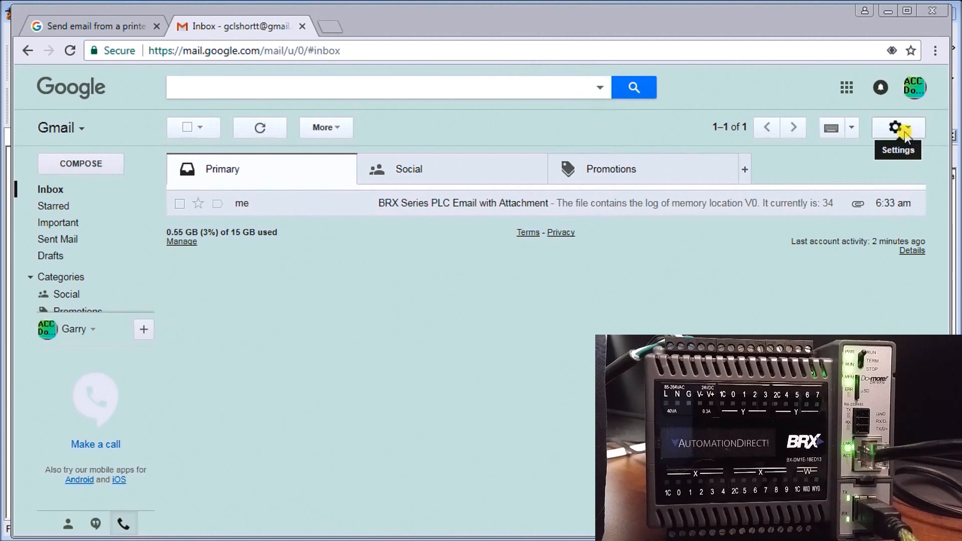
click(894, 127)
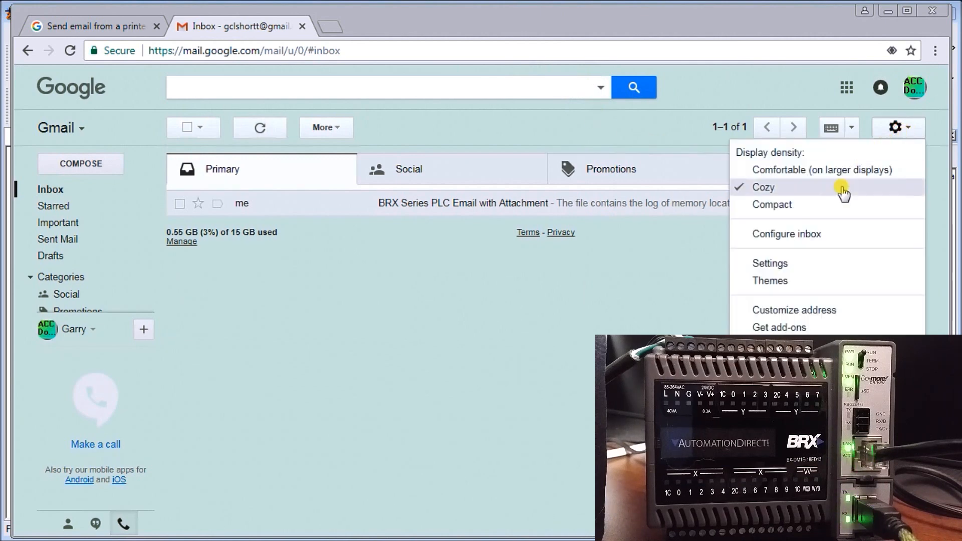
mouse_move(770, 263)
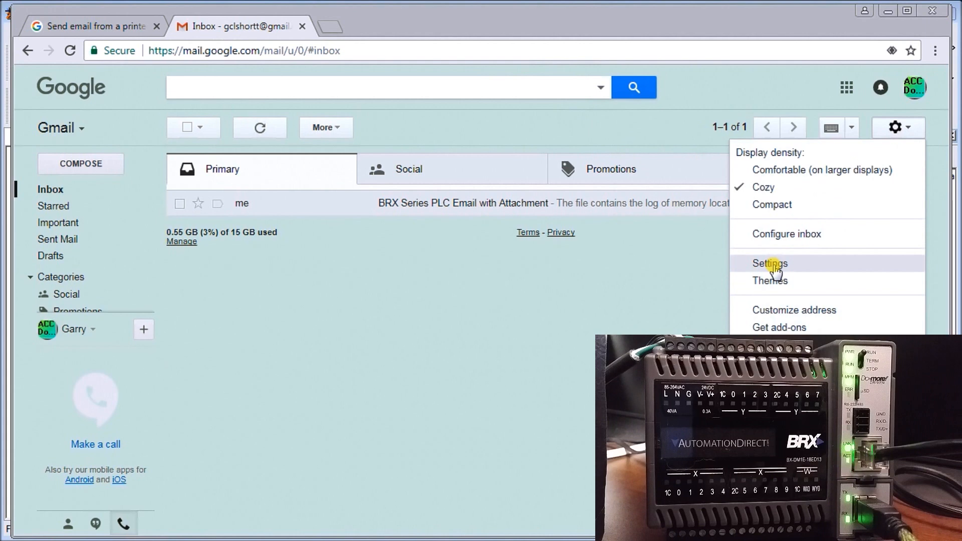
click(769, 263)
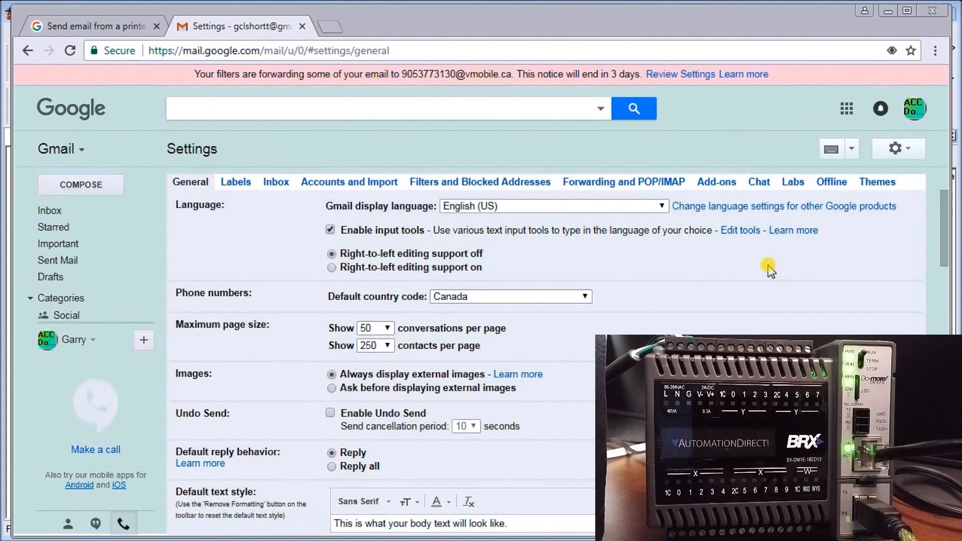
mouse_move(622, 186)
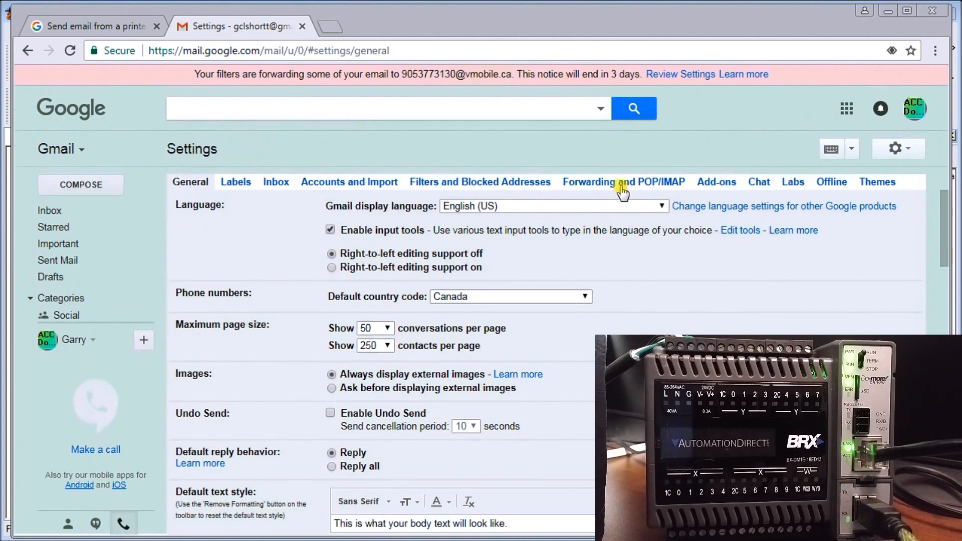
mouse_move(614, 187)
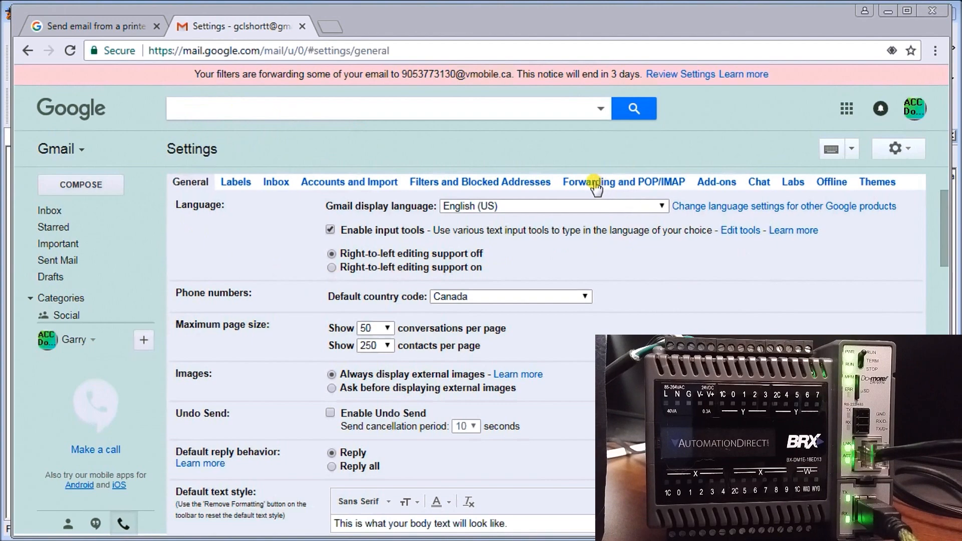
click(623, 182)
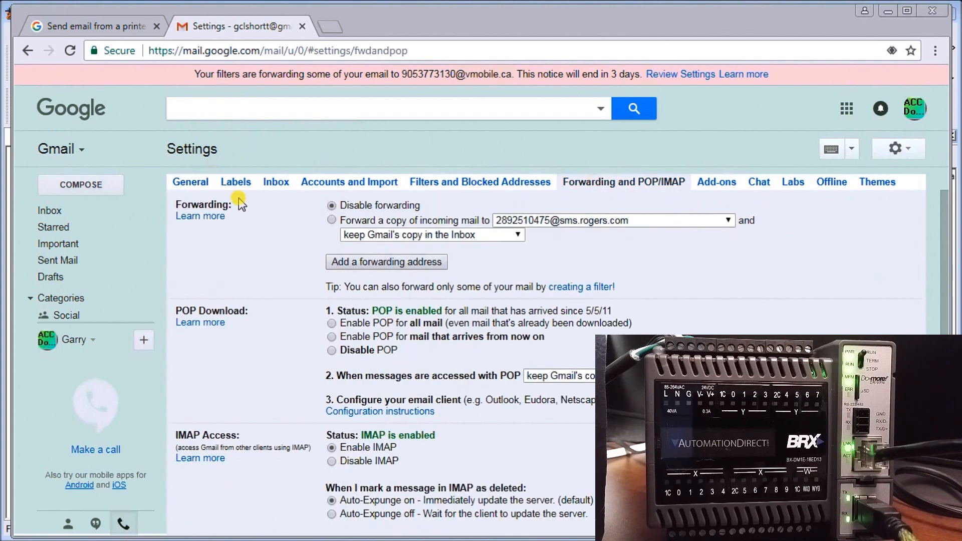
mouse_move(250, 344)
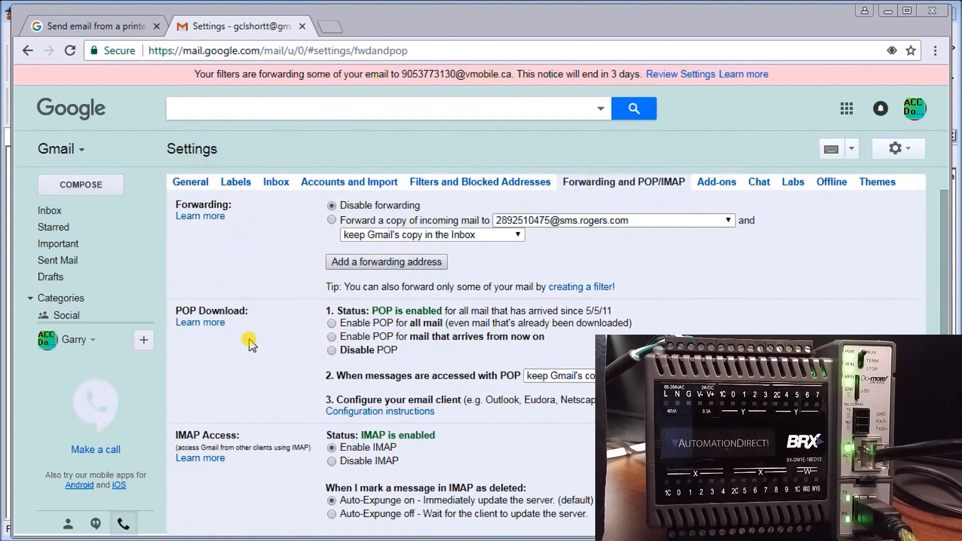
scroll(down, 3)
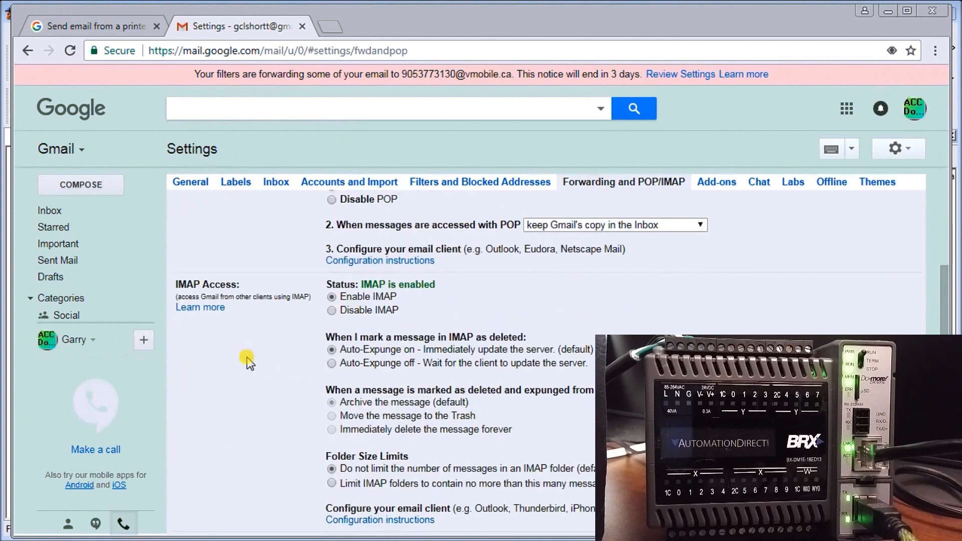
scroll(up, 3)
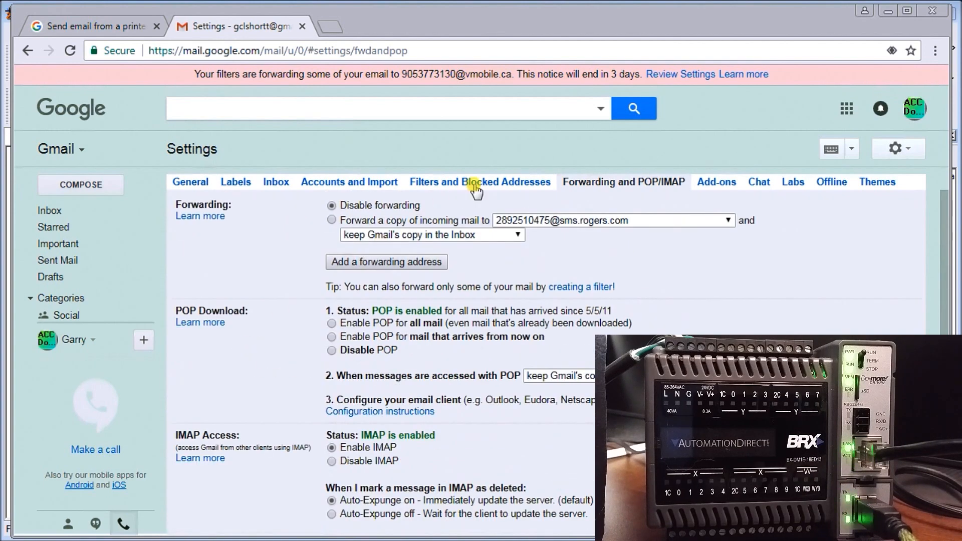
click(481, 181)
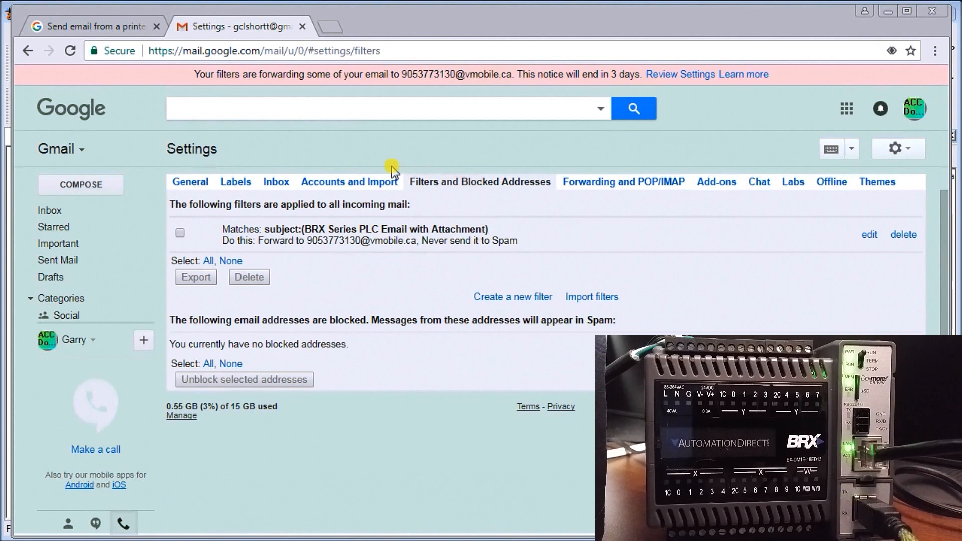
mouse_move(386, 188)
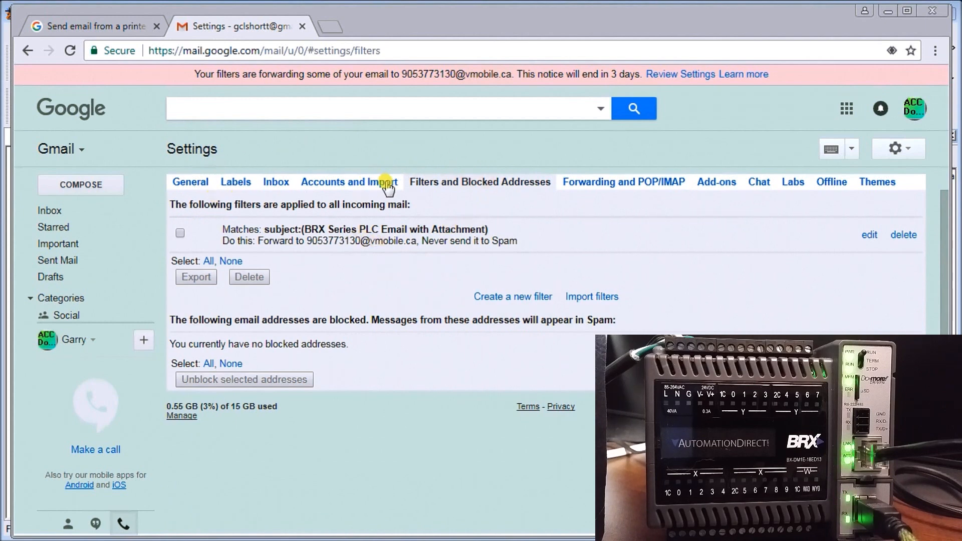
mouse_move(264, 208)
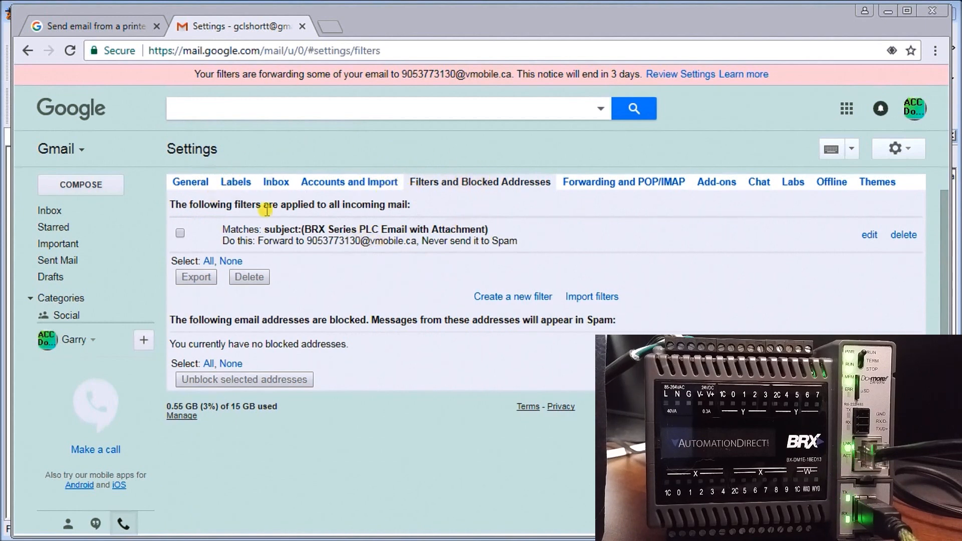
mouse_move(325, 227)
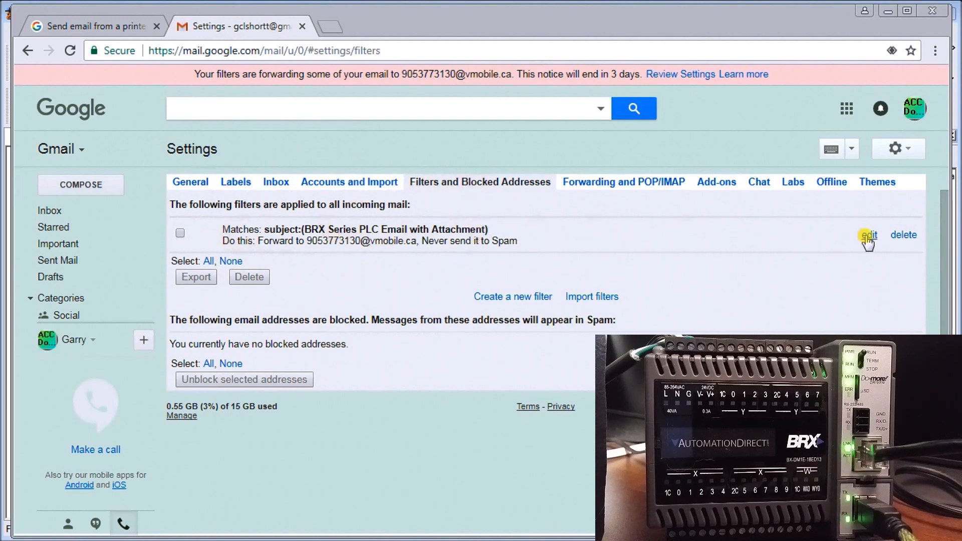
click(869, 235)
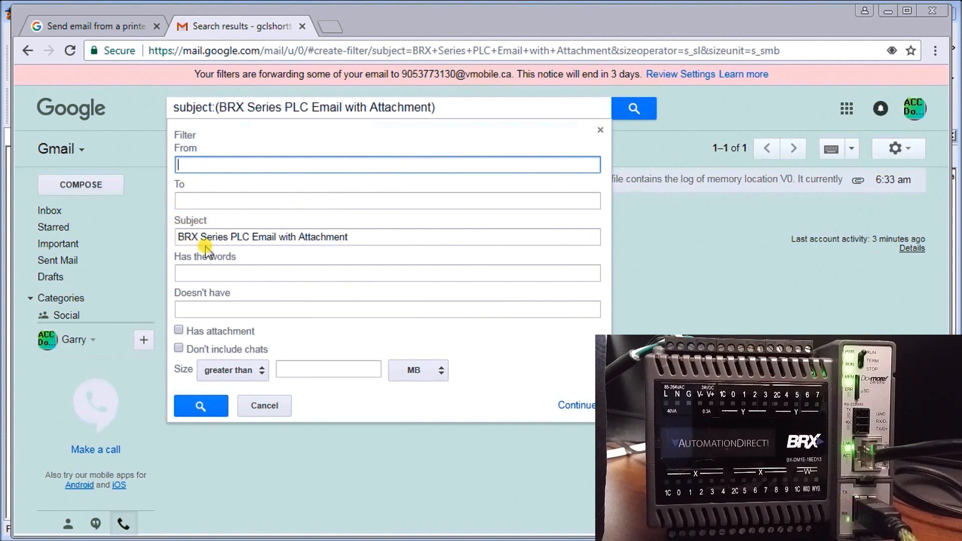
mouse_move(335, 261)
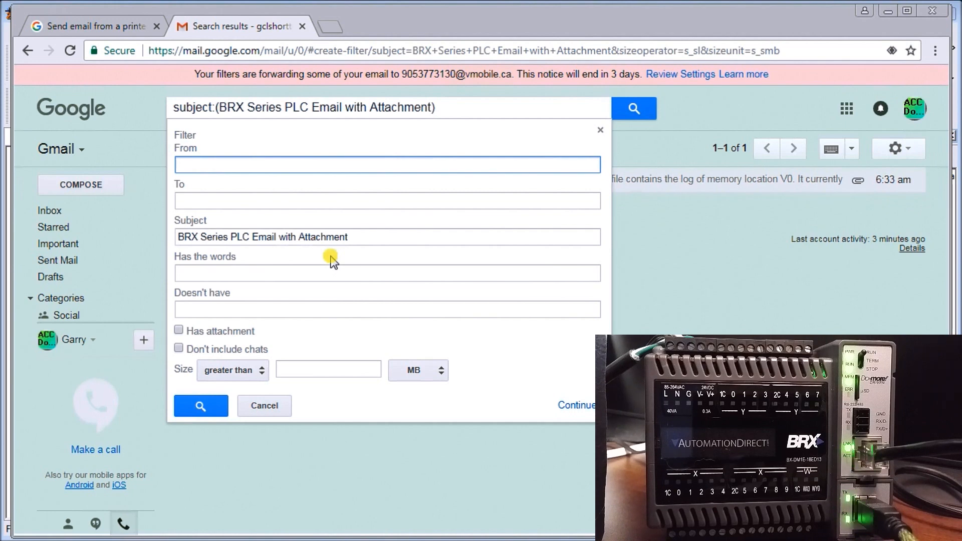
mouse_move(553, 453)
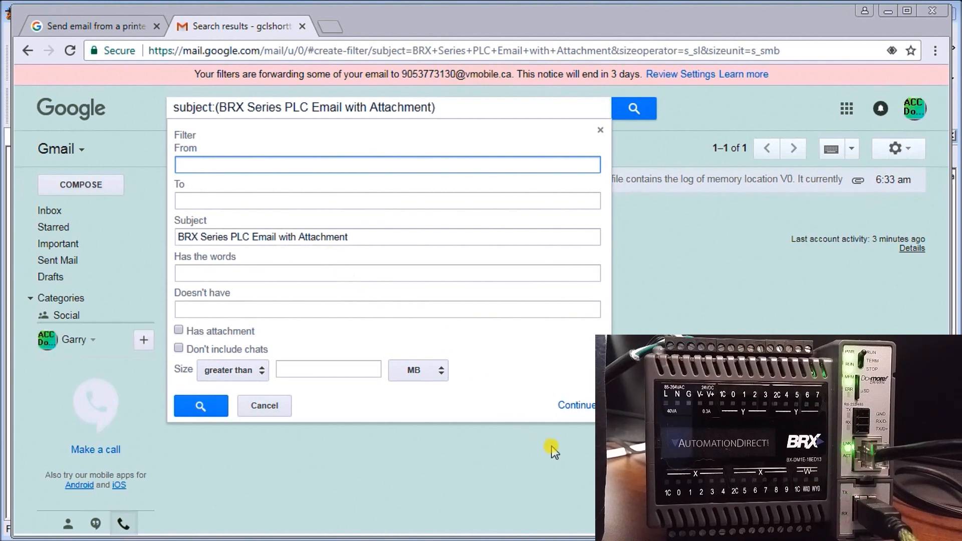
click(576, 405)
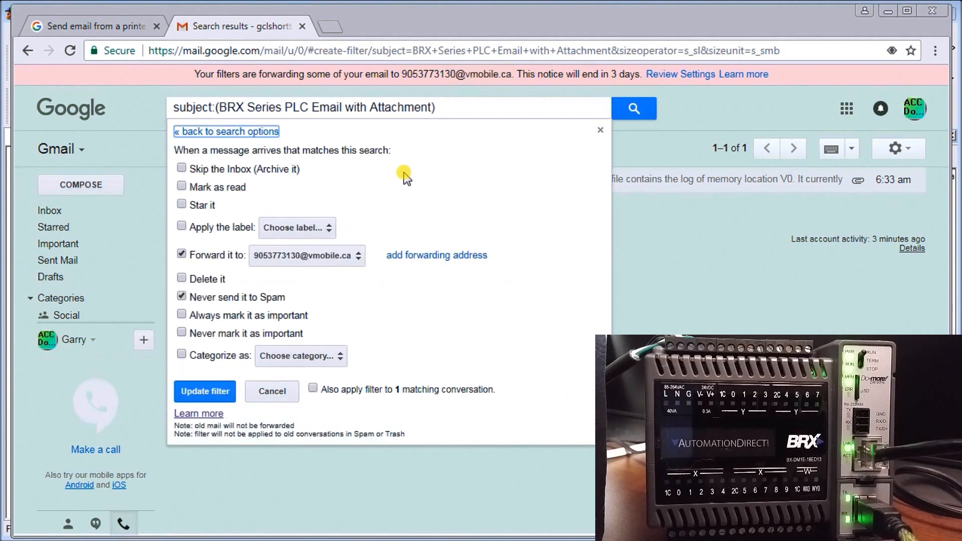
mouse_move(362, 194)
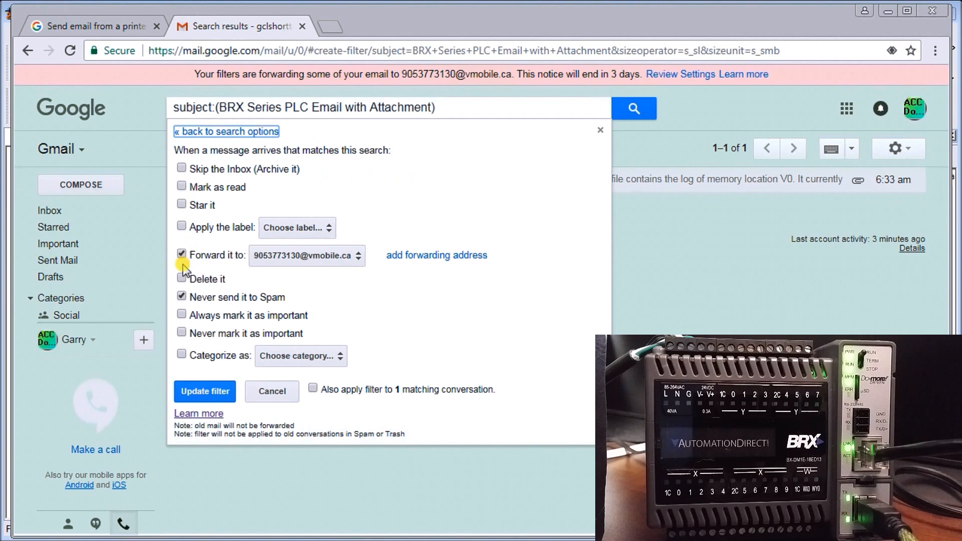
mouse_move(276, 273)
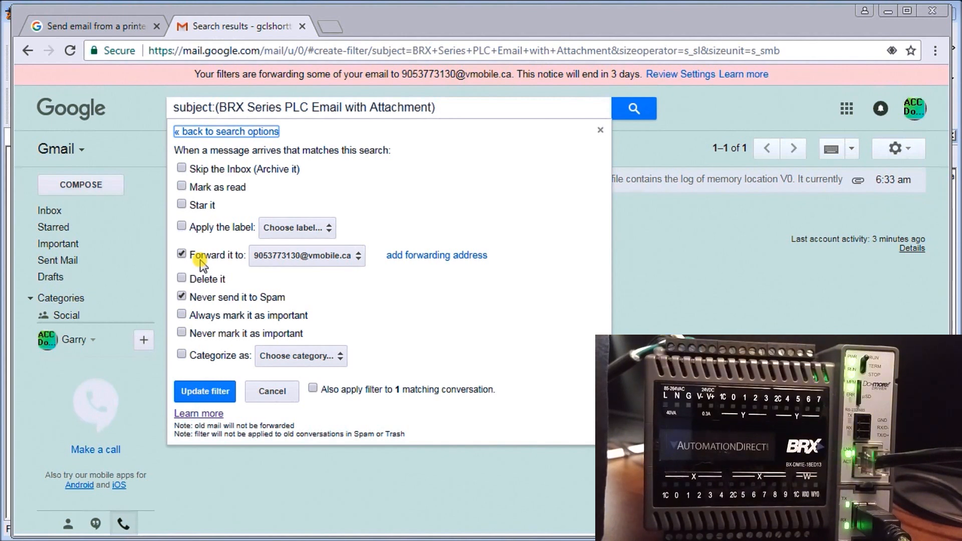
mouse_move(248, 391)
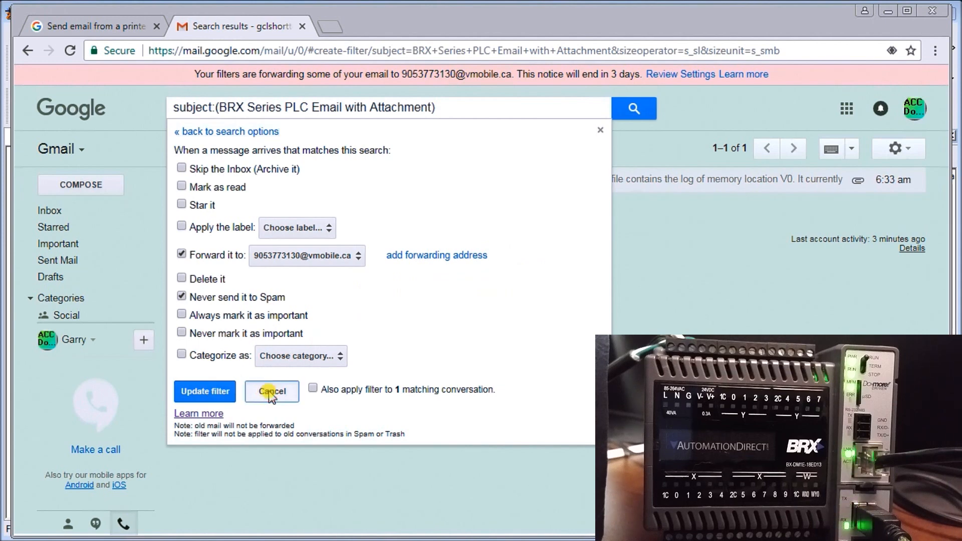
click(271, 392)
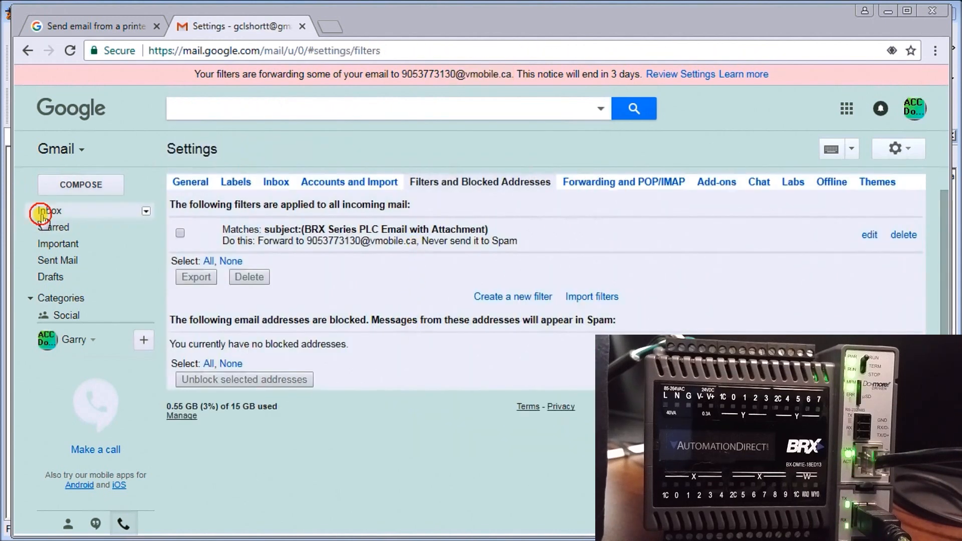
Step: Return to the Gmail inbox, then switch back to the Do-more Designer window
click(49, 210)
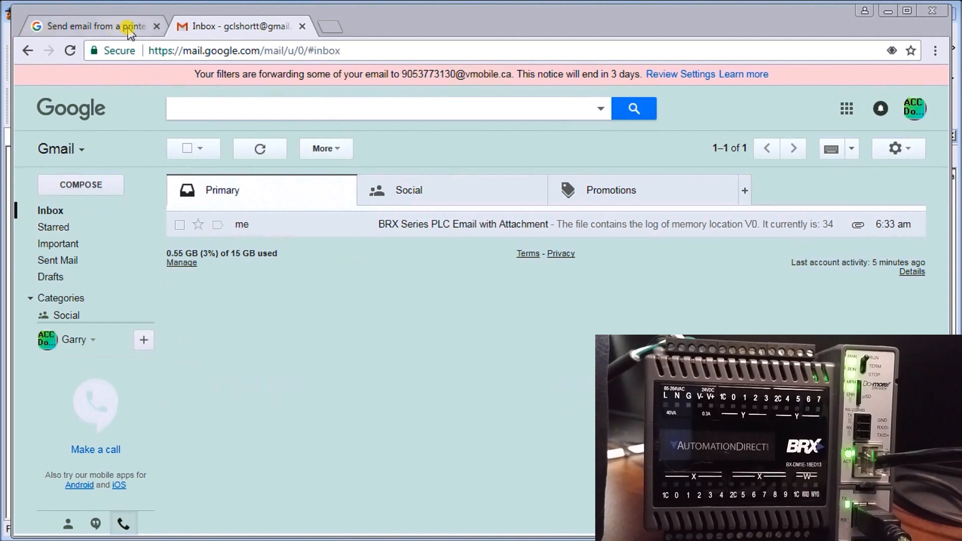
click(156, 27)
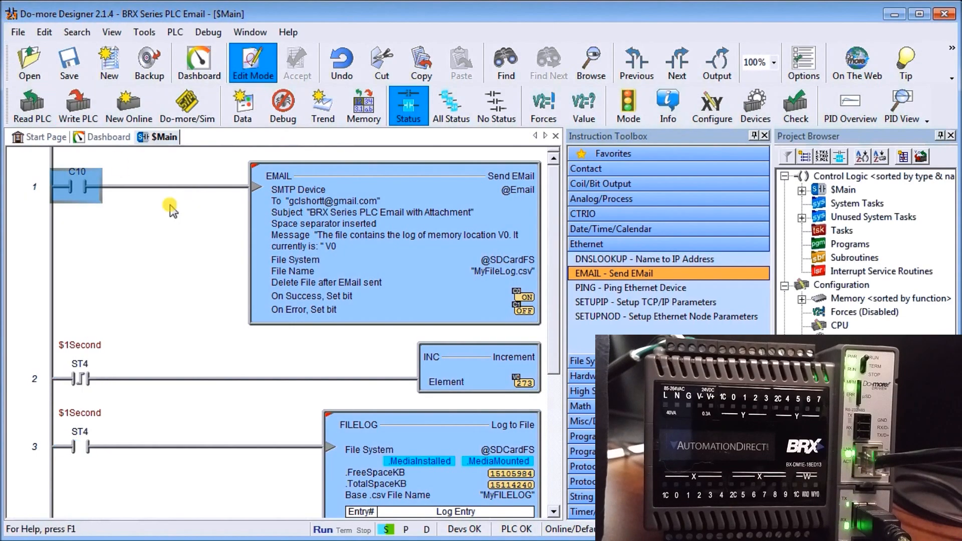
Step: Pulse bit C10 on then off through Change Value to trigger the PLC email
right_click(76, 187)
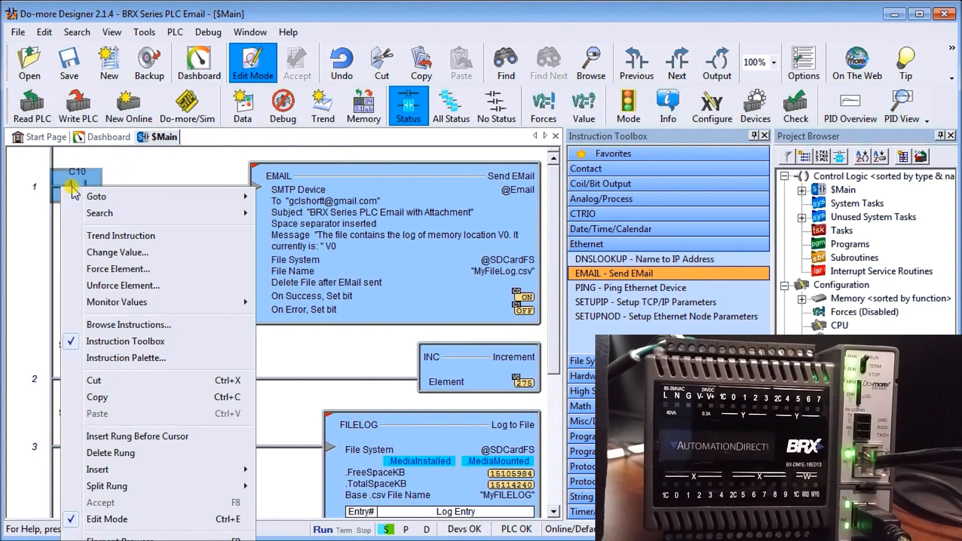
mouse_move(117, 252)
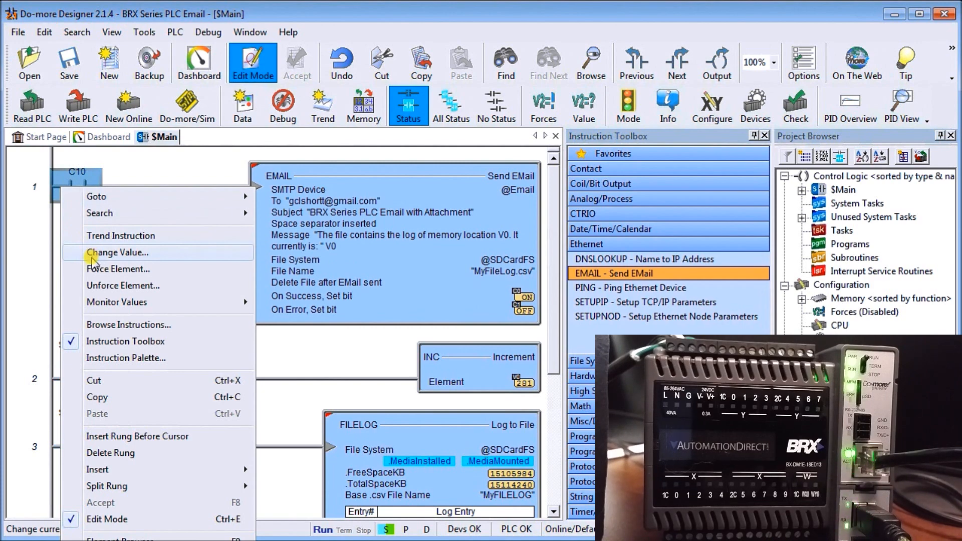
click(117, 252)
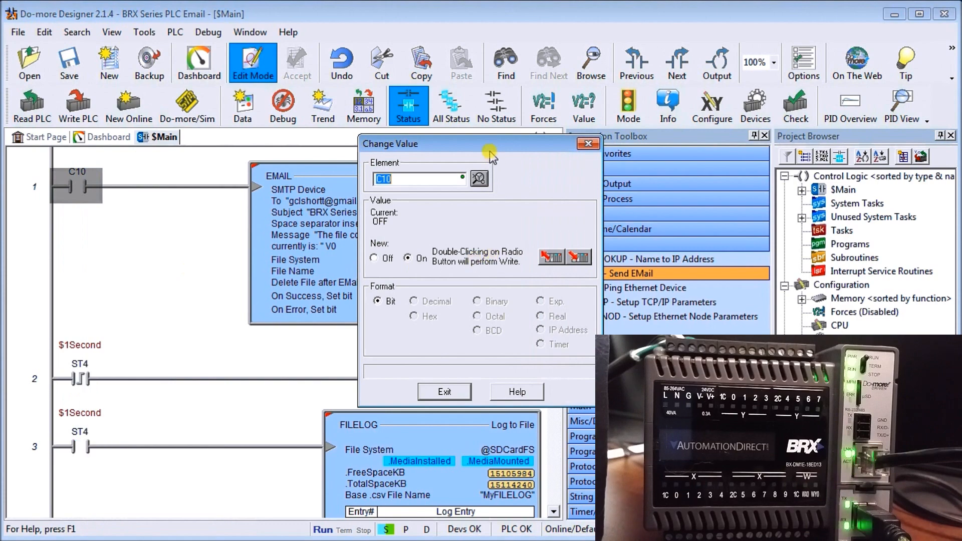
drag(391, 143, 158, 173)
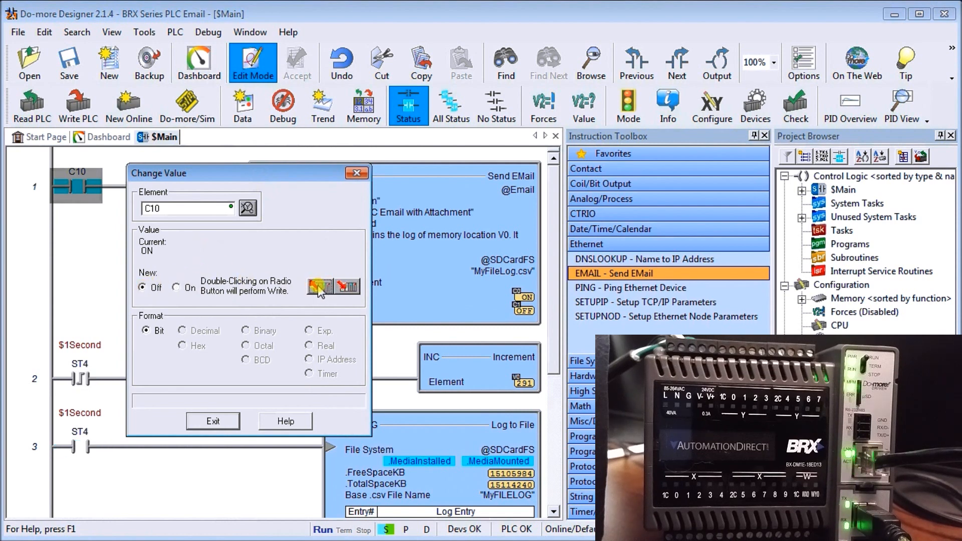
click(319, 288)
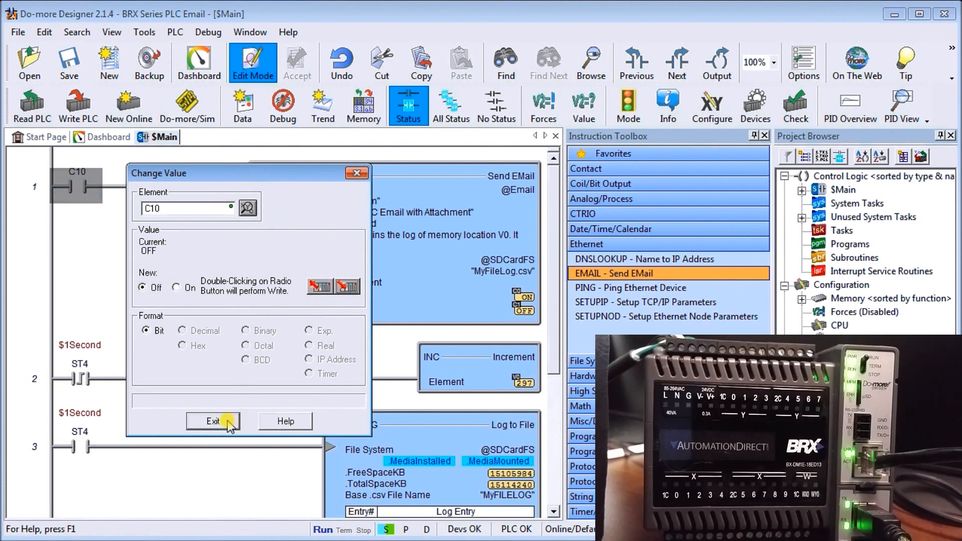
click(213, 421)
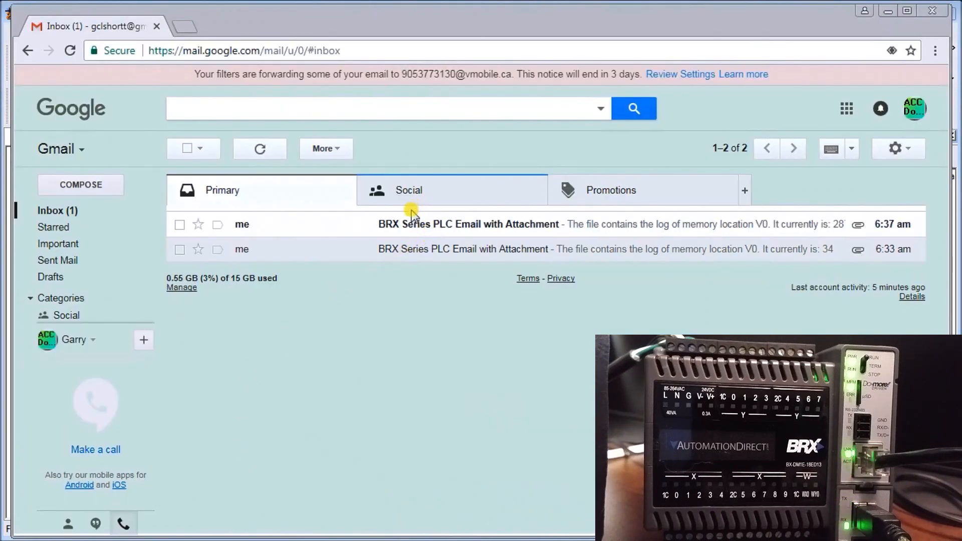
Step: Review the newest PLC email and its MyFileLog.csv preview, with rows reaching V0 = 287
click(468, 224)
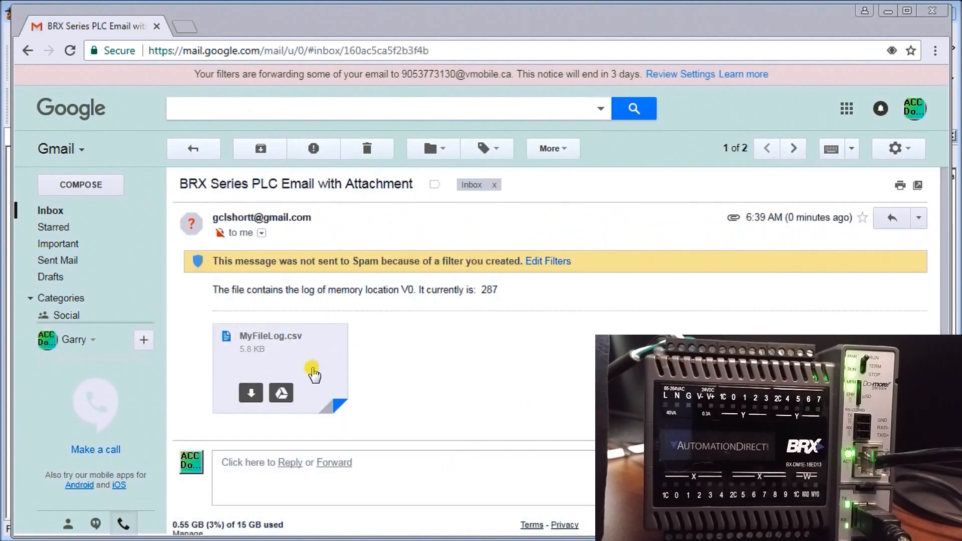
click(280, 368)
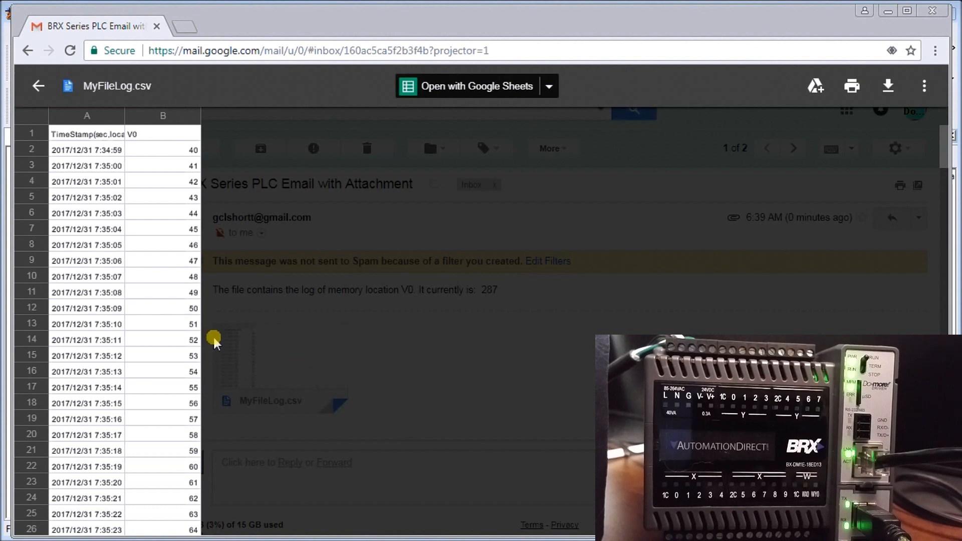
mouse_move(152, 175)
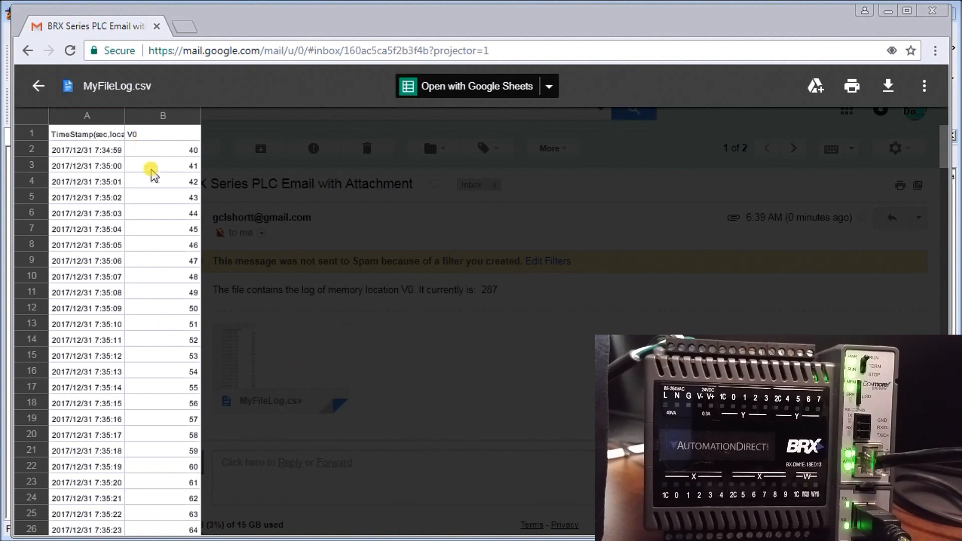
scroll(down, 3)
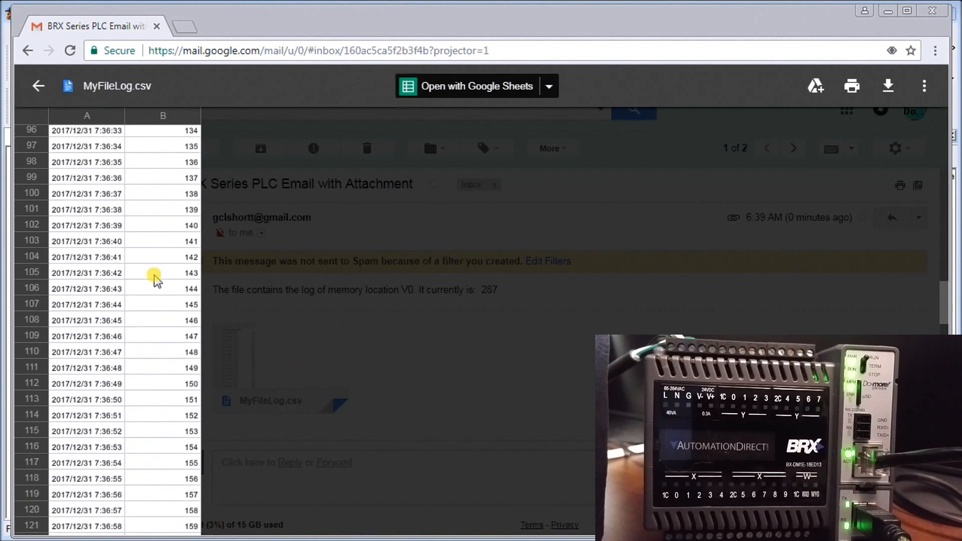
scroll(down, 3)
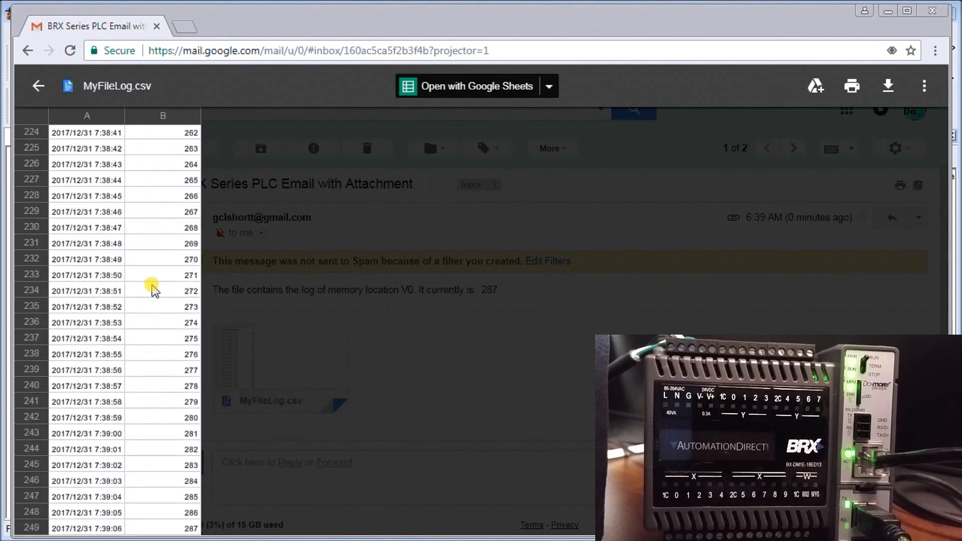
mouse_move(156, 468)
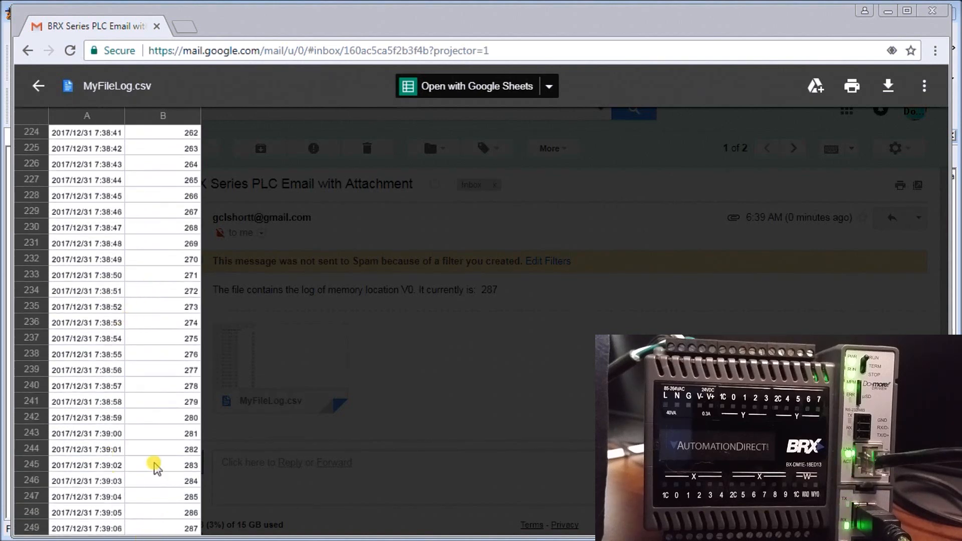
mouse_move(38, 86)
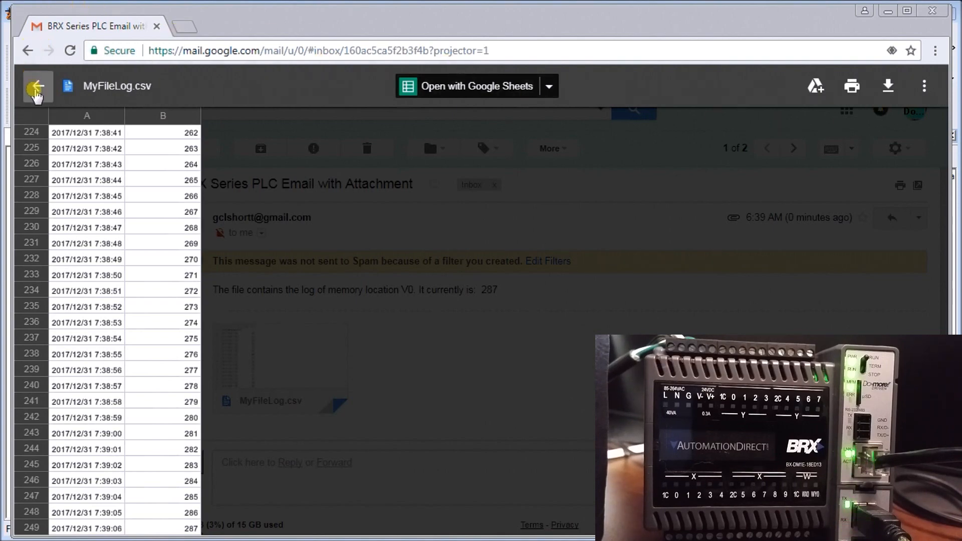
click(38, 86)
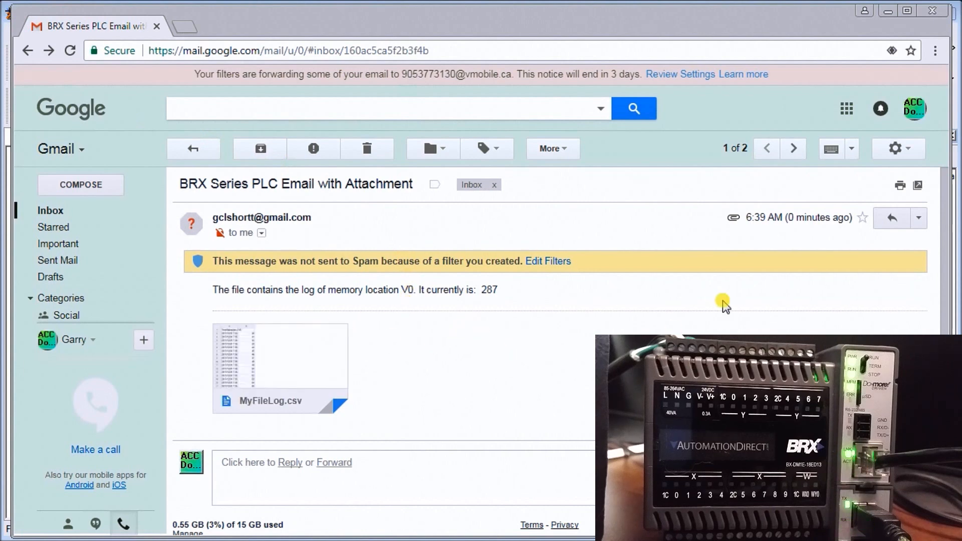